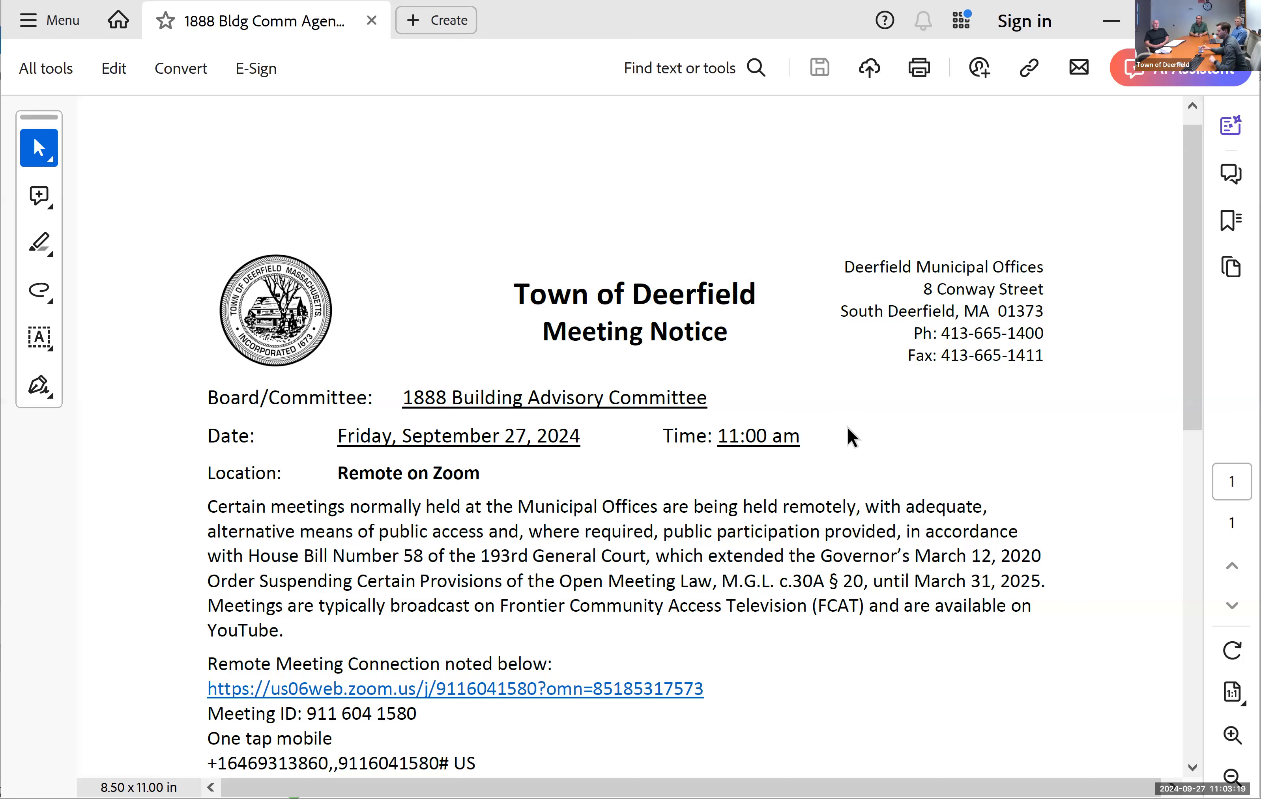
Scroll the meeting notice down to the five-item agenda and its footnote.
scroll(down, 3)
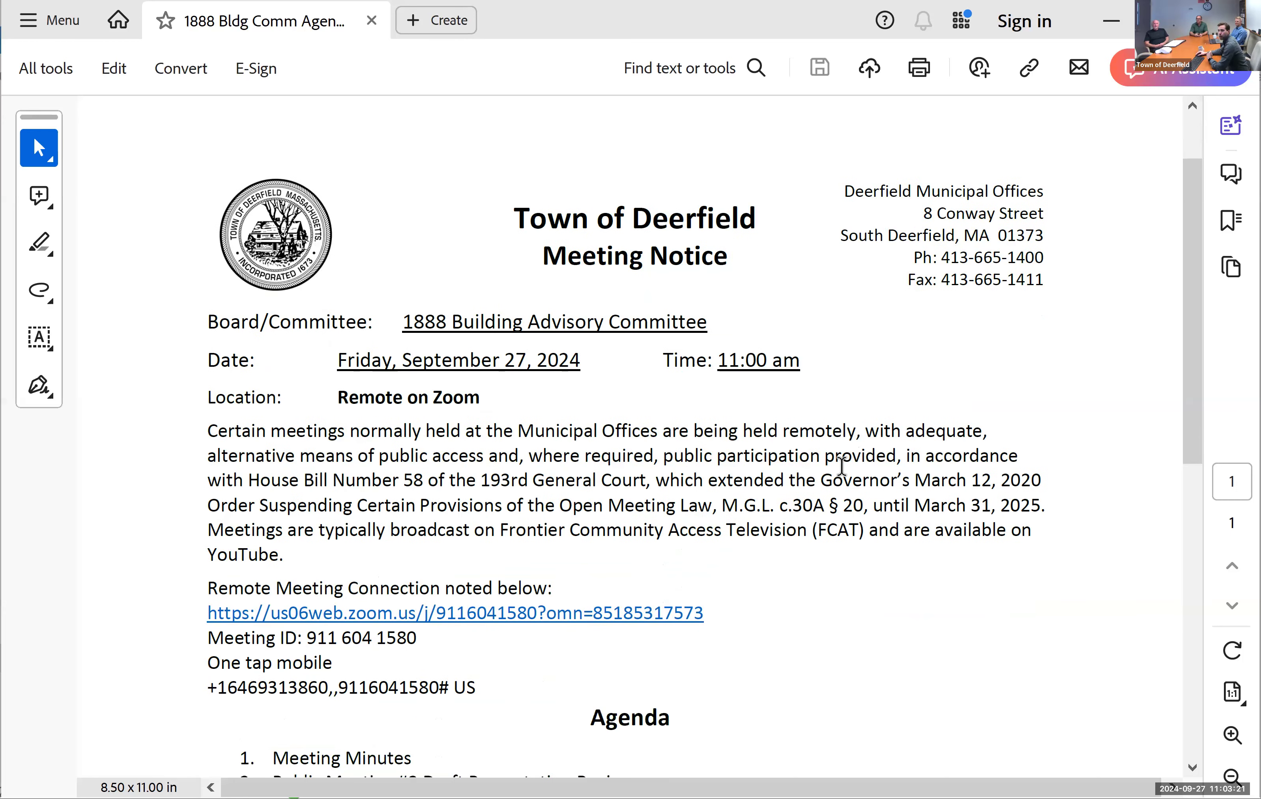
scroll(down, 3)
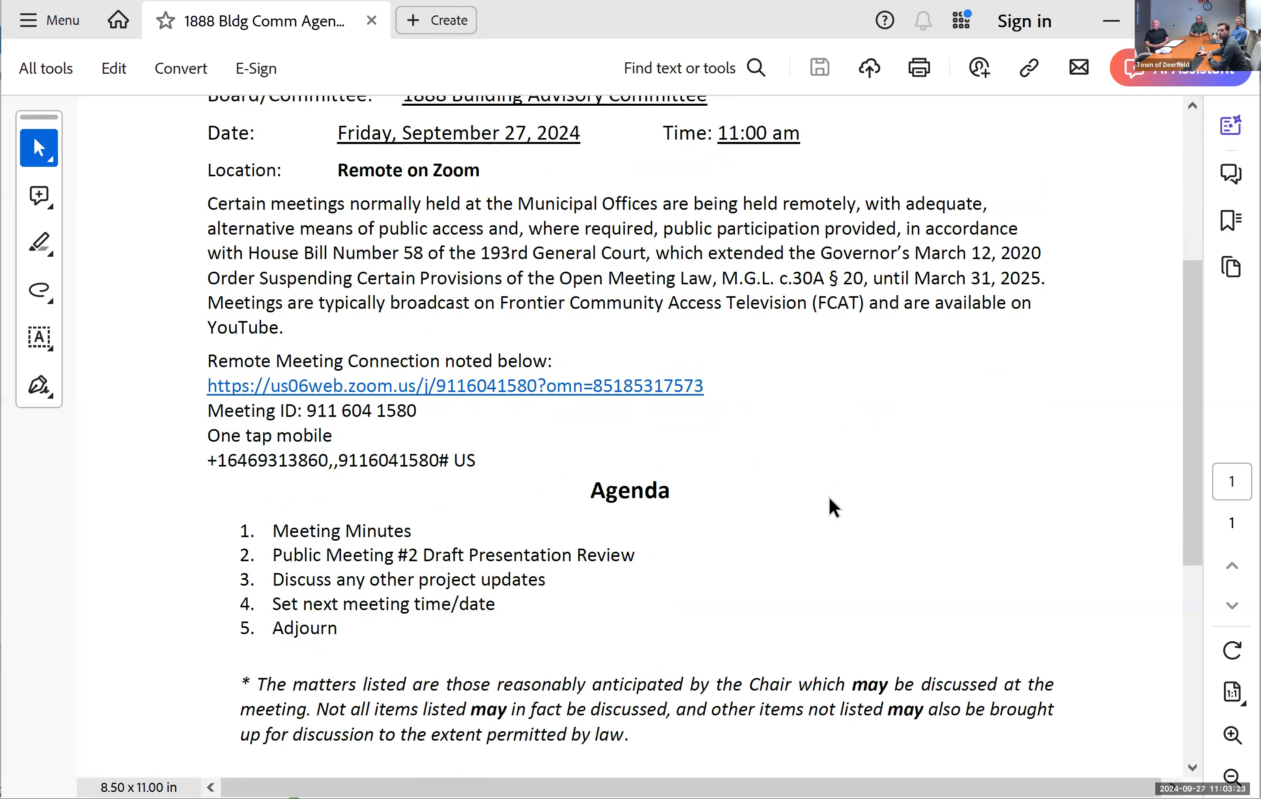
scroll(down, 3)
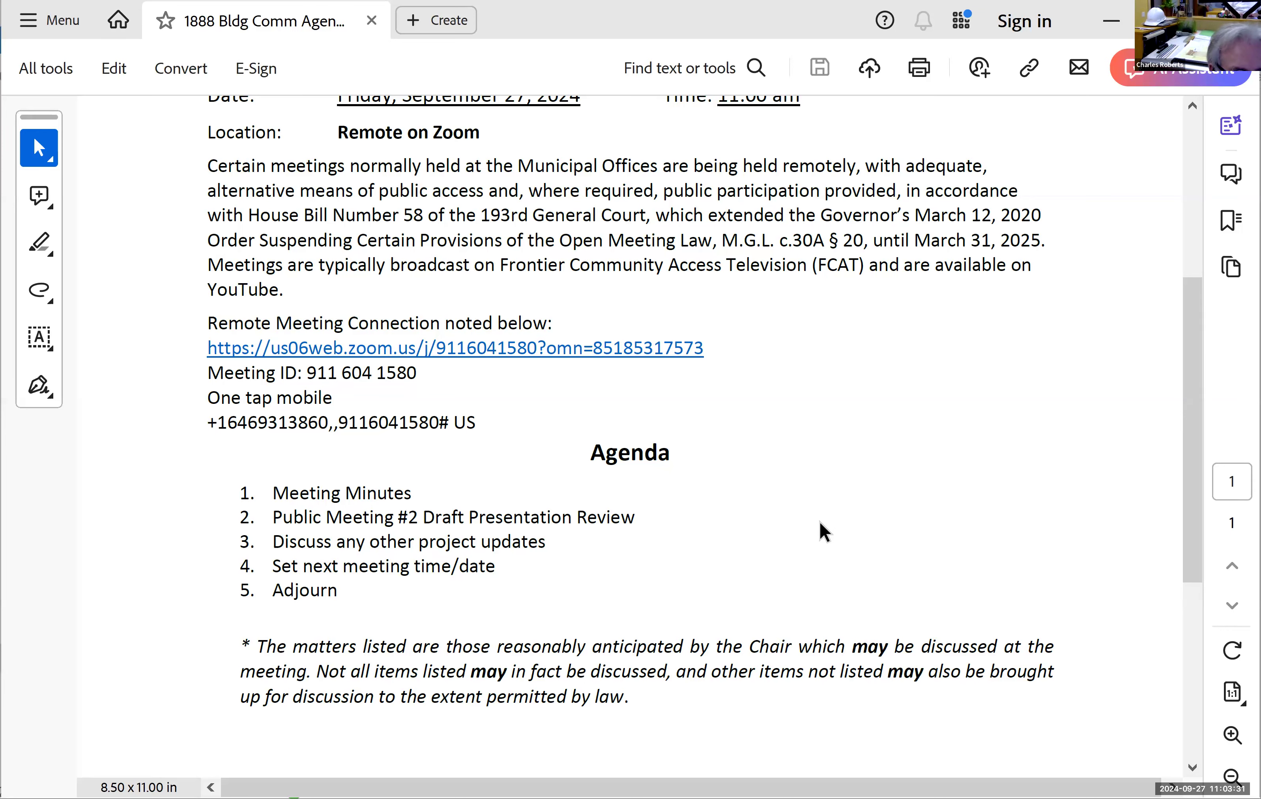
mouse_move(813, 533)
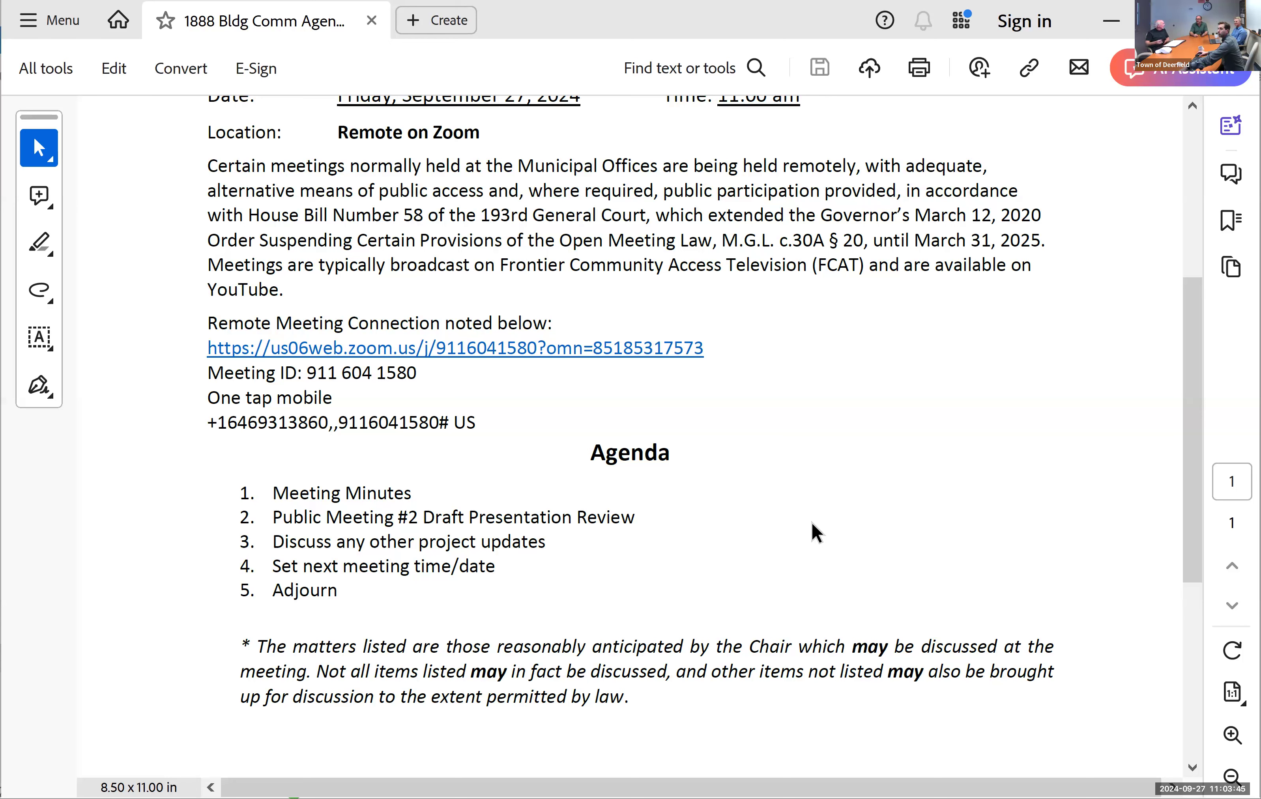
mouse_move(849, 319)
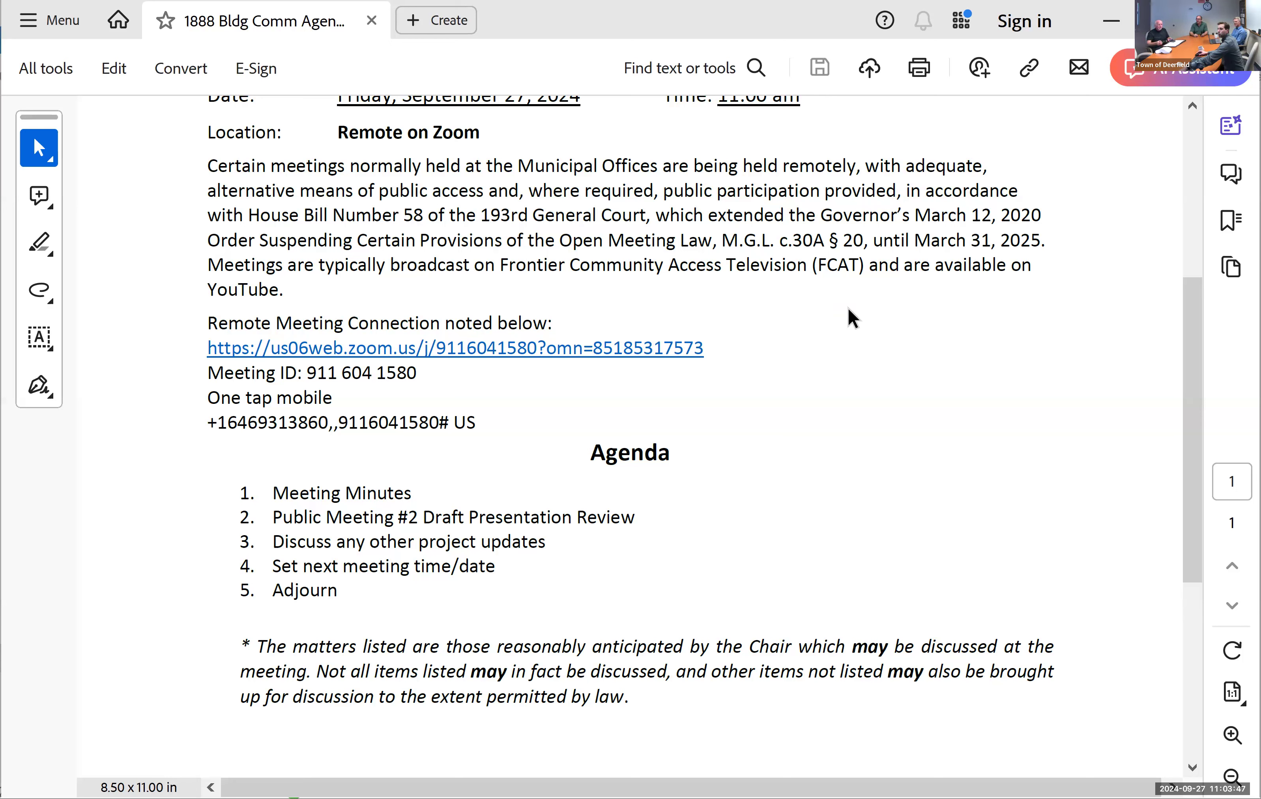
mouse_move(1022, 355)
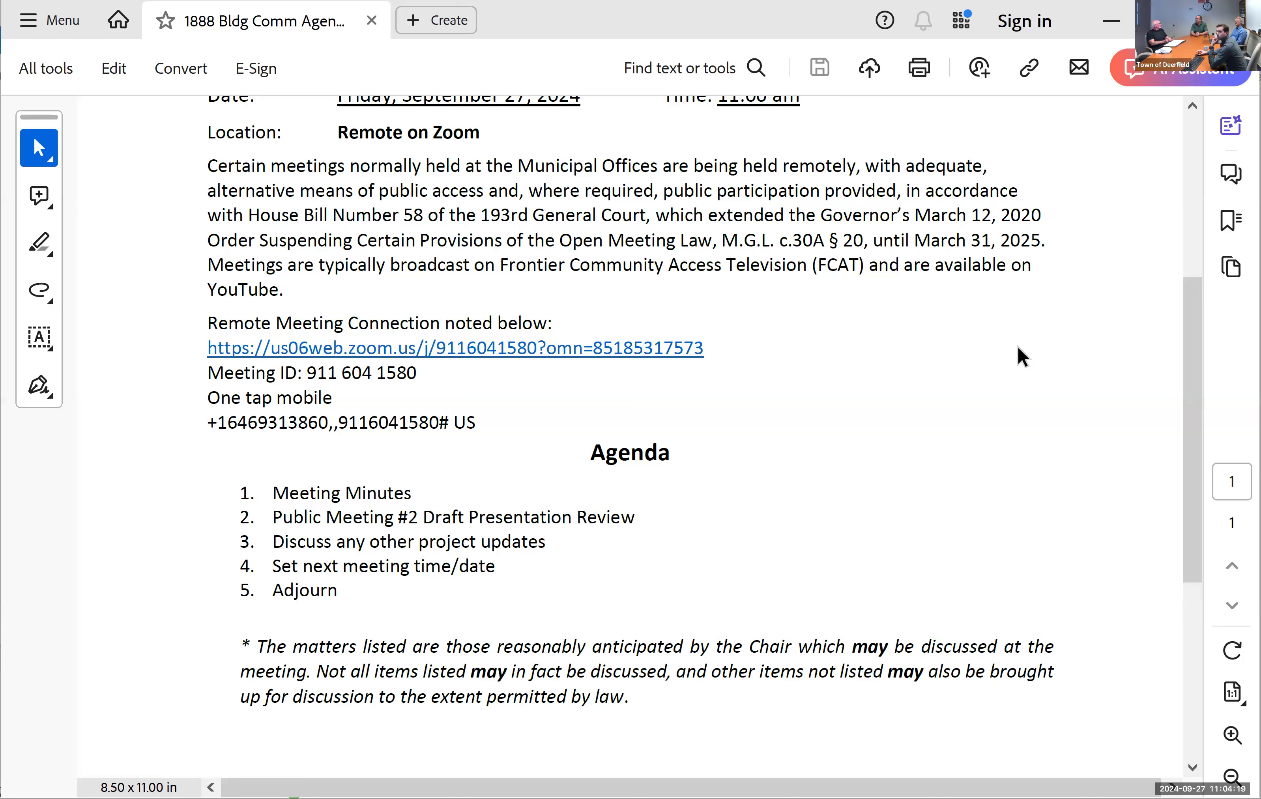
mouse_move(854, 398)
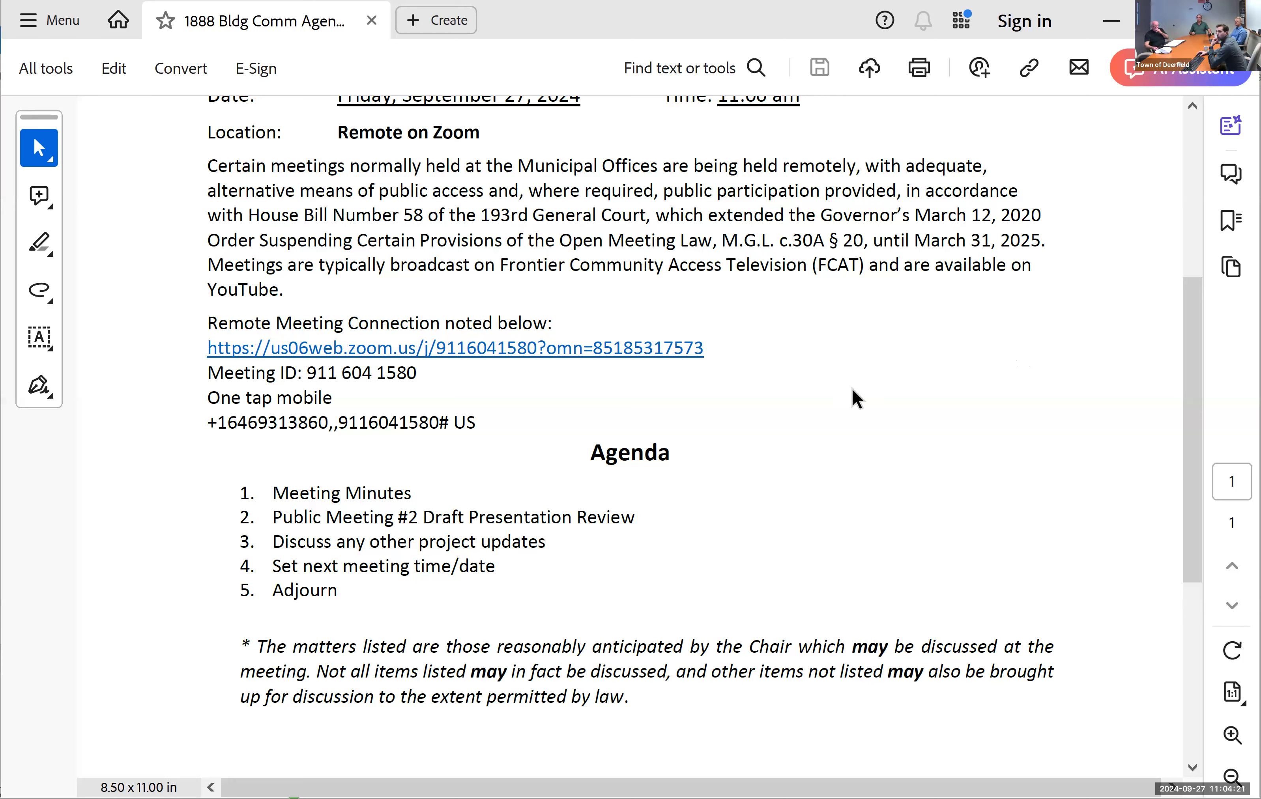
mouse_move(934, 95)
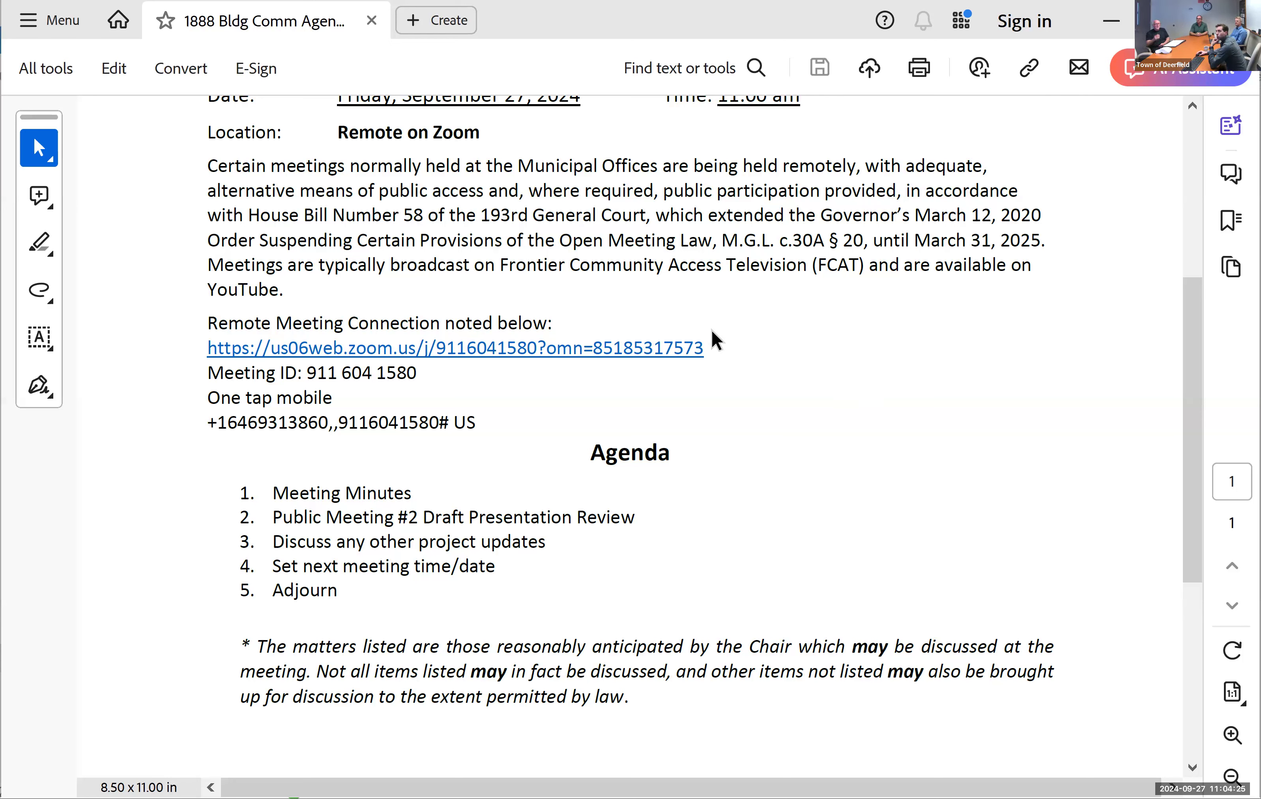
mouse_move(342, 63)
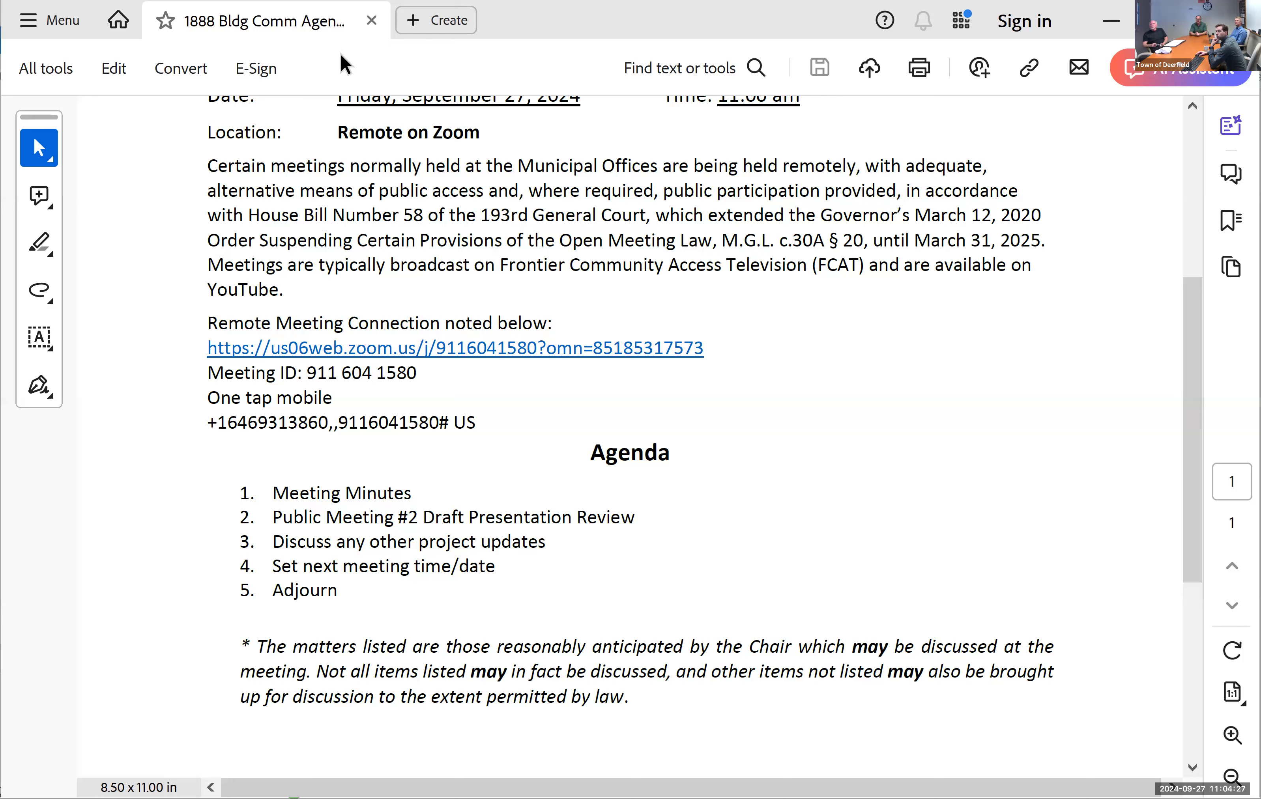
mouse_move(1054, 311)
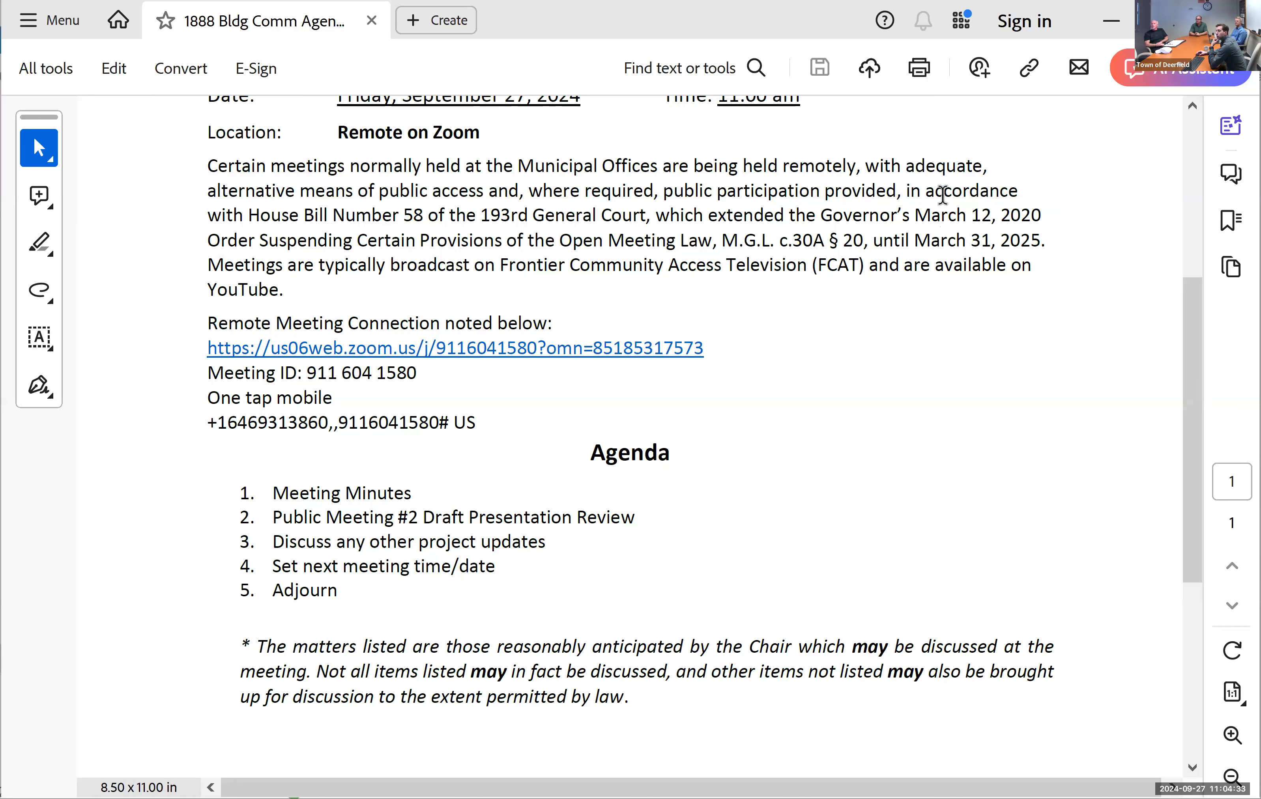
mouse_move(897, 46)
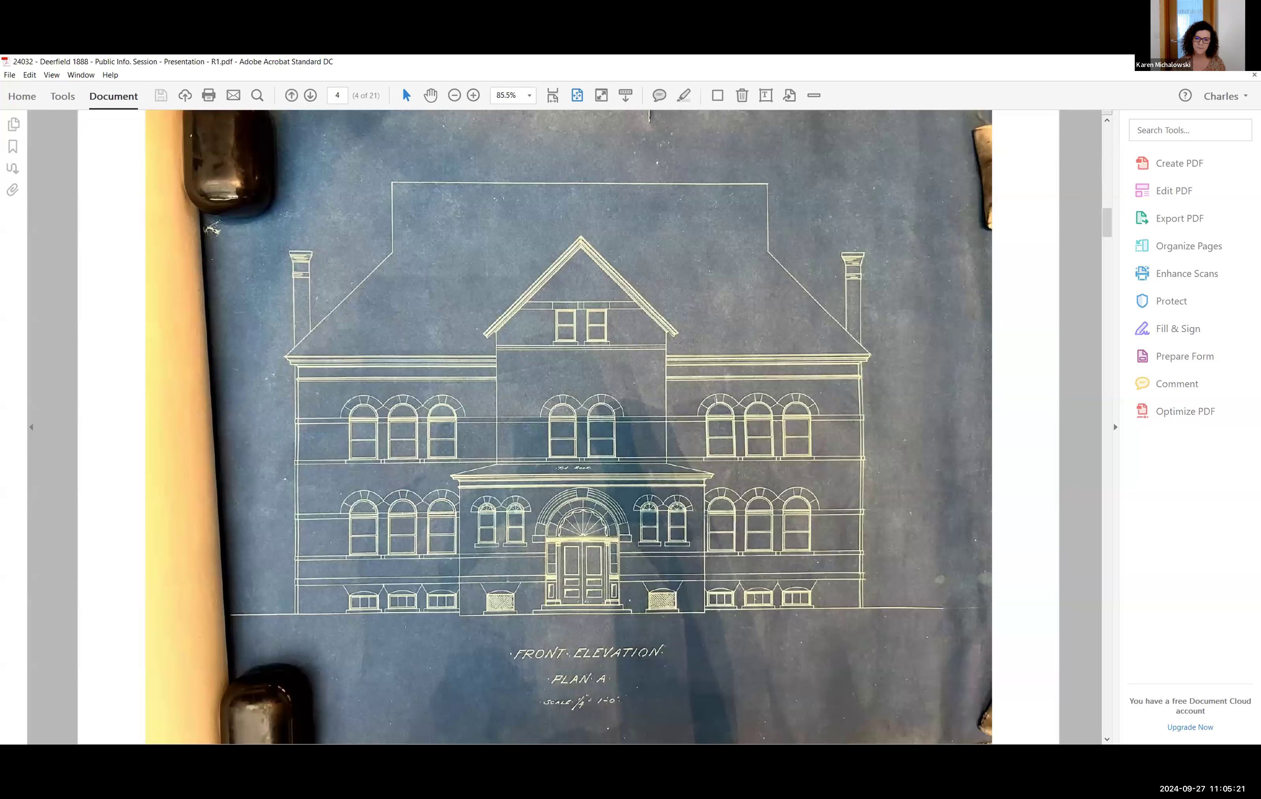
Page forward to the Building Adaptive Re-use Work Scope slide on page 8.
click(308, 95)
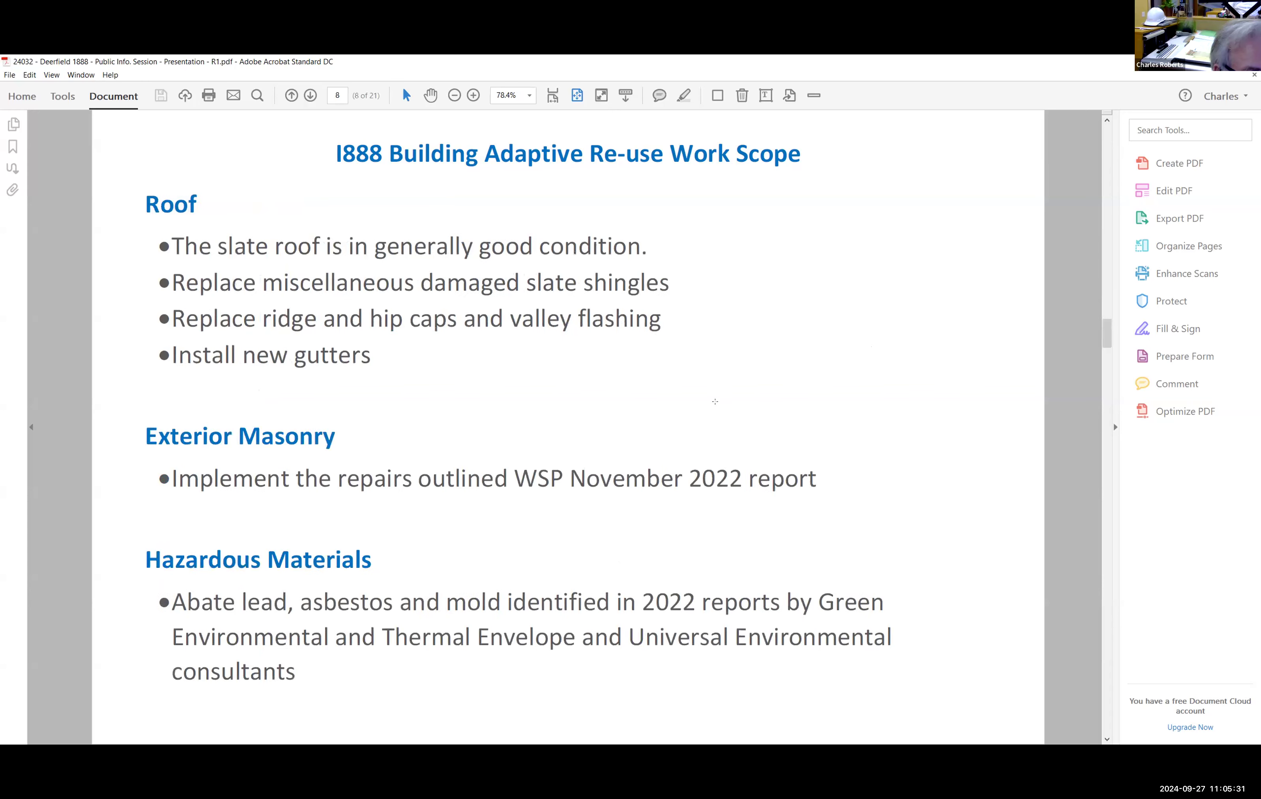
click(310, 95)
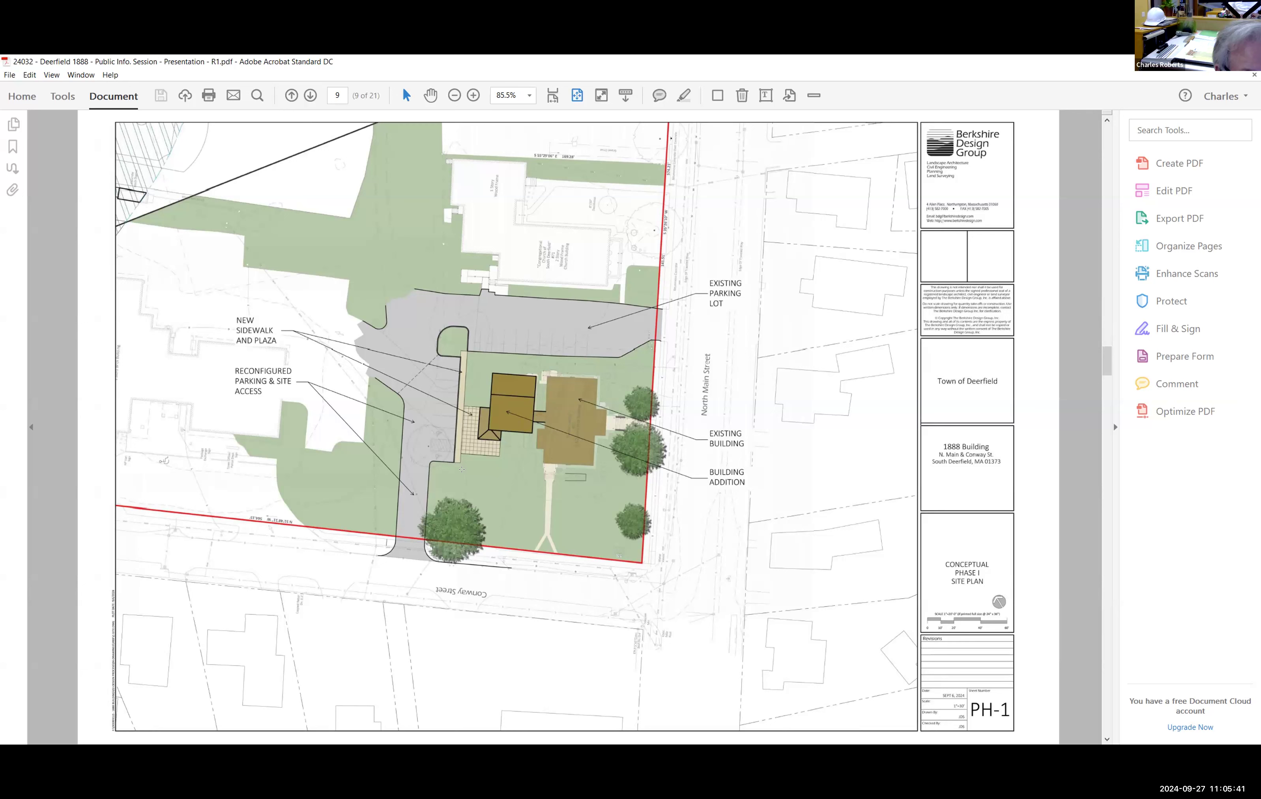
mouse_move(666, 342)
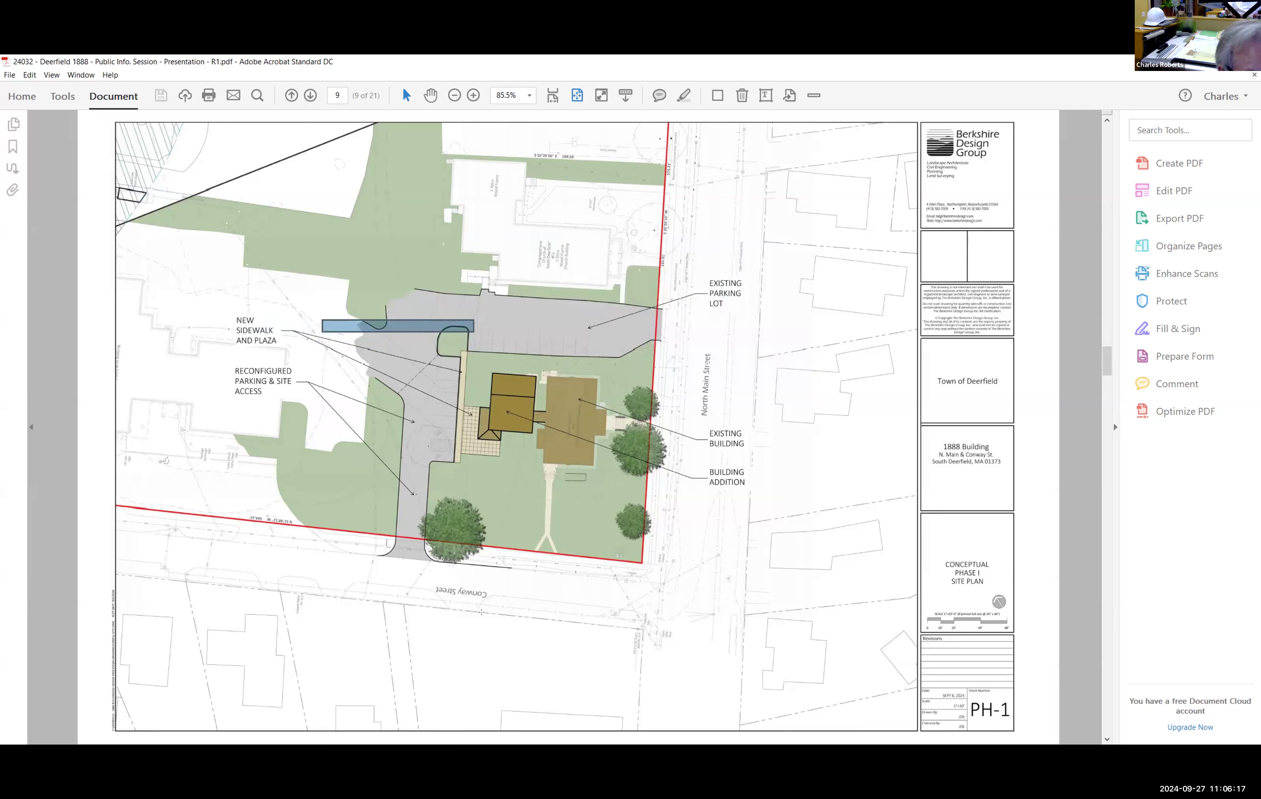
mouse_move(482, 617)
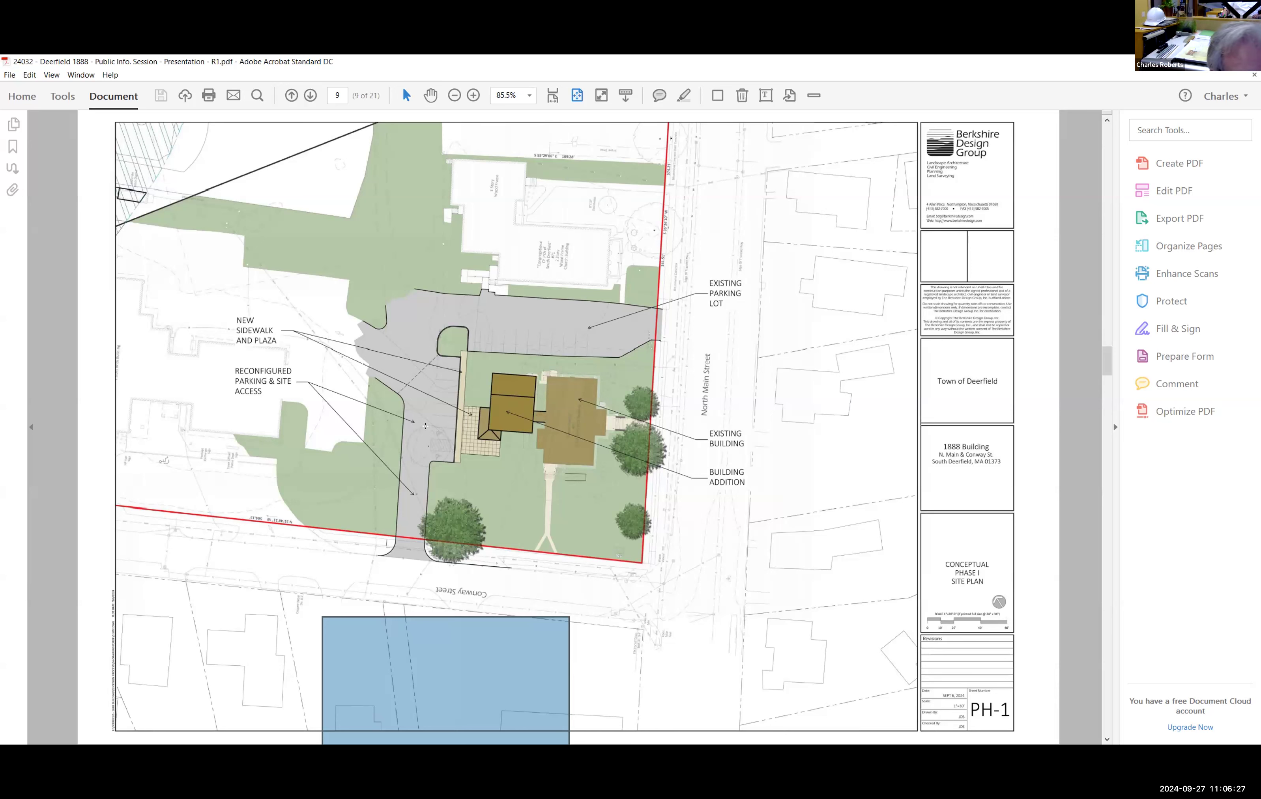
mouse_move(897, 541)
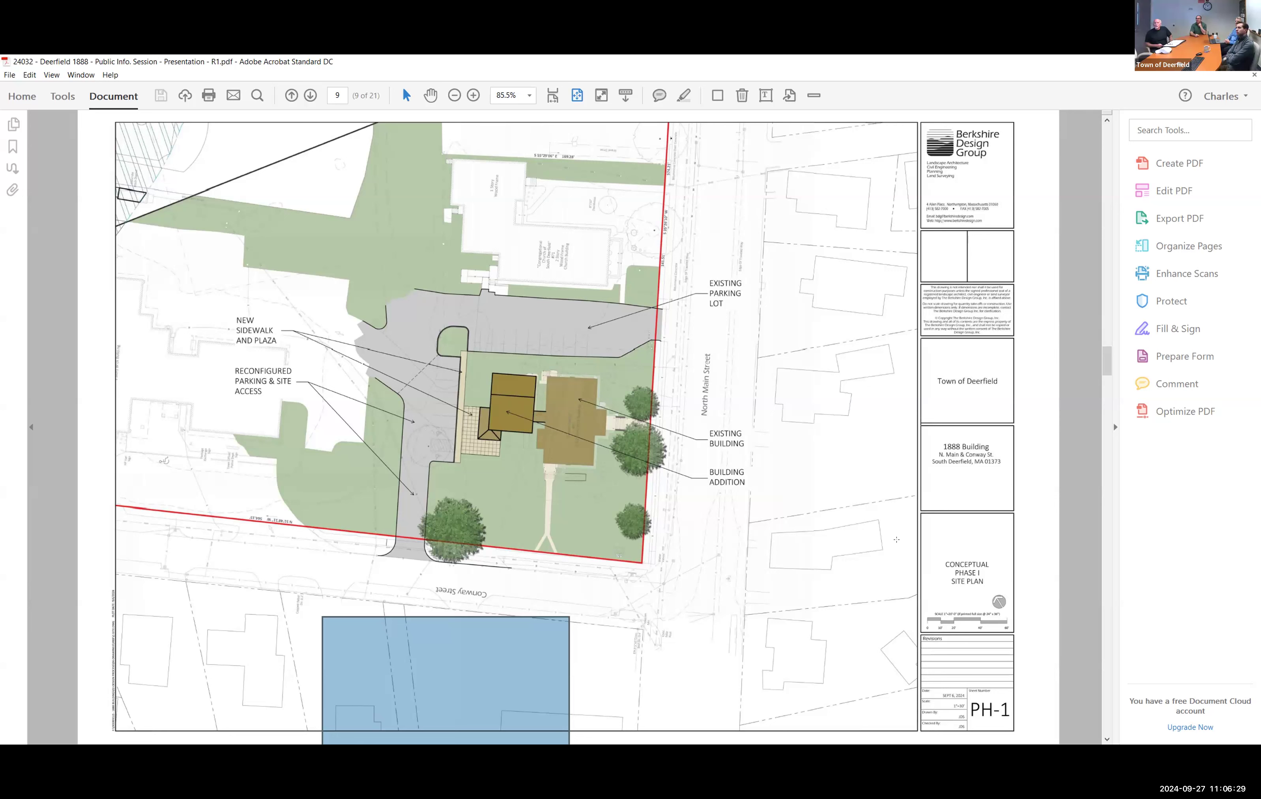
mouse_move(1016, 586)
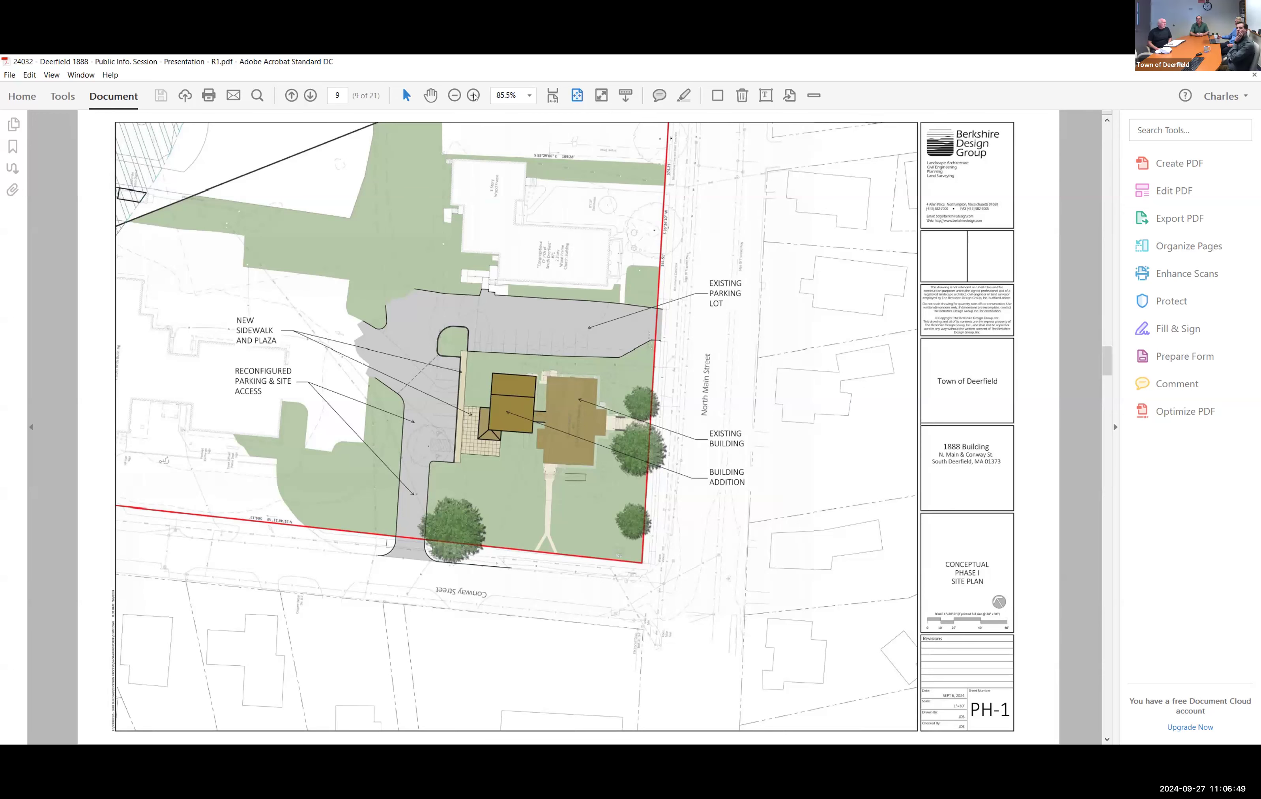
click(473, 95)
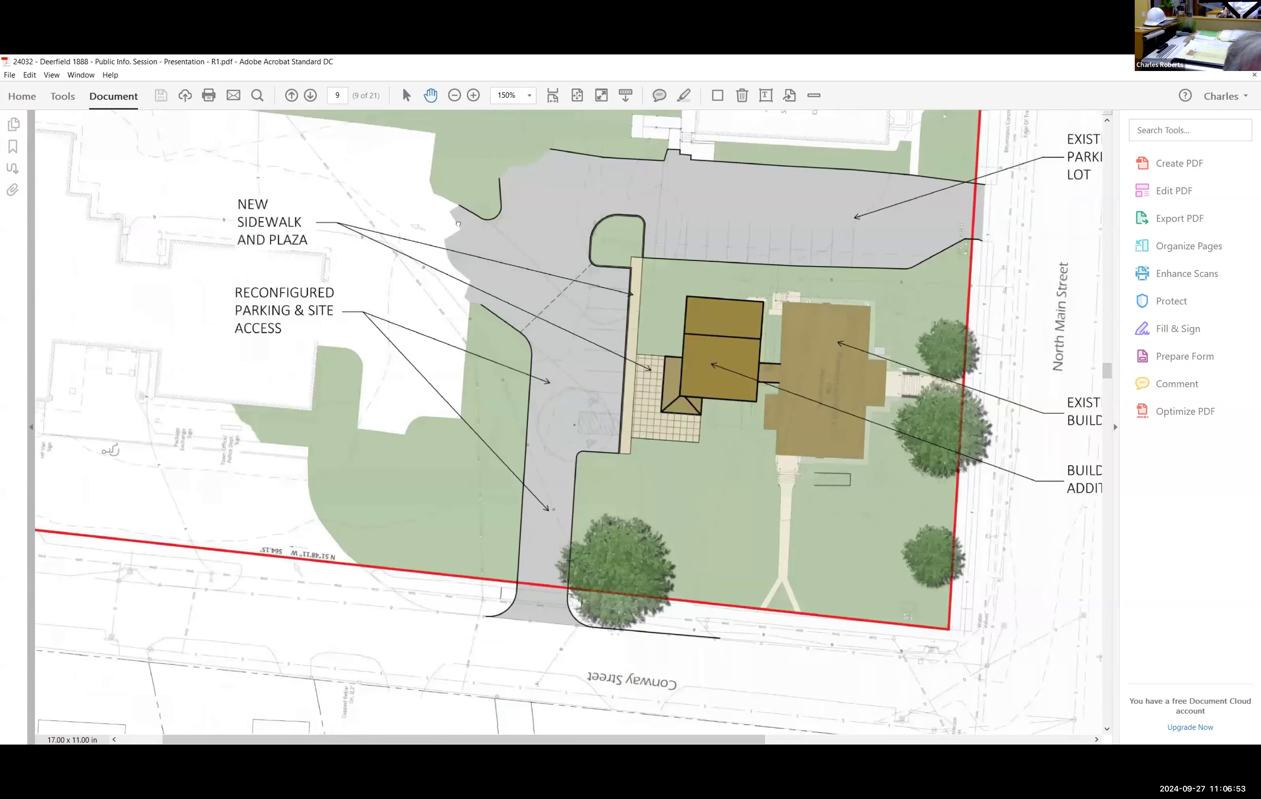
scroll(down, 3)
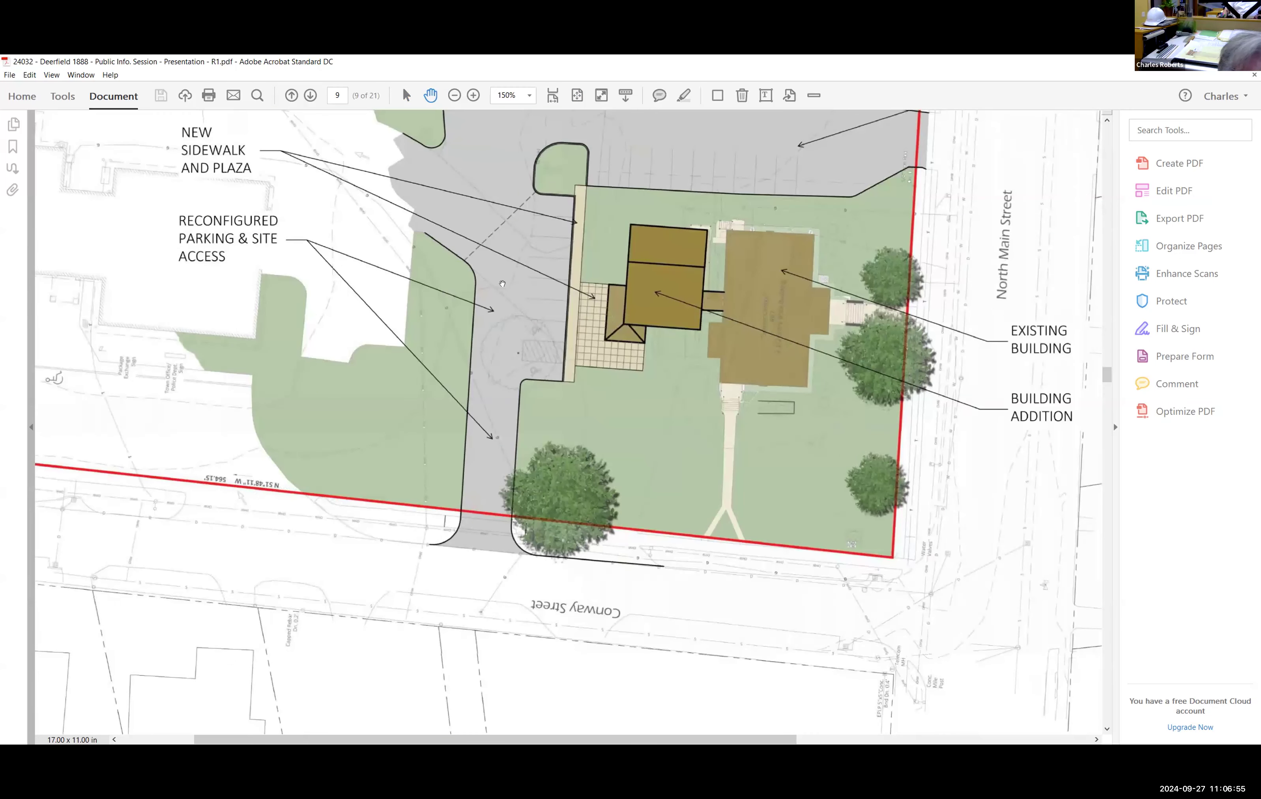
mouse_move(509, 448)
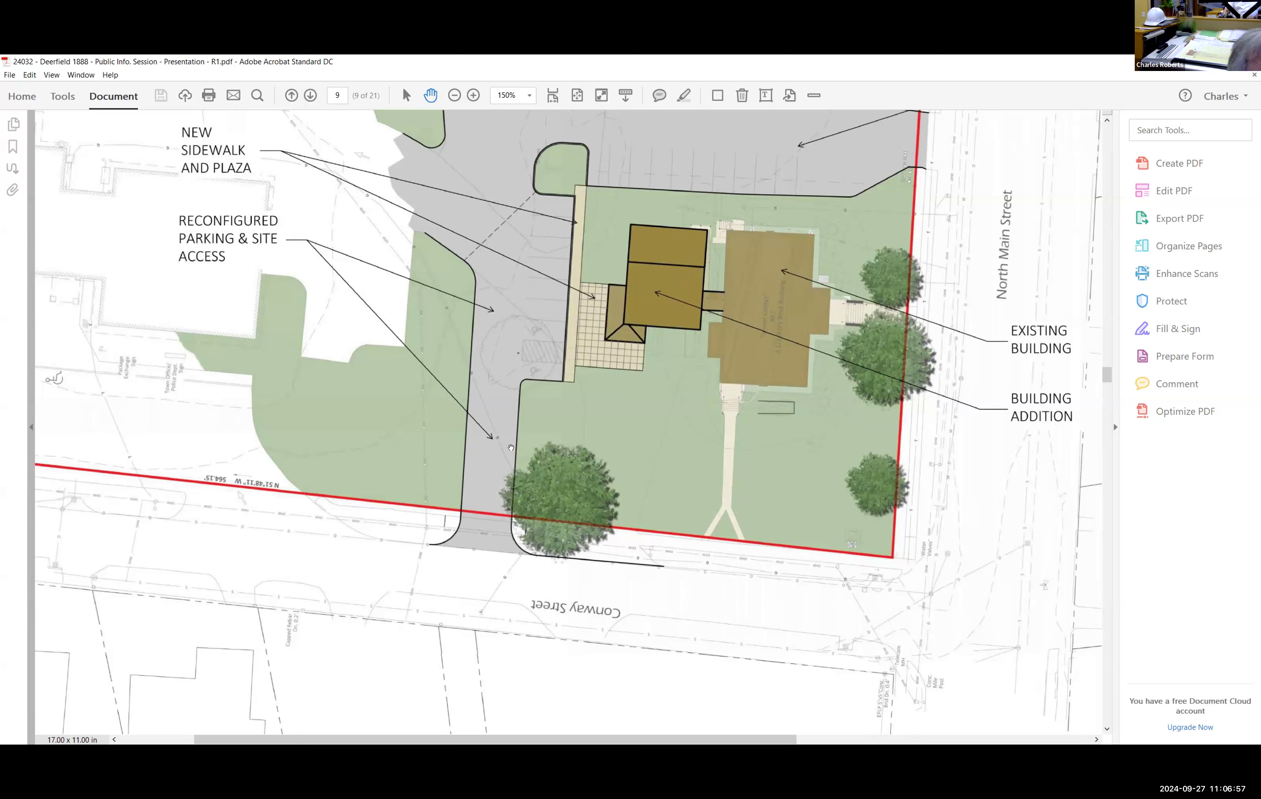
mouse_move(527, 315)
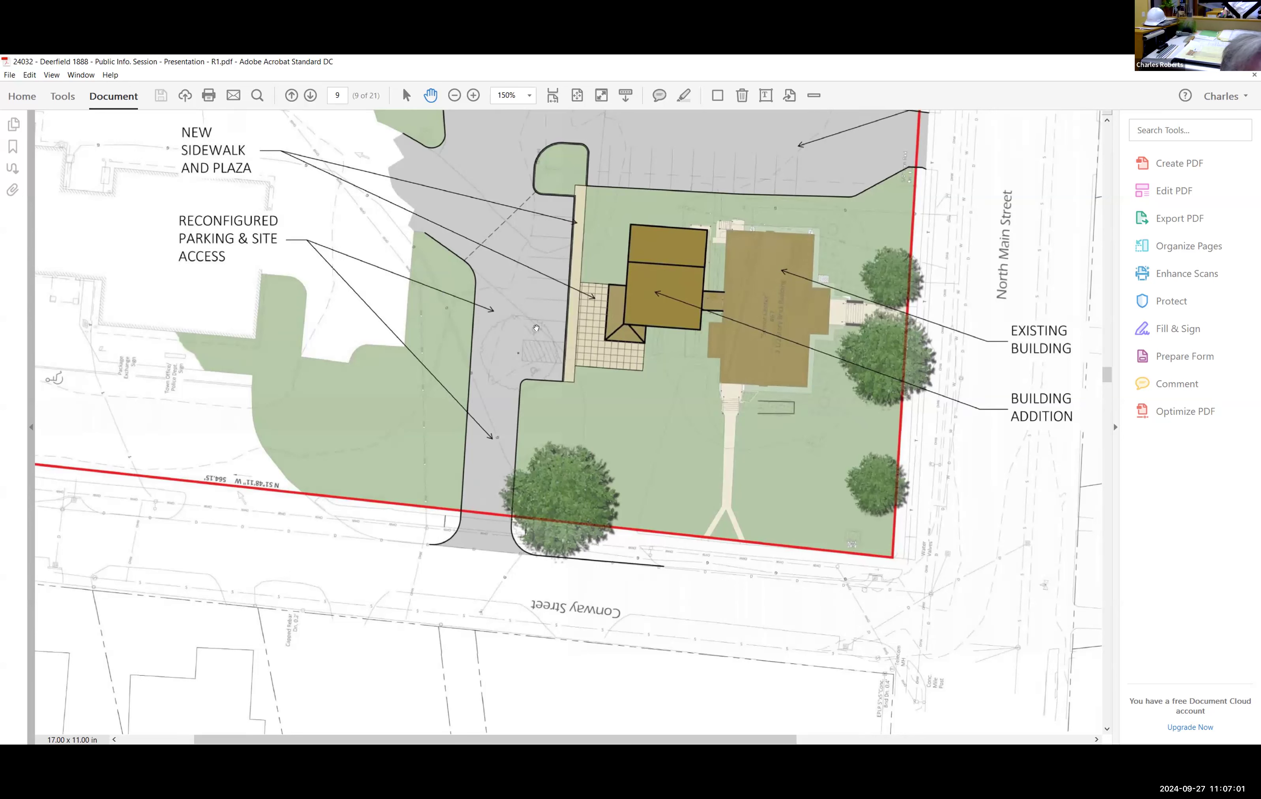
mouse_move(562, 392)
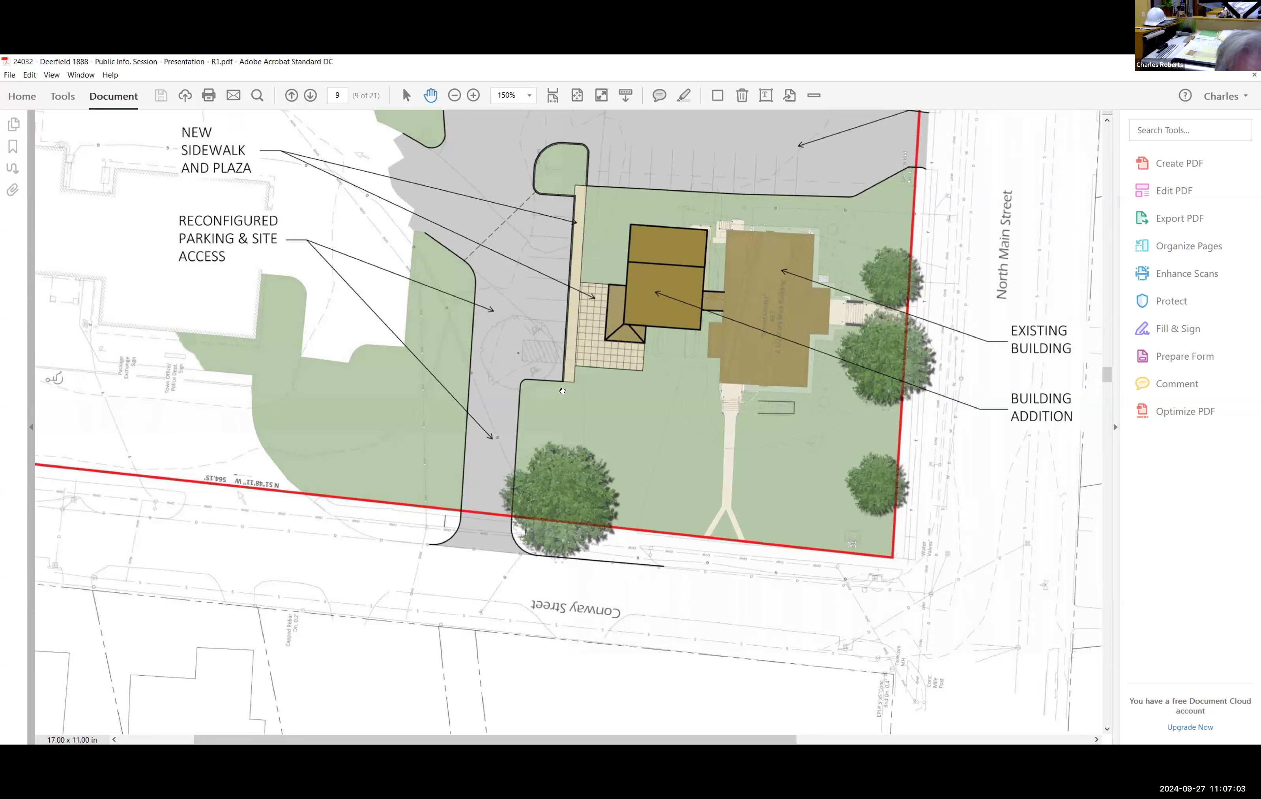
mouse_move(632, 571)
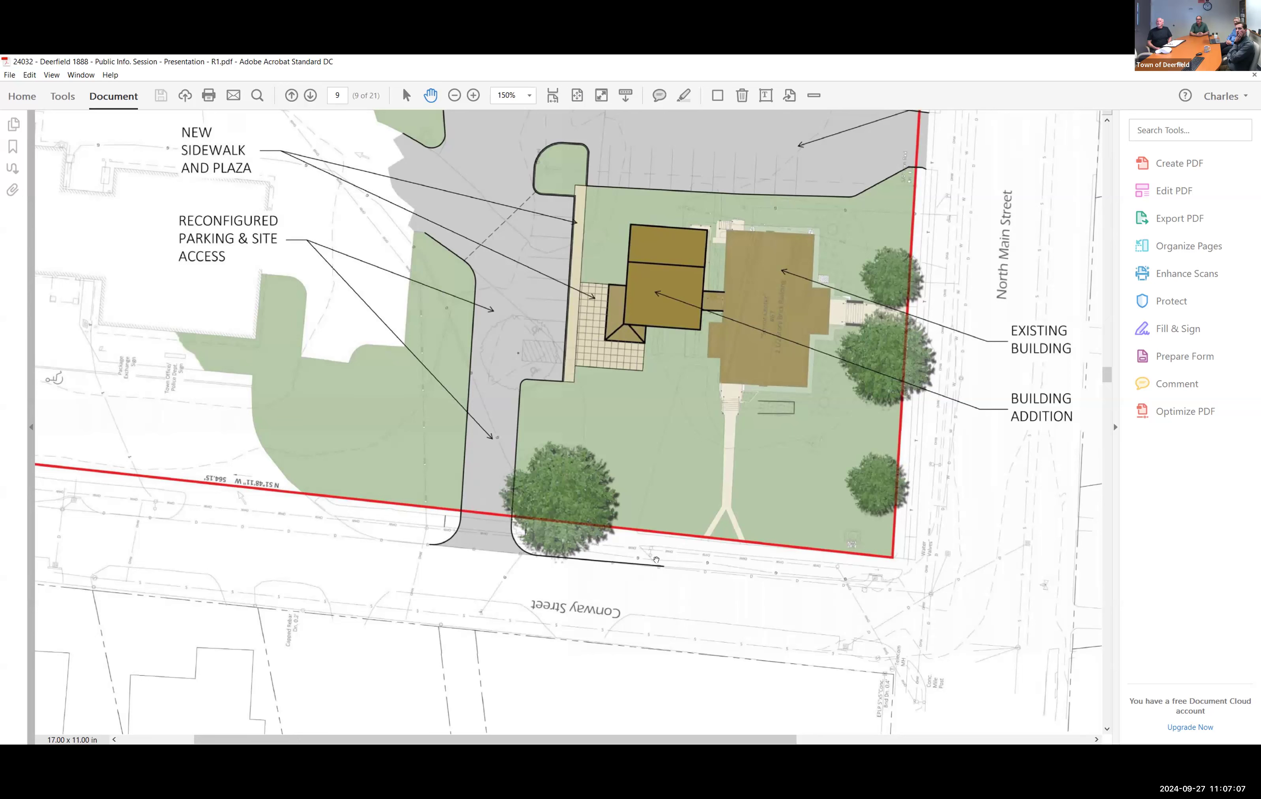
mouse_move(656, 457)
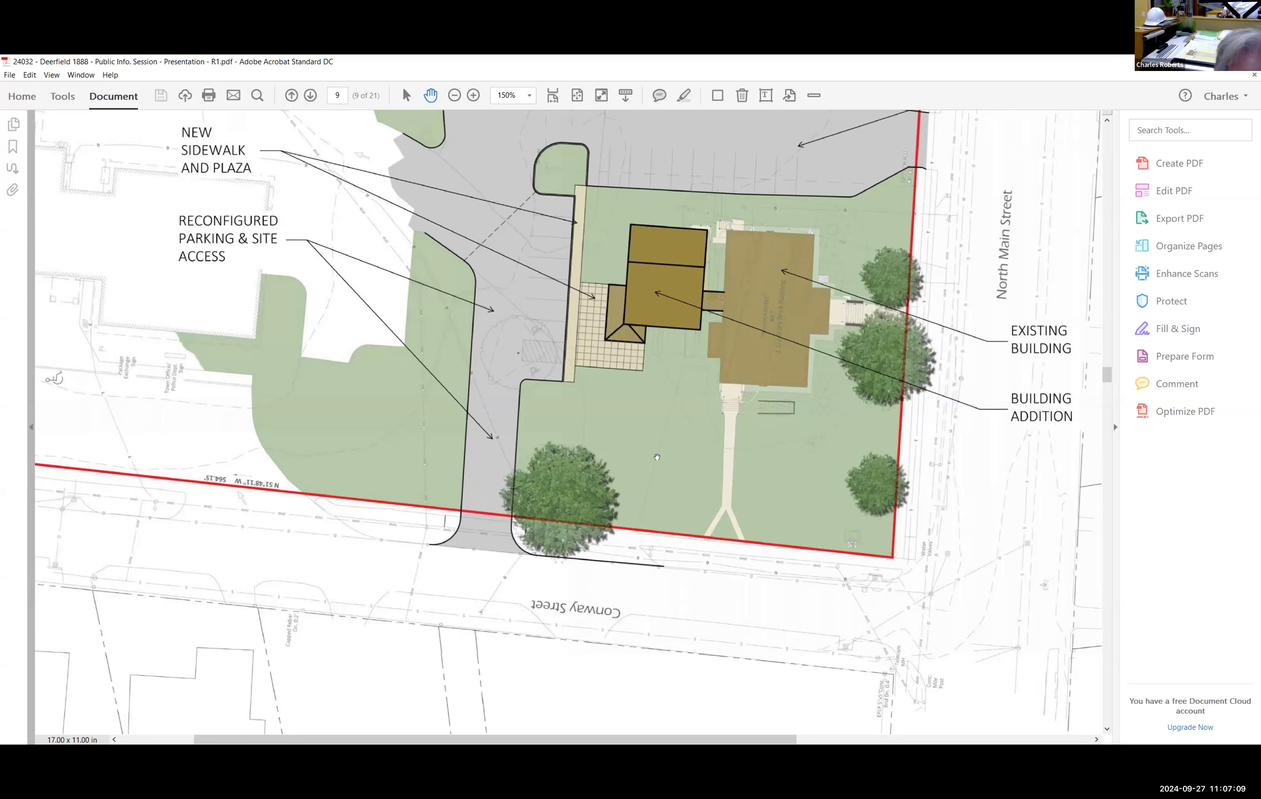
mouse_move(589, 401)
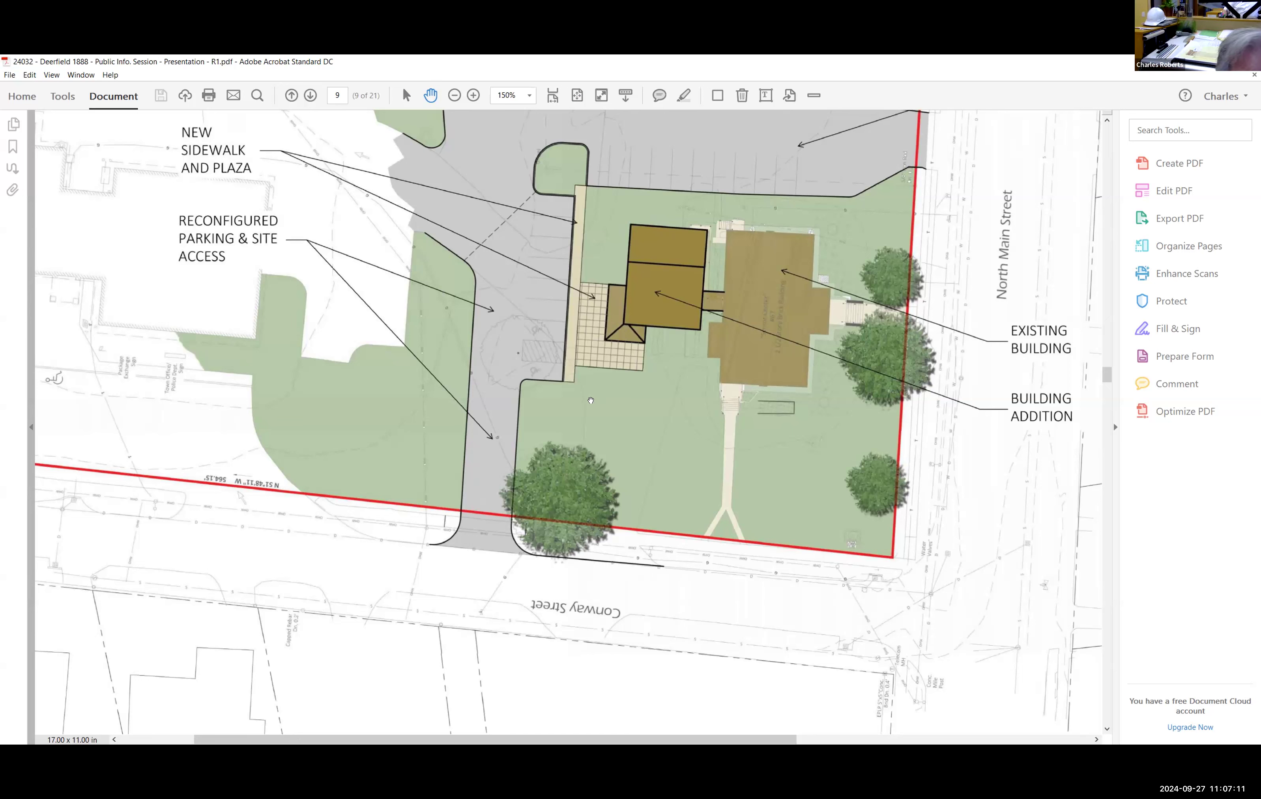
mouse_move(507, 403)
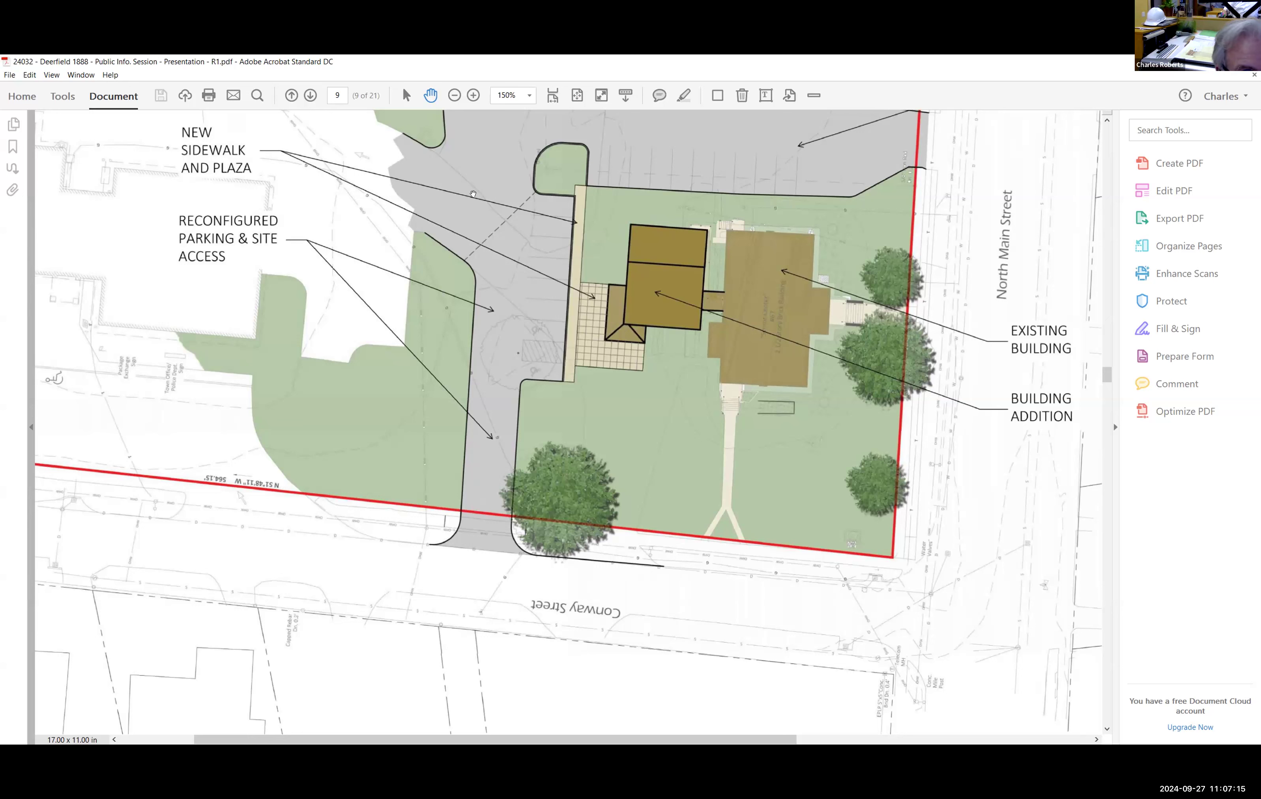
mouse_move(498, 289)
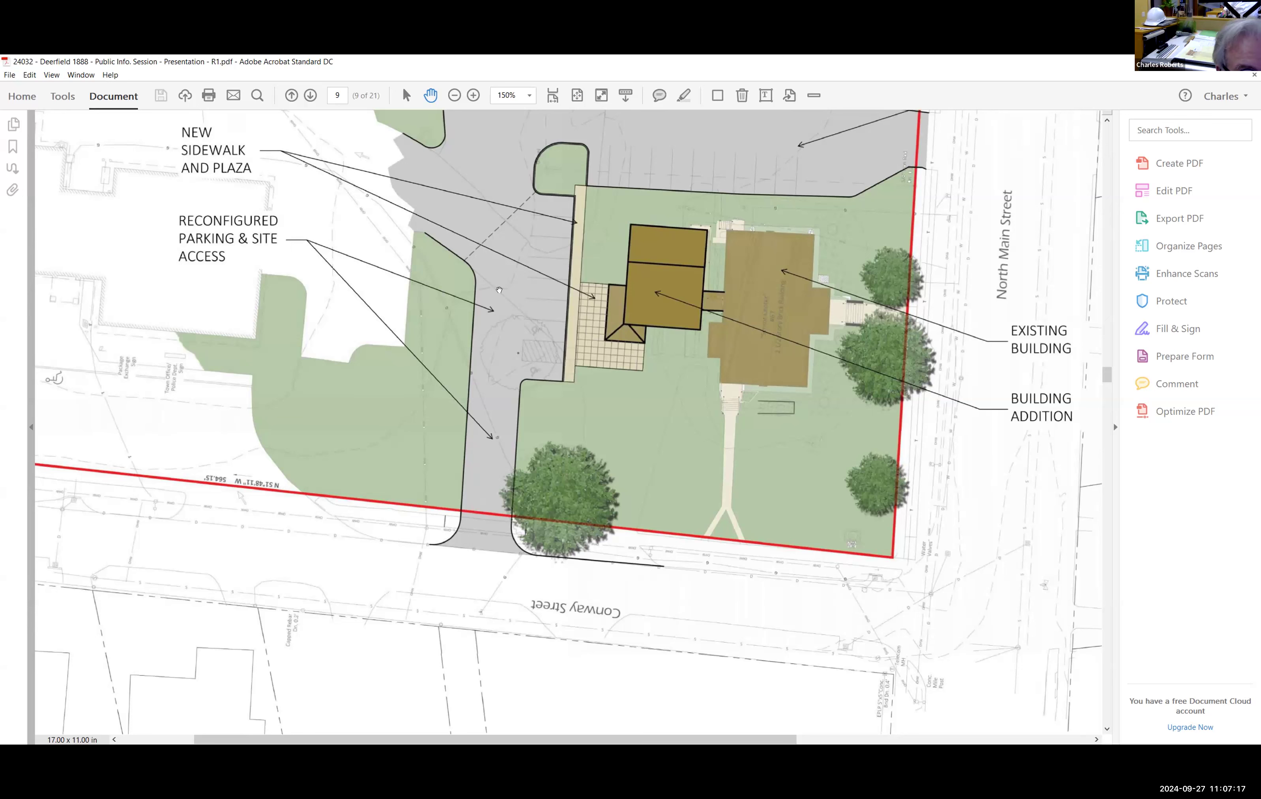
mouse_move(532, 210)
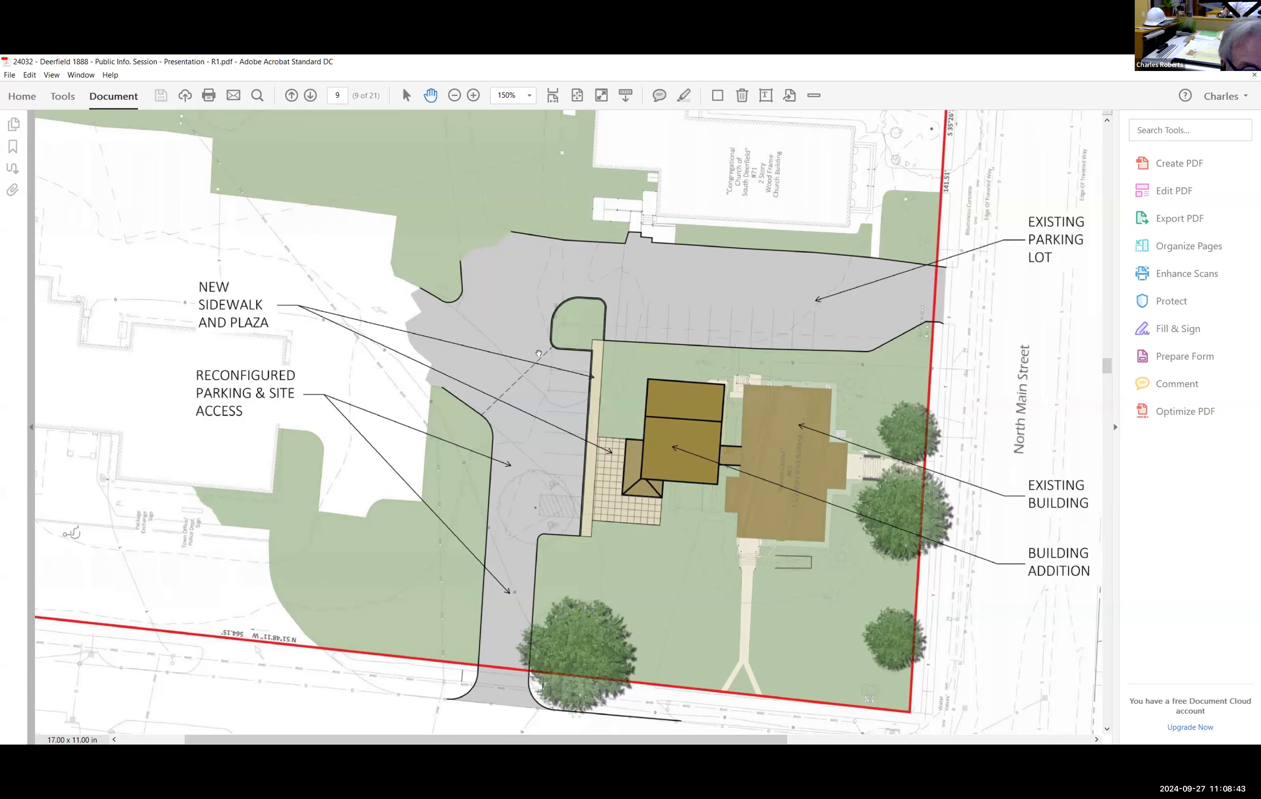
mouse_move(523, 423)
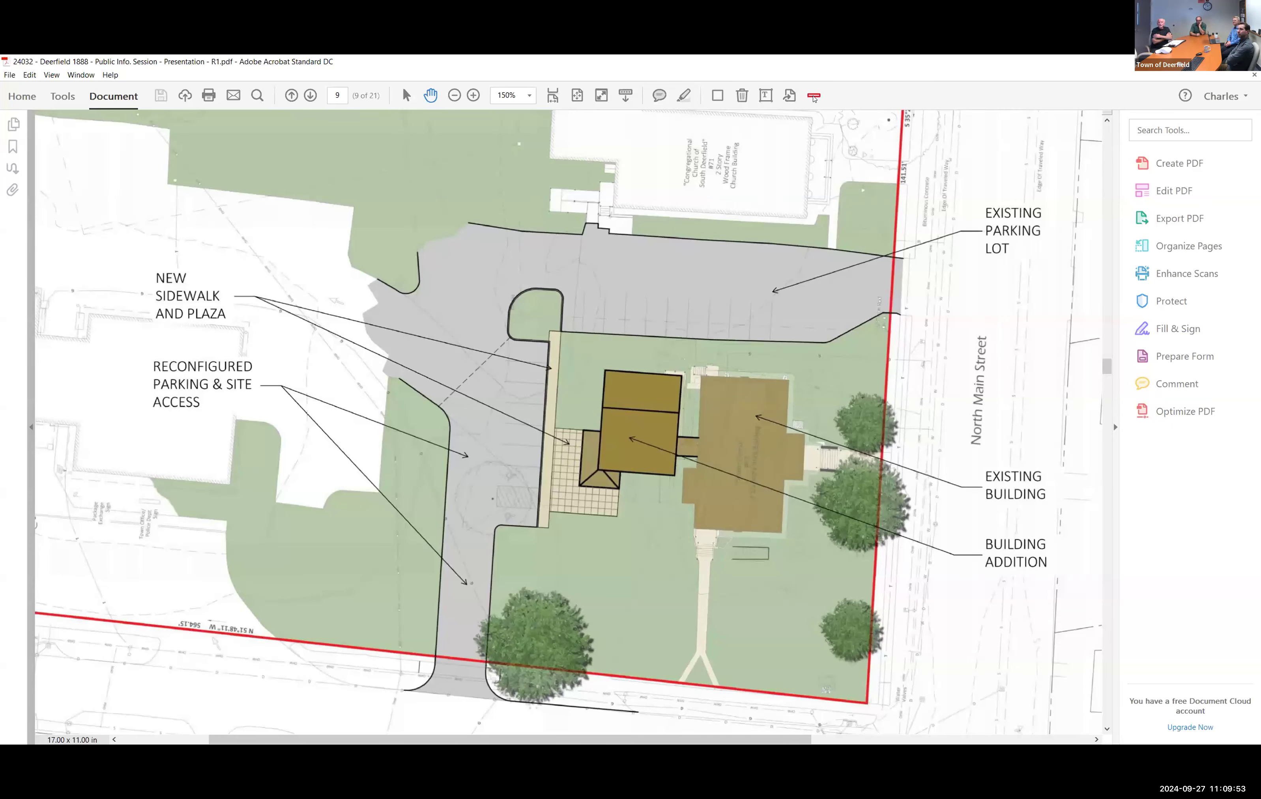
mouse_move(813, 94)
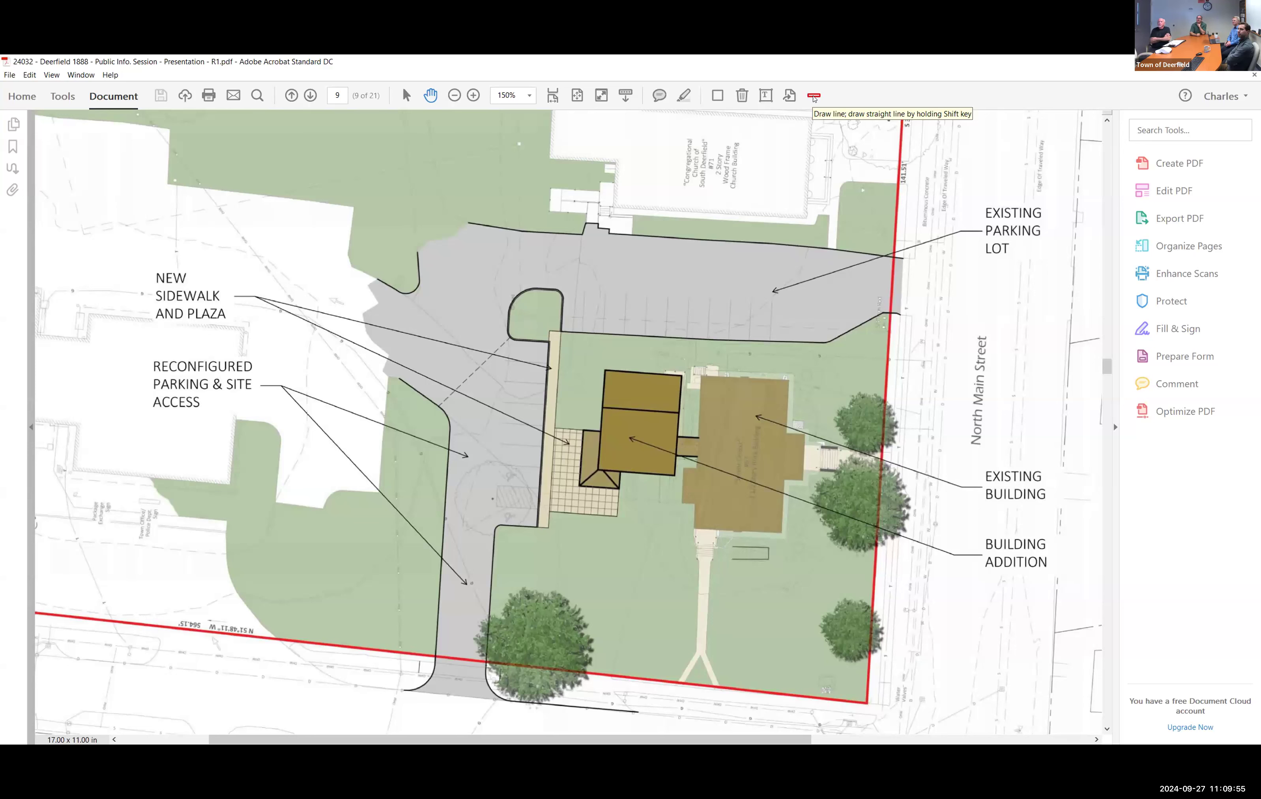
drag(591, 232, 833, 258)
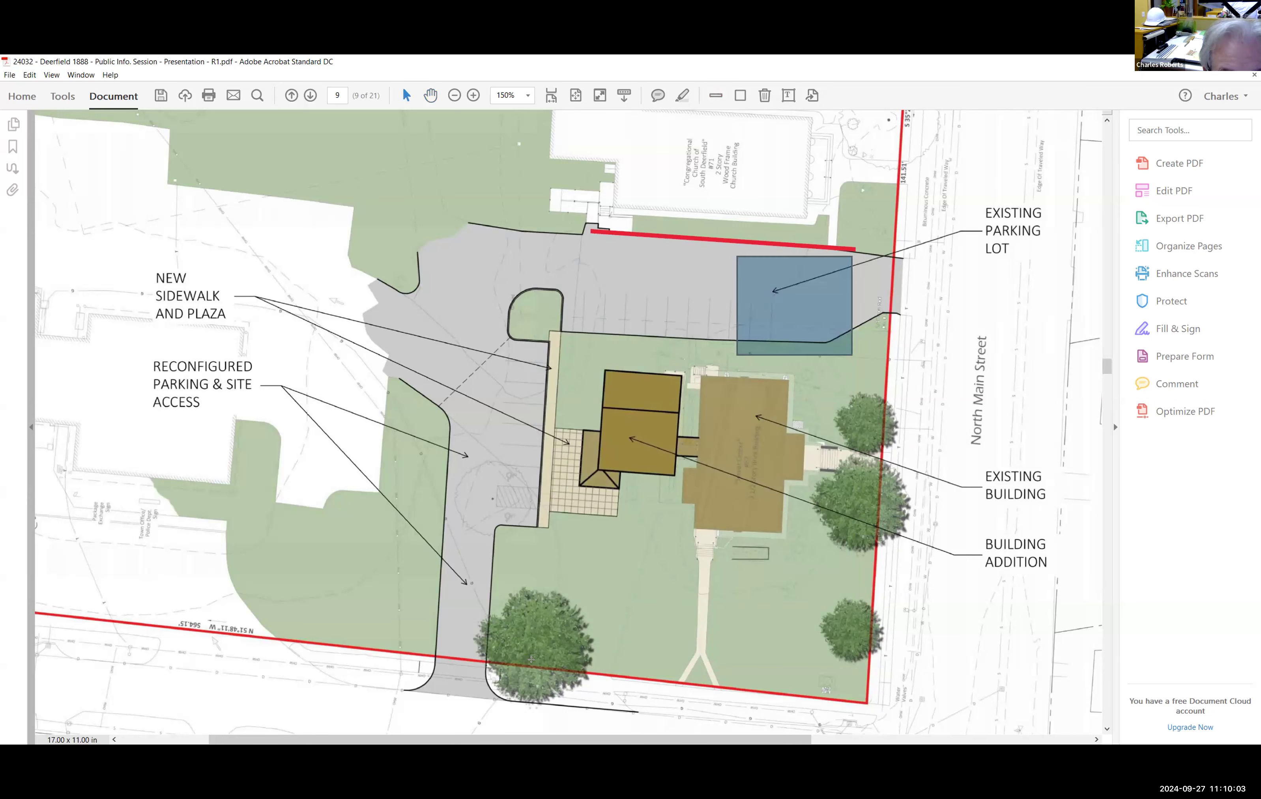
drag(308, 129, 740, 362)
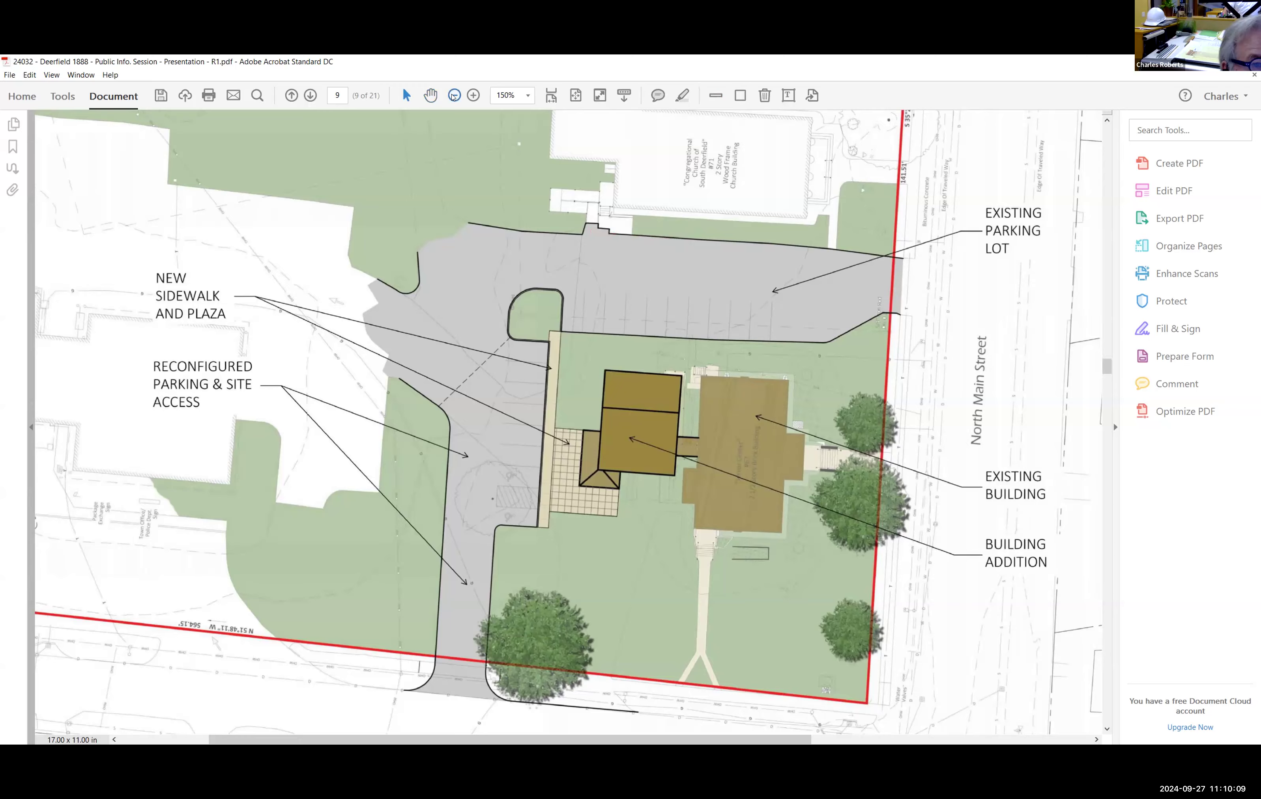
Step through the aerial and street-level renderings to the exterior elevation drawings page.
click(473, 96)
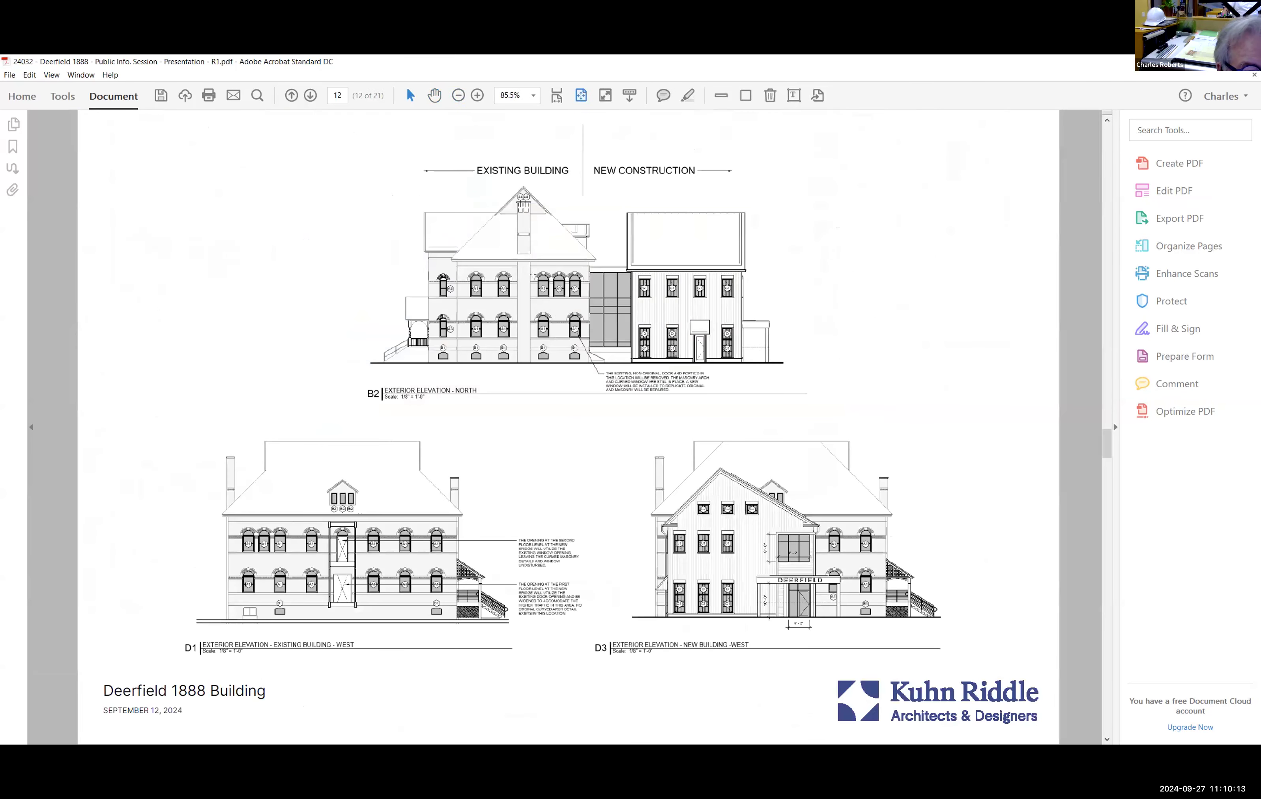
click(310, 94)
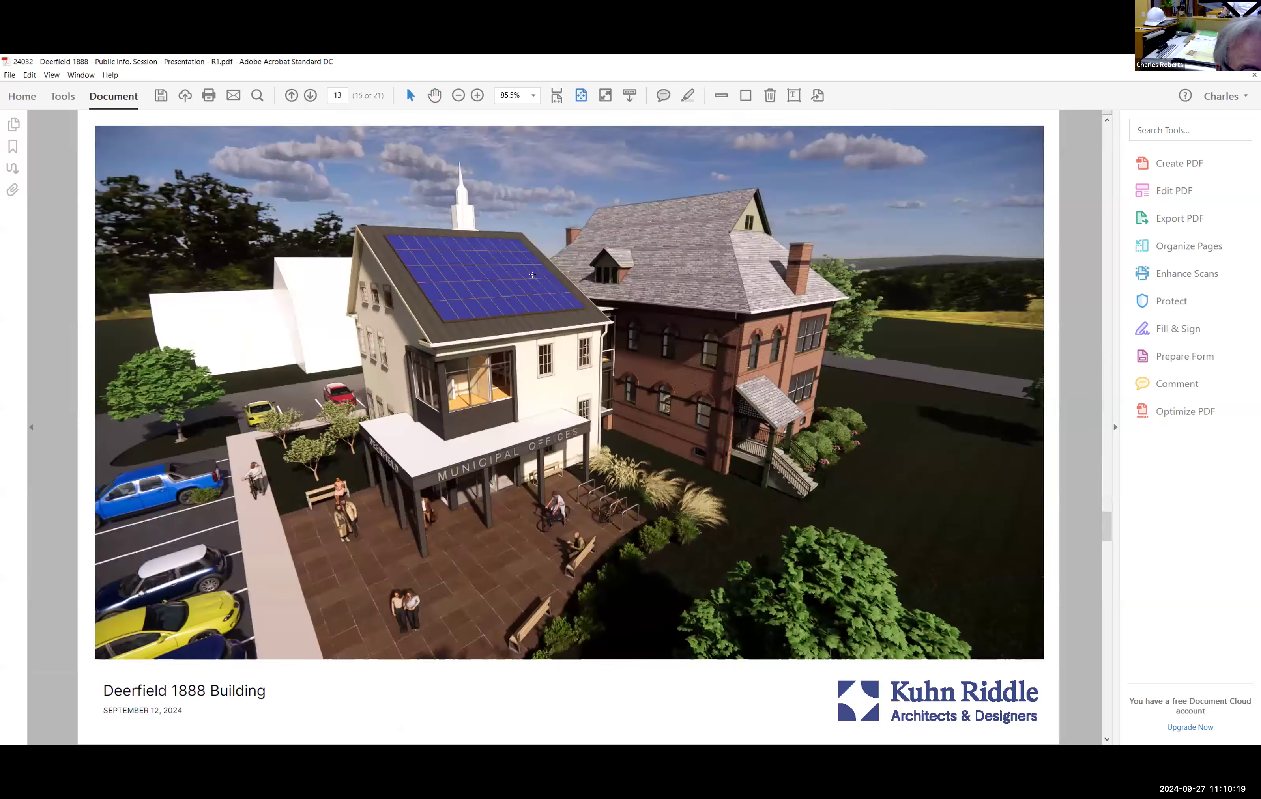
click(310, 96)
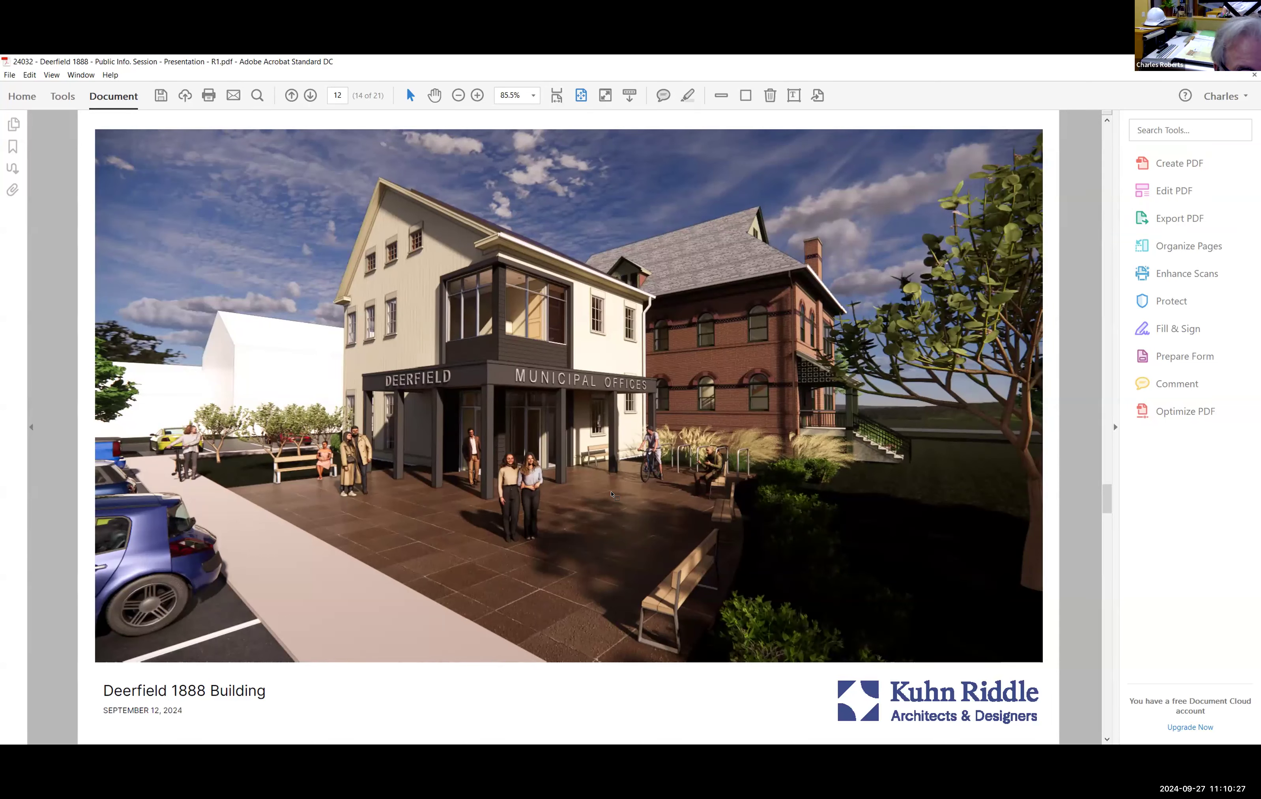
mouse_move(697, 697)
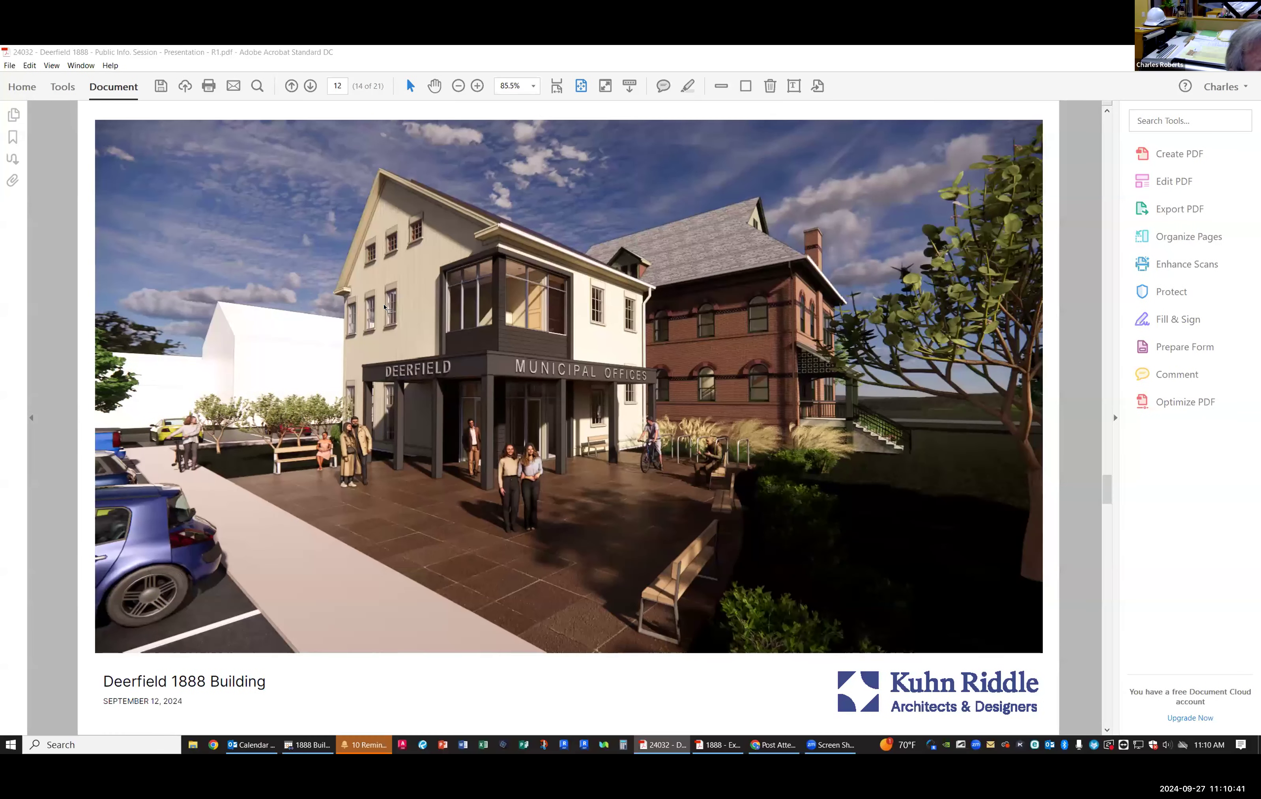
click(291, 86)
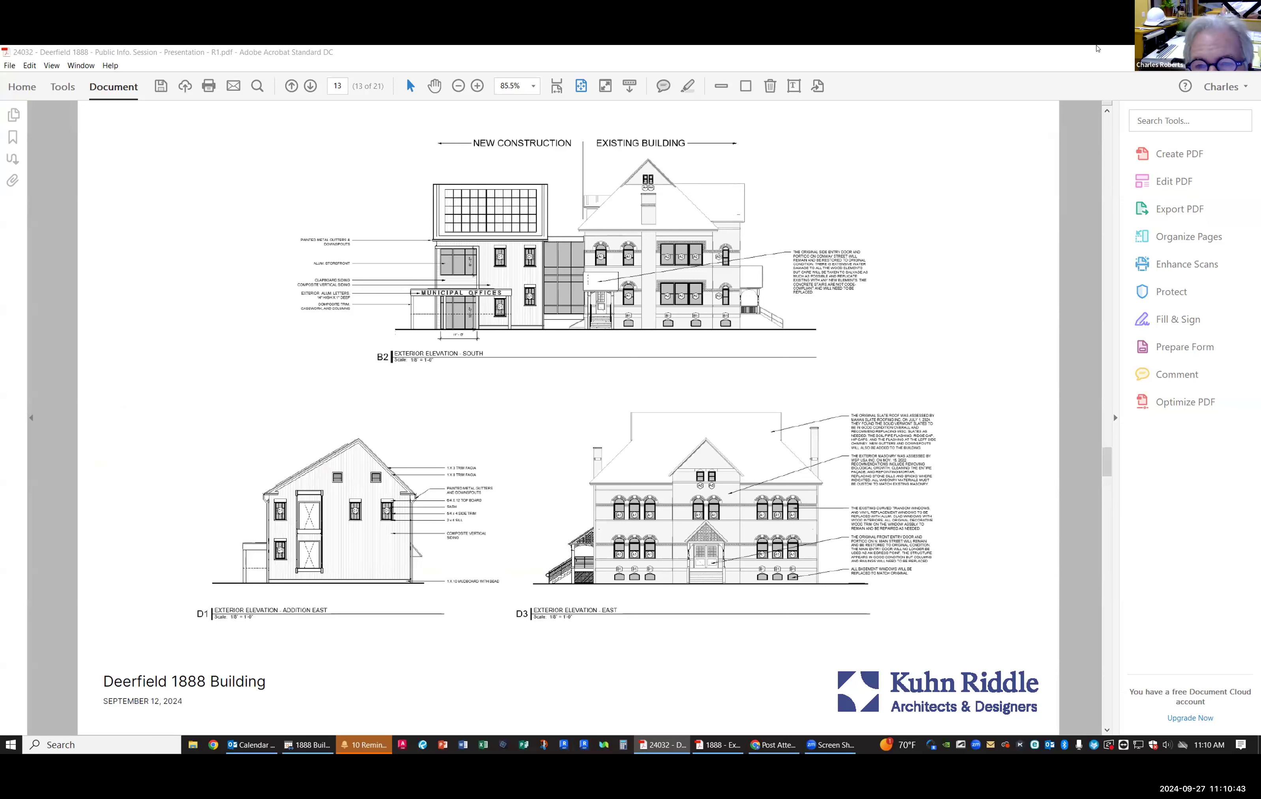
mouse_move(781, 647)
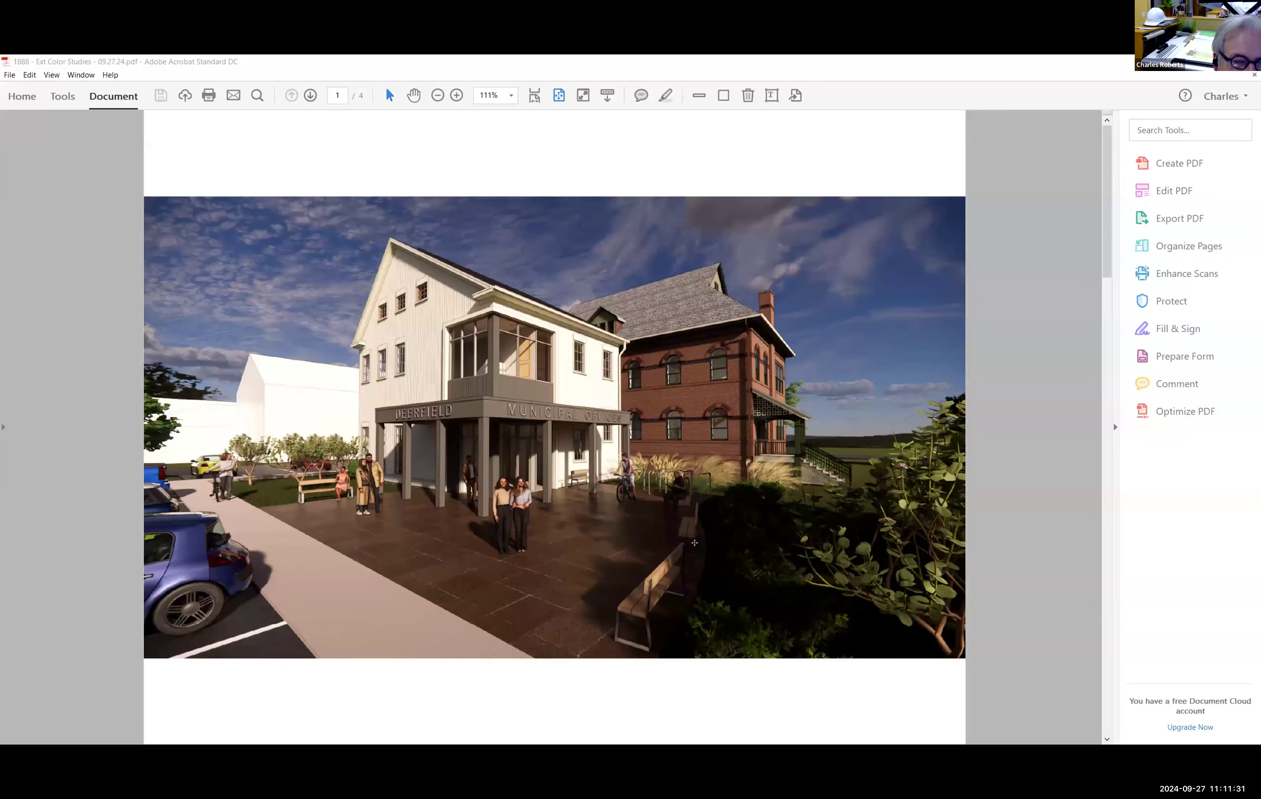
mouse_move(851, 407)
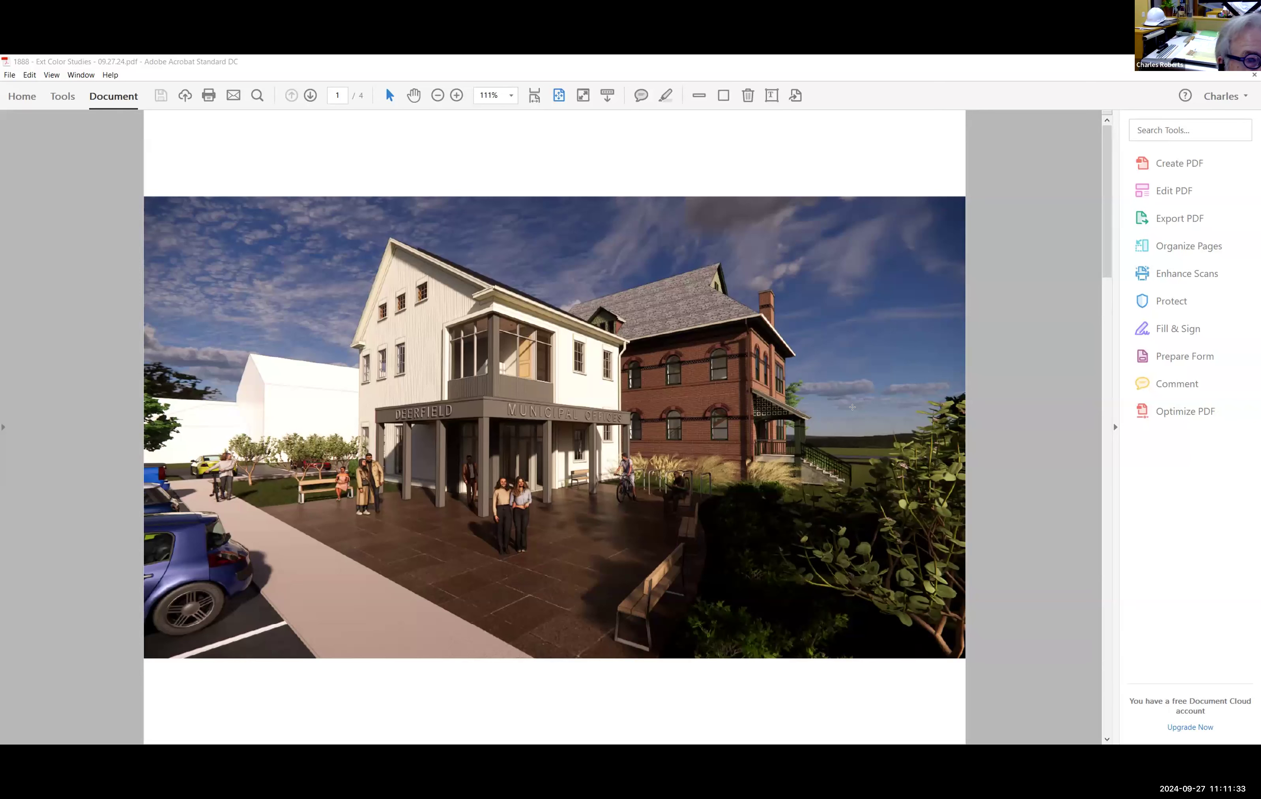
mouse_move(310, 95)
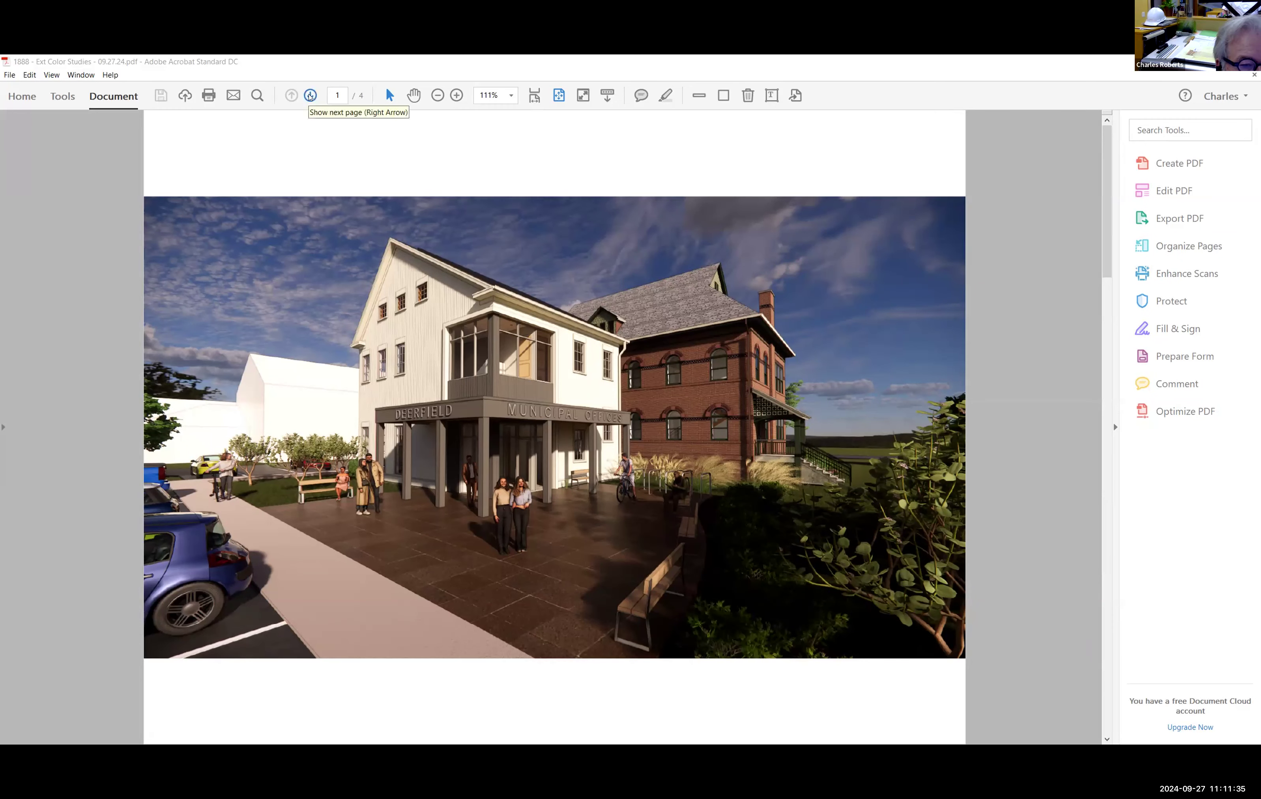
Advance to page 2, the green-siding colour study.
click(309, 95)
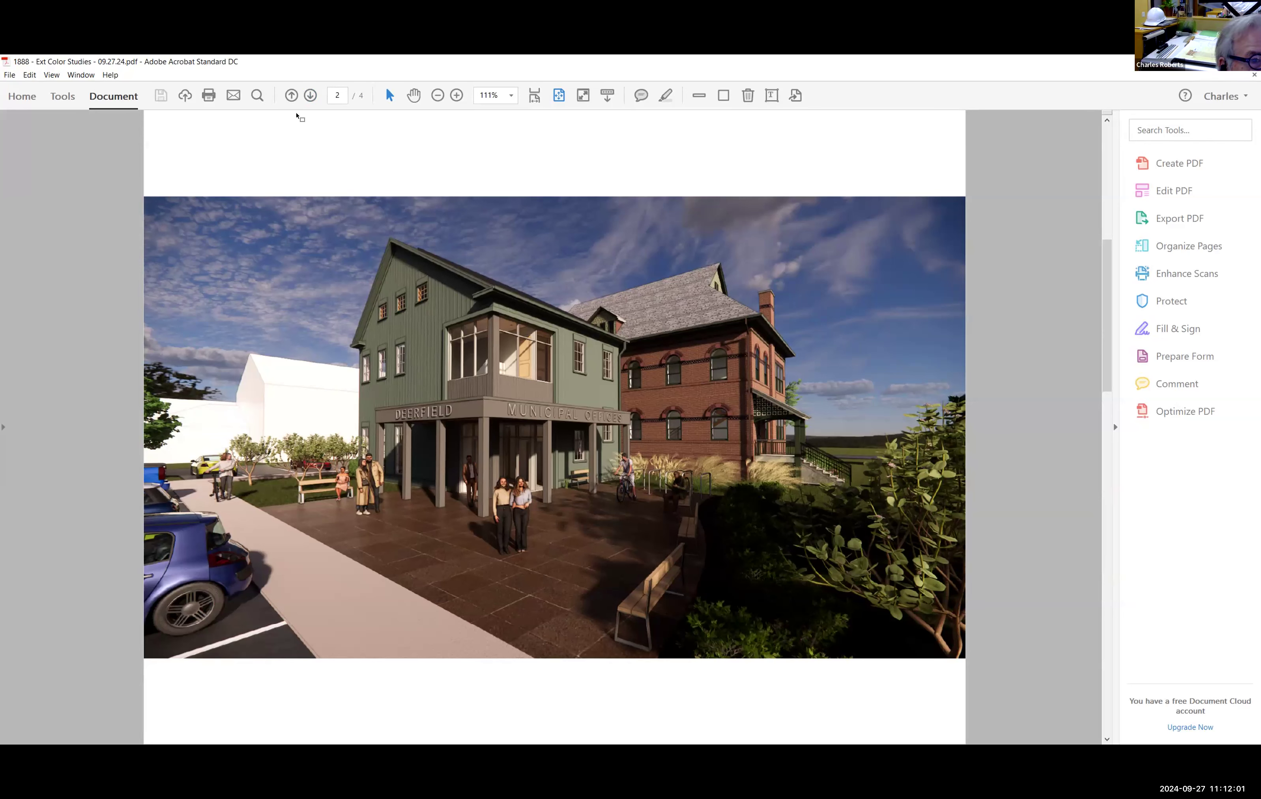
Return to page 1, the white-siding rendering.
click(290, 95)
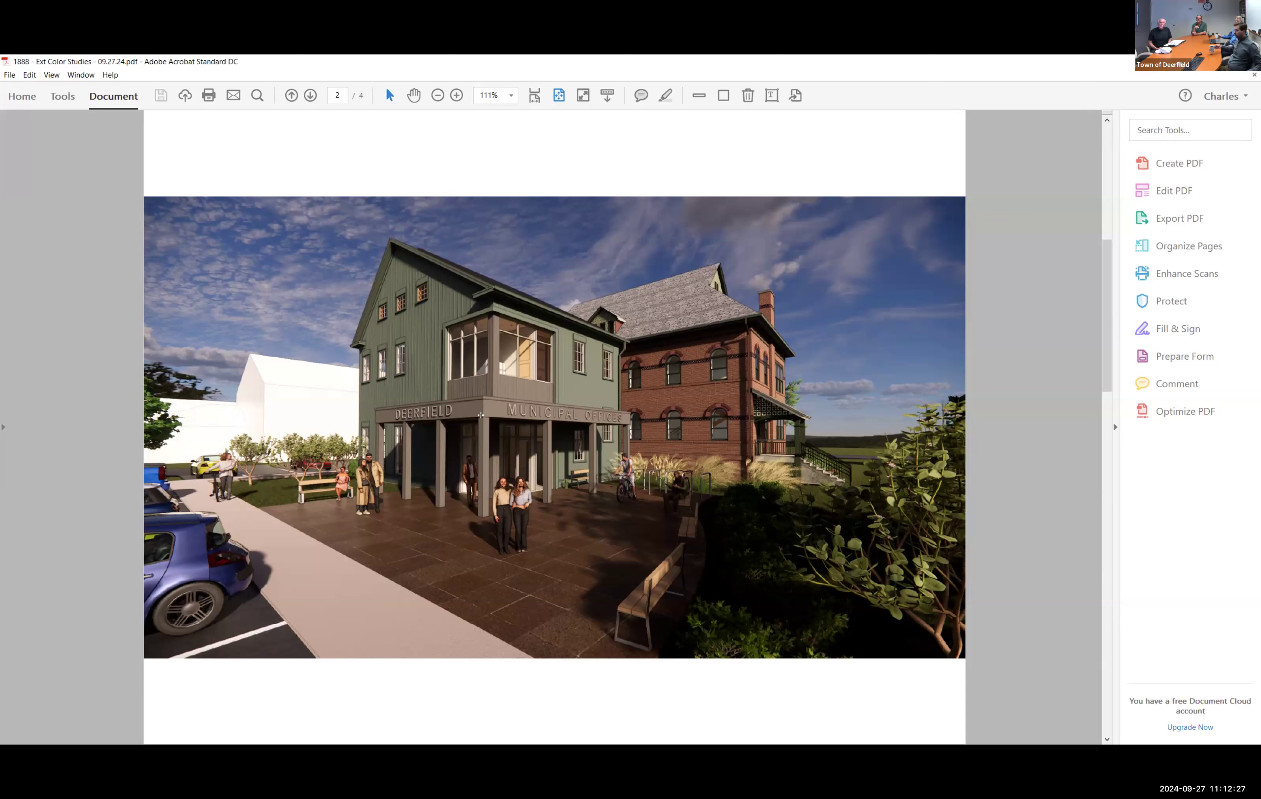
click(291, 95)
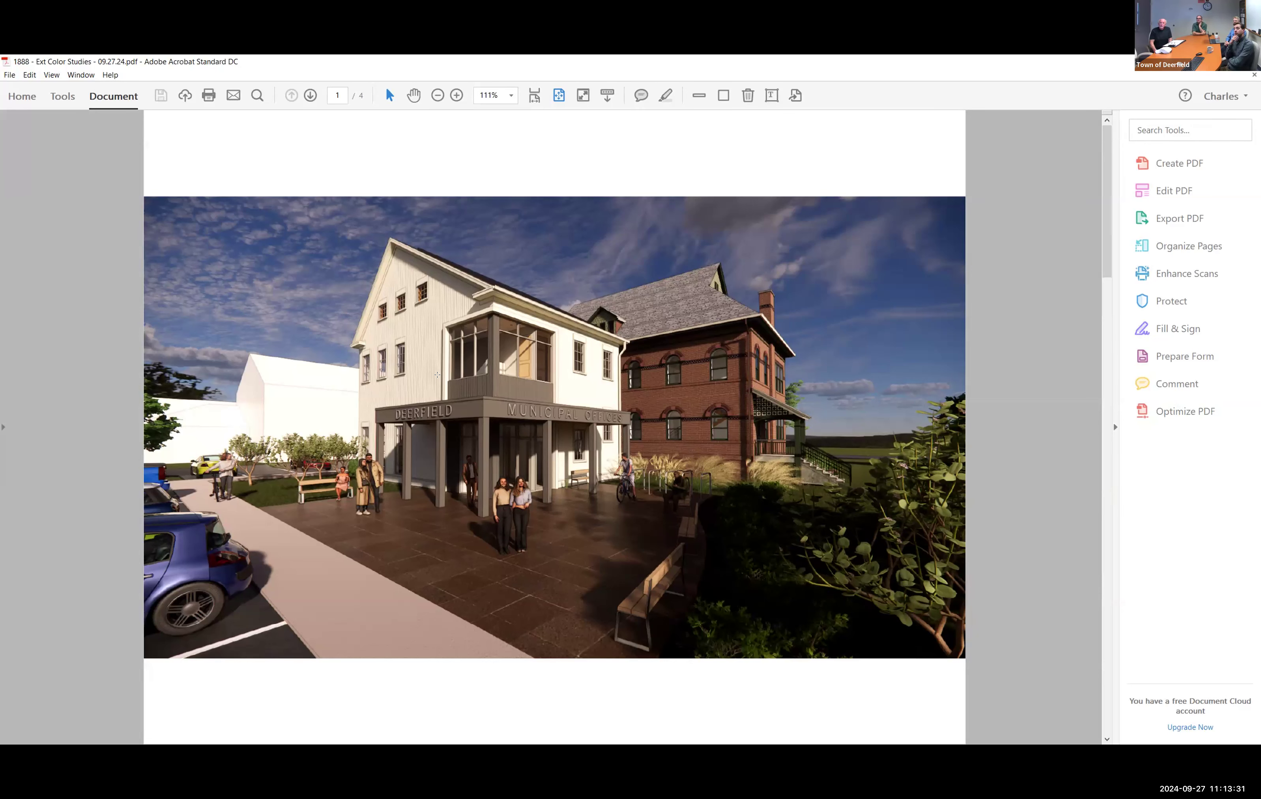
Step between the green and blue renderings, ending on the blue-siding study on page 3.
click(309, 94)
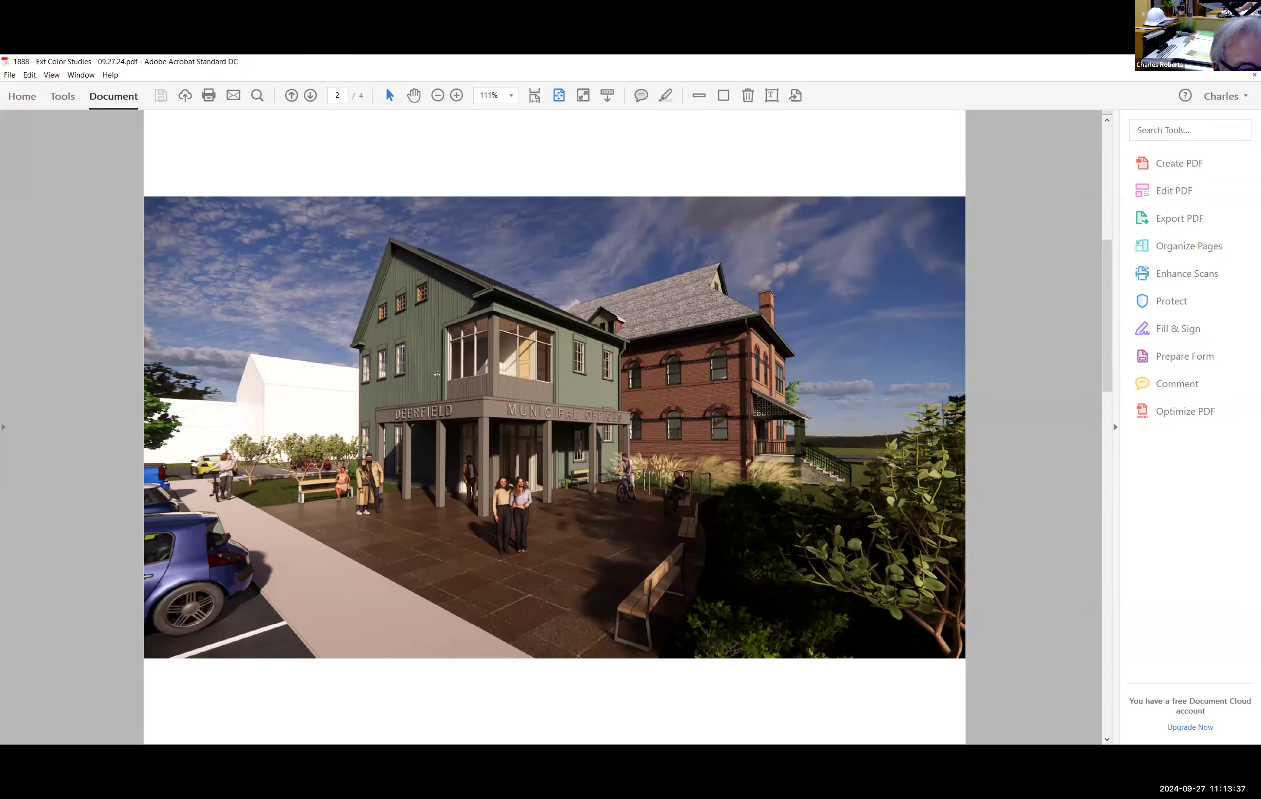
click(309, 95)
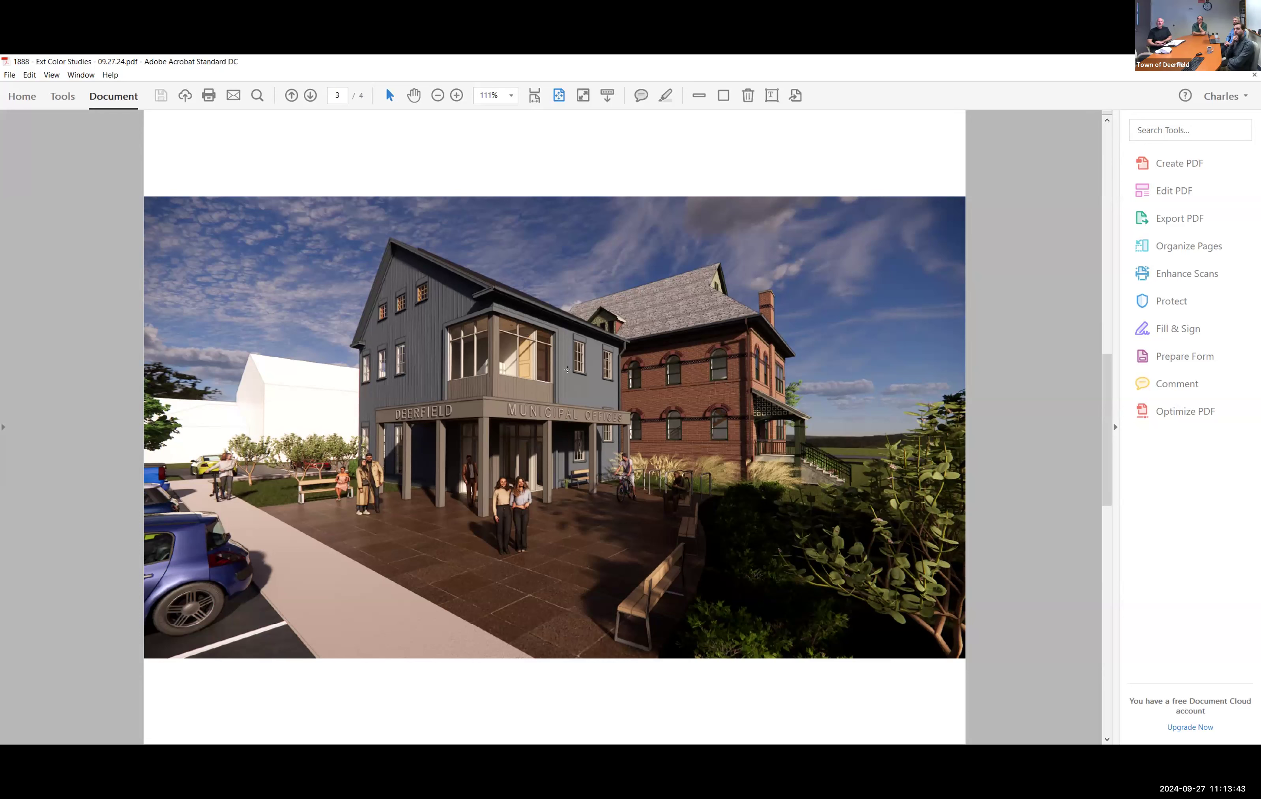
mouse_move(318, 366)
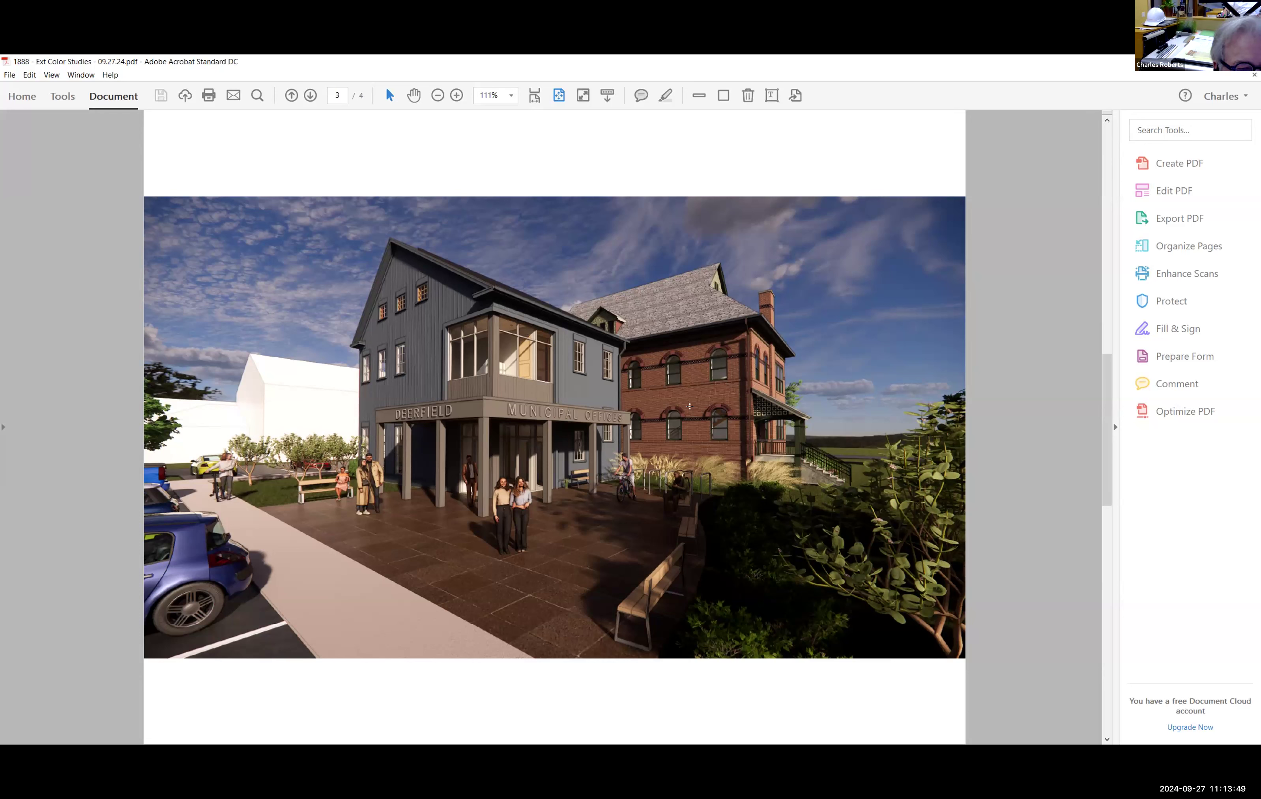
click(309, 95)
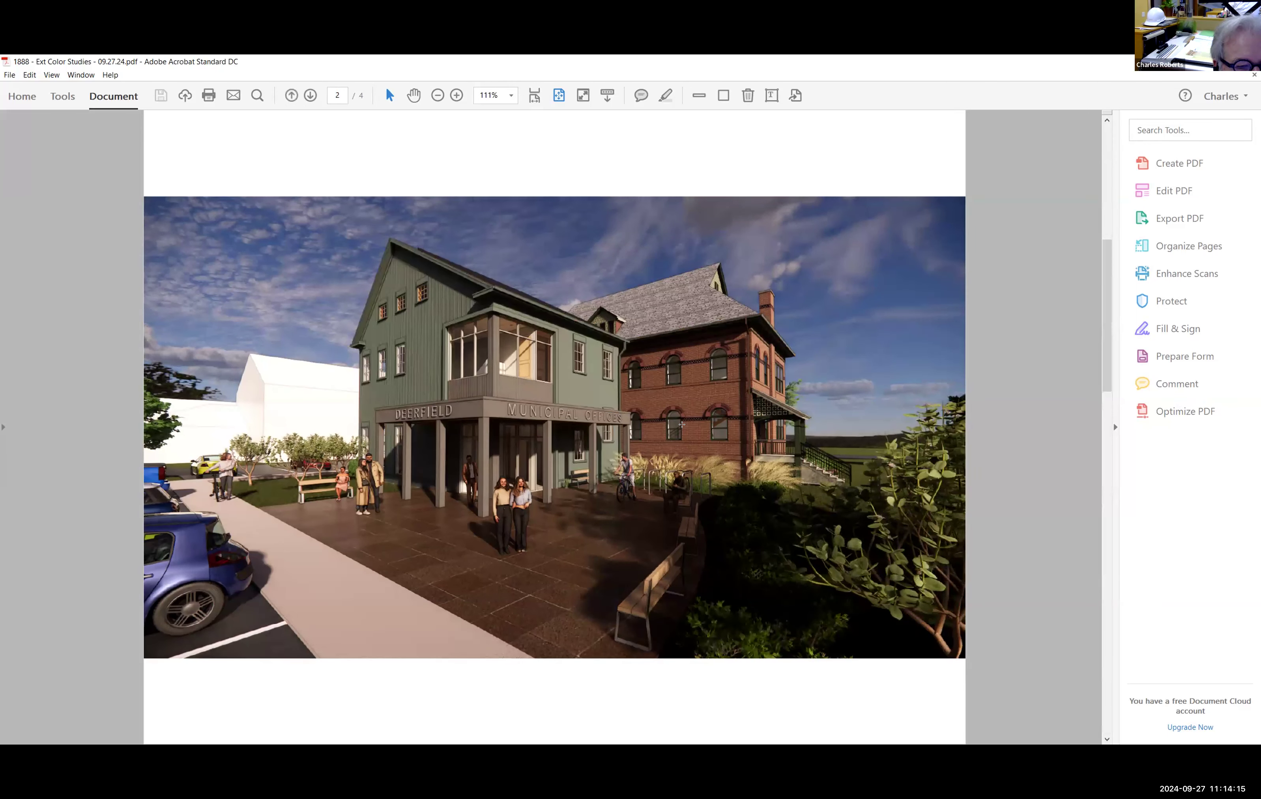
click(310, 95)
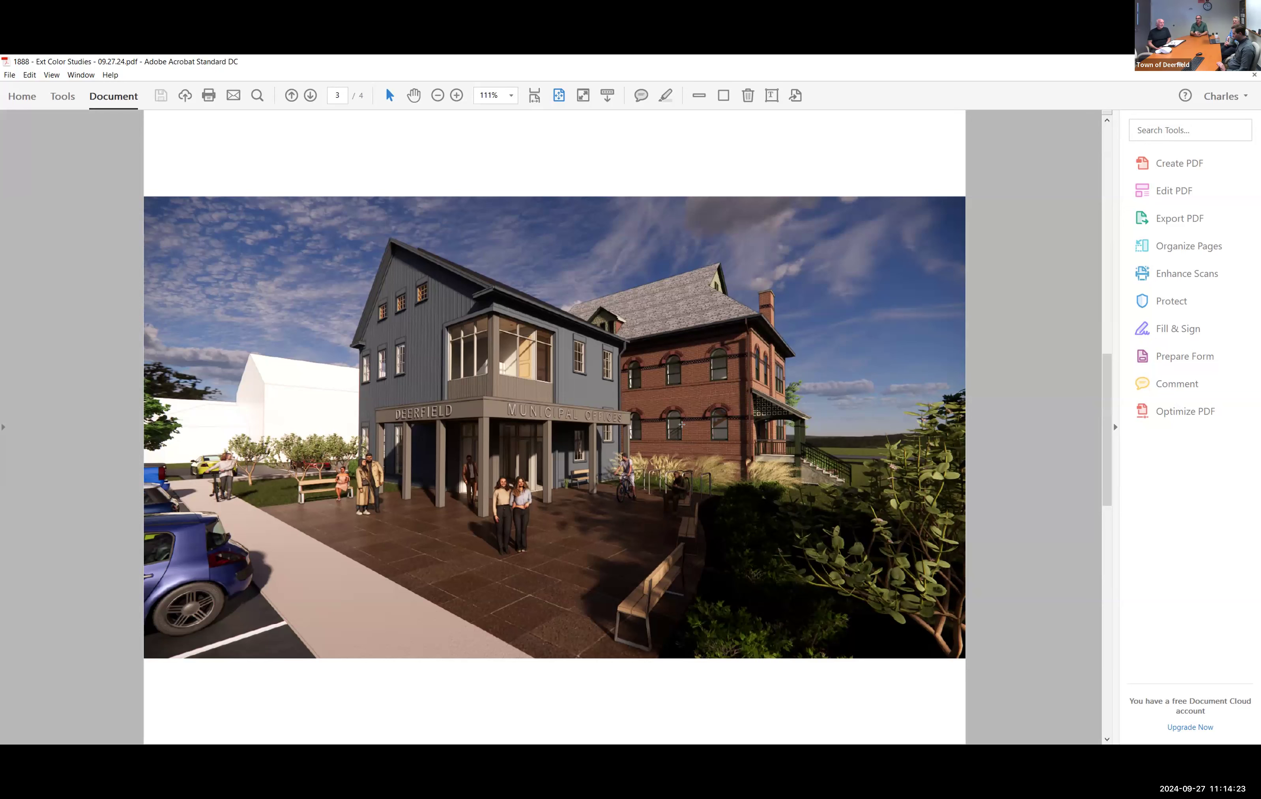
Advance to the orange-siding study, then flip among the blue and green renderings.
click(309, 95)
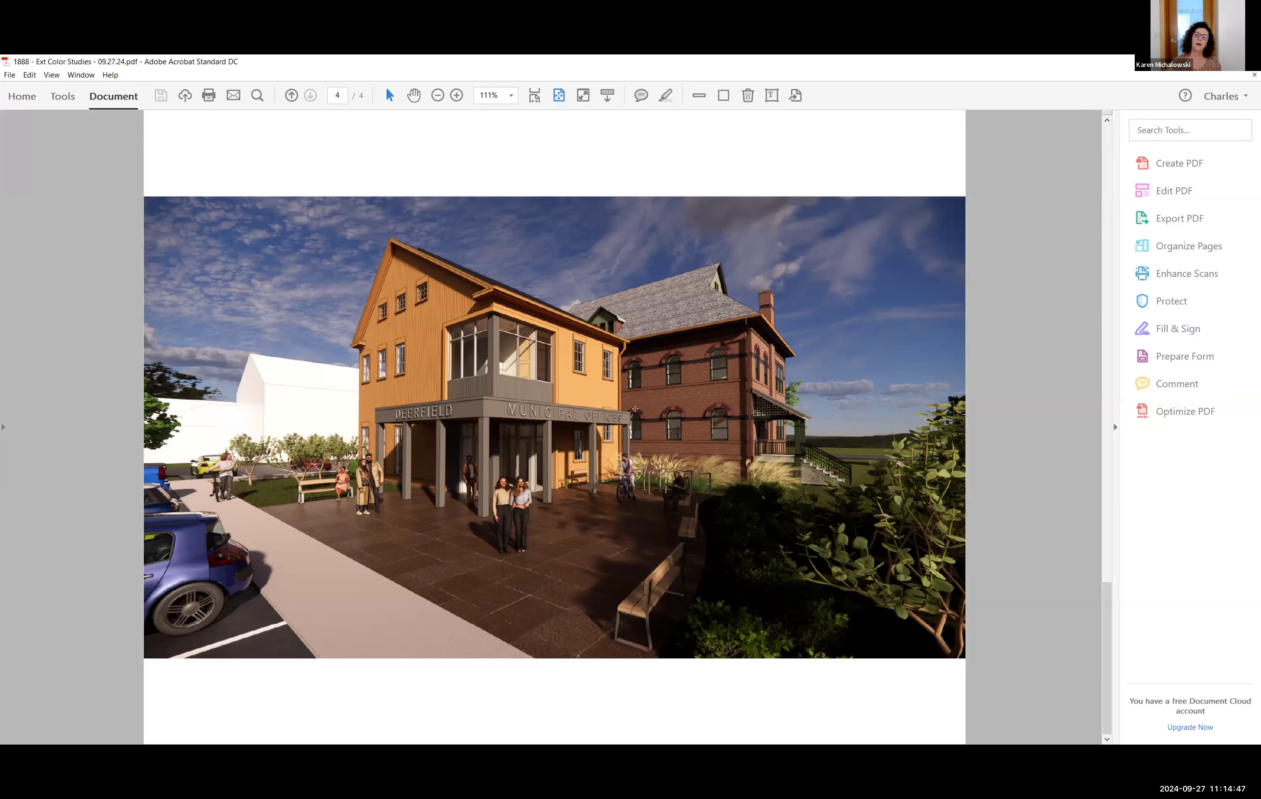
click(292, 94)
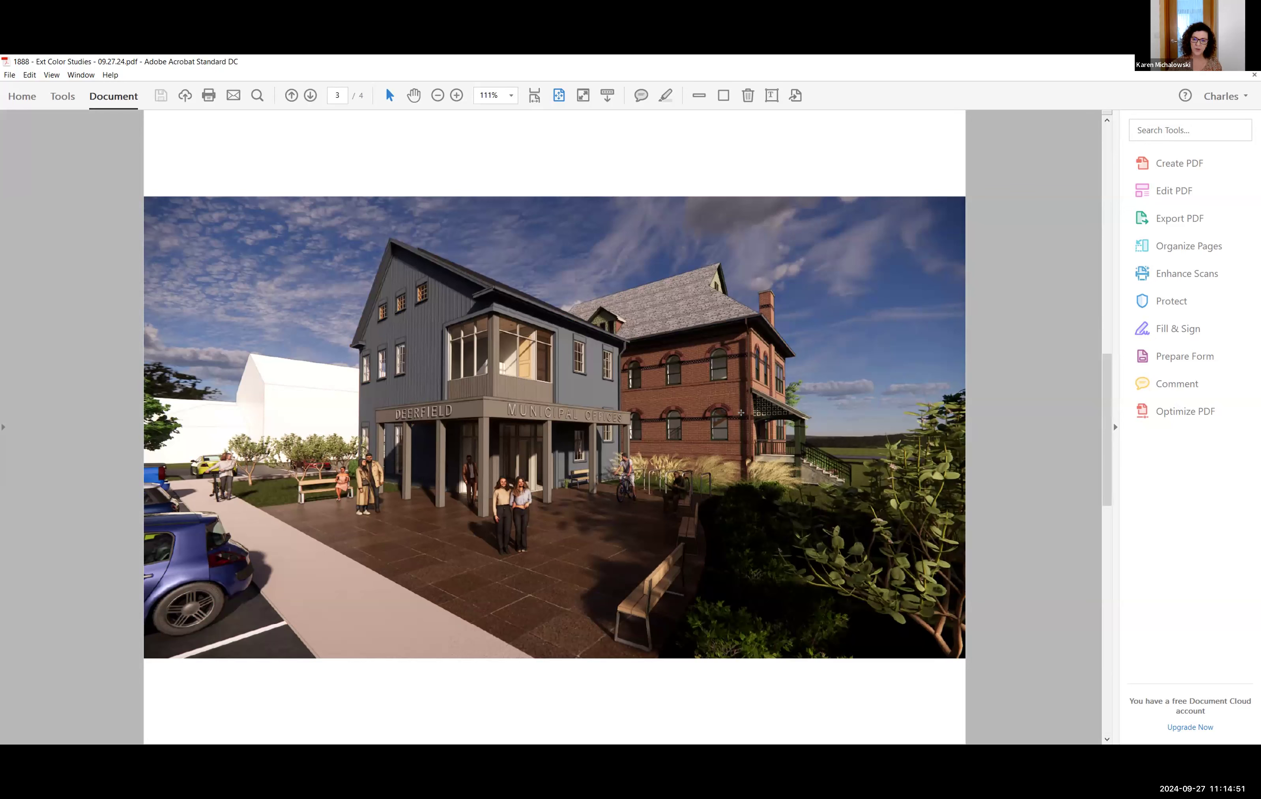
click(308, 94)
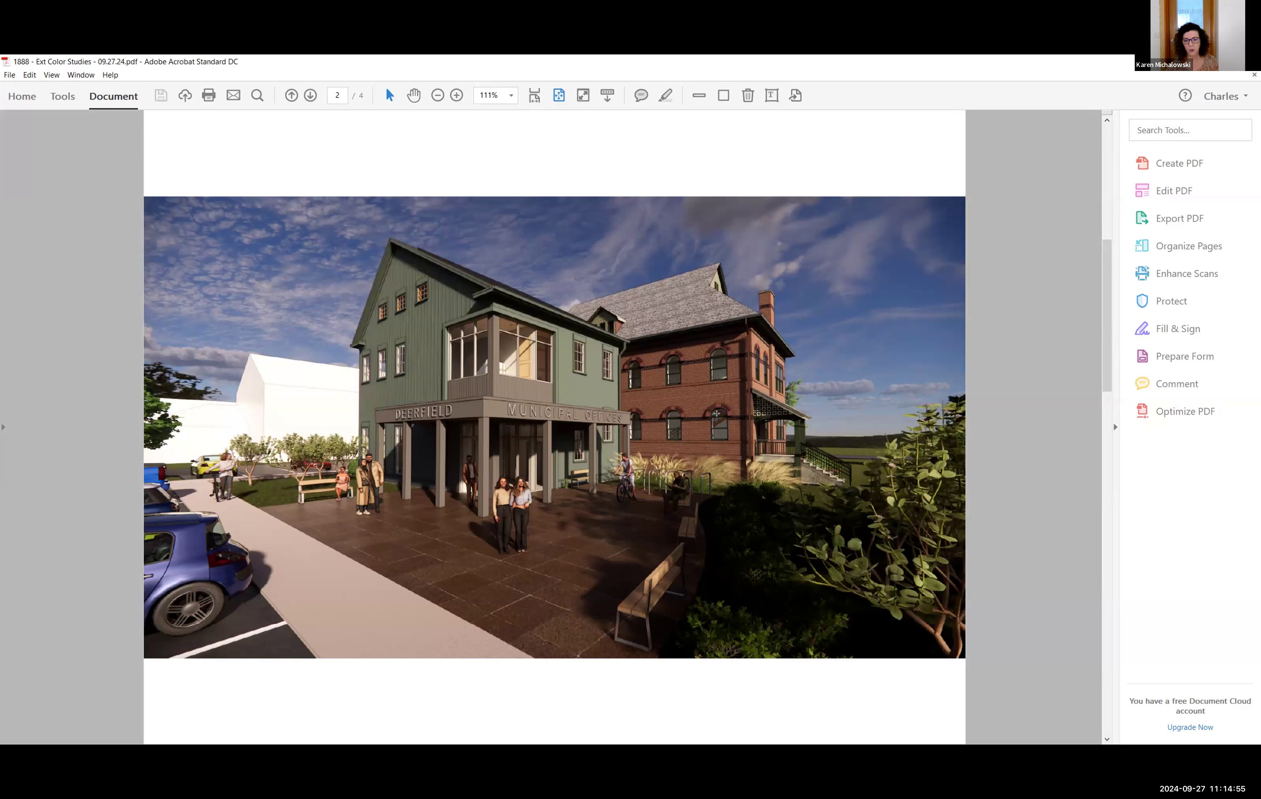
click(310, 94)
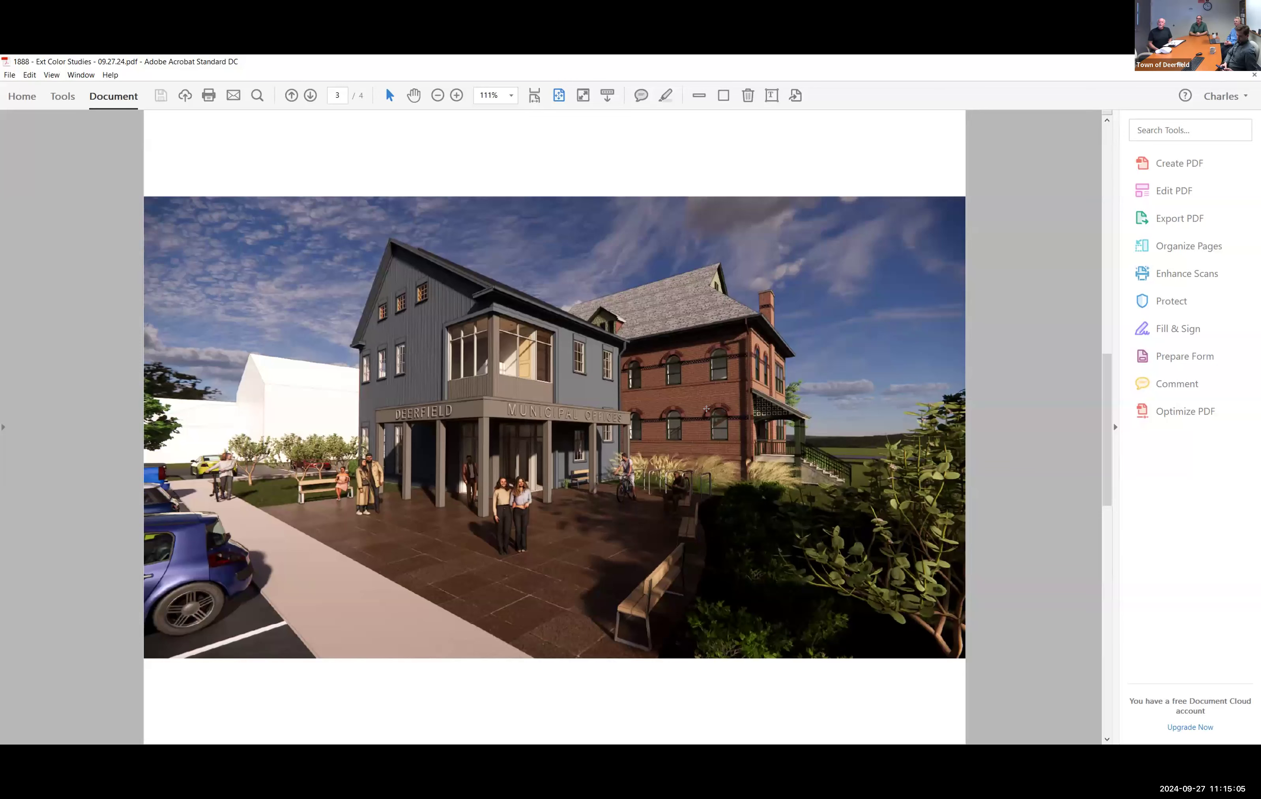
Page back through green and blue schemes to the white-siding rendering on page 1.
click(309, 95)
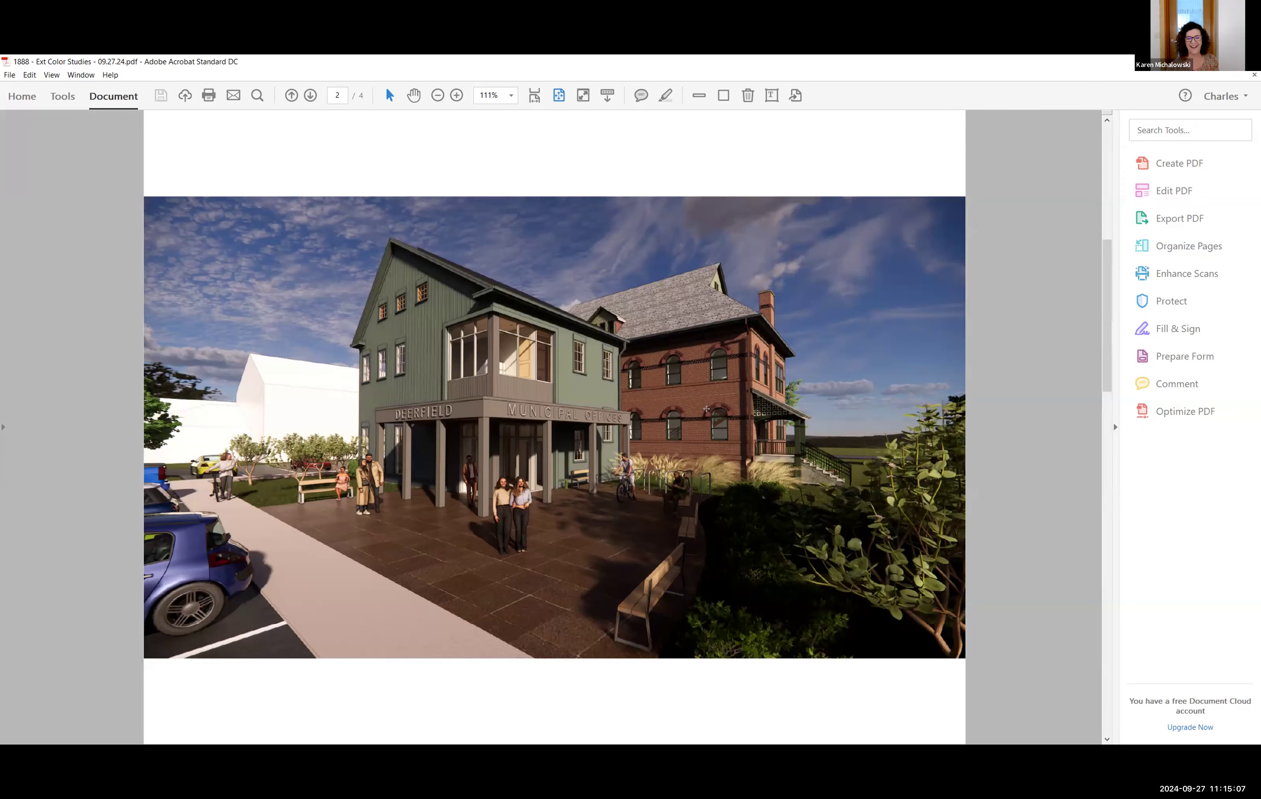
click(308, 95)
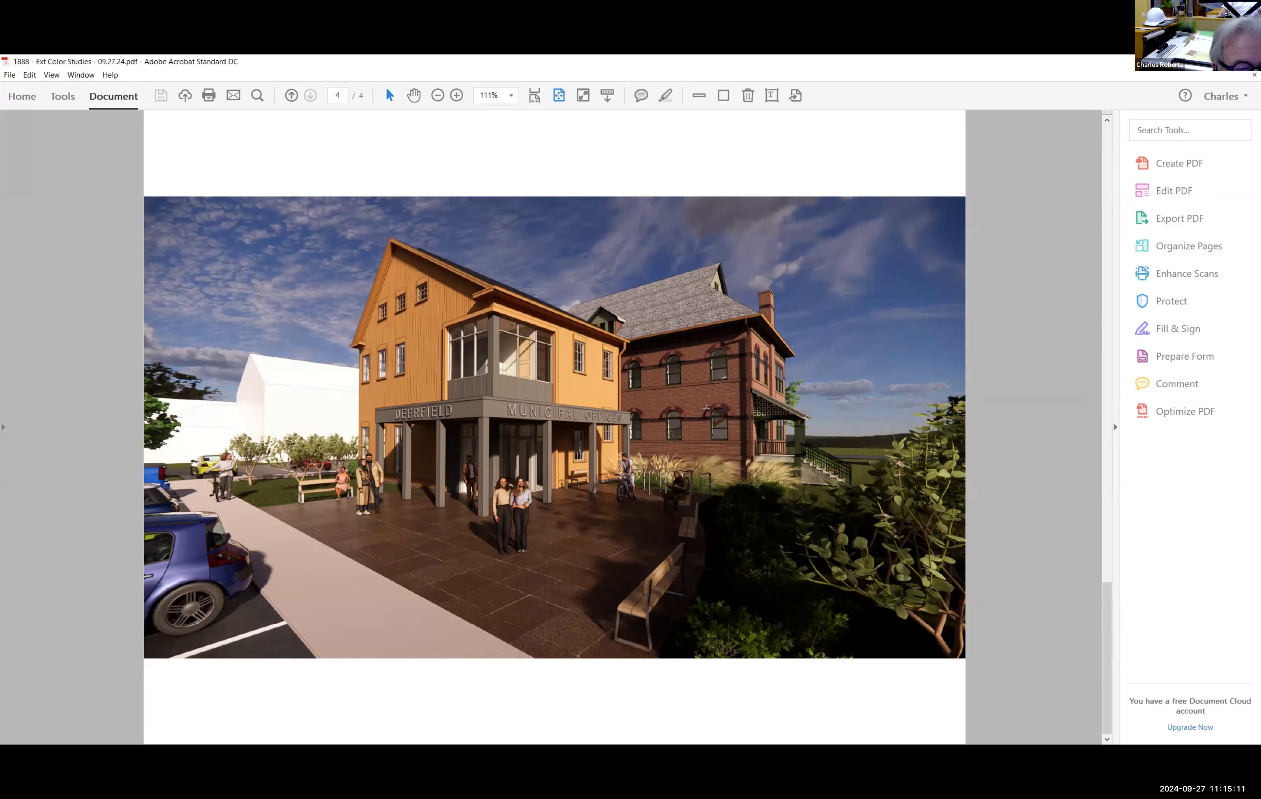
click(309, 95)
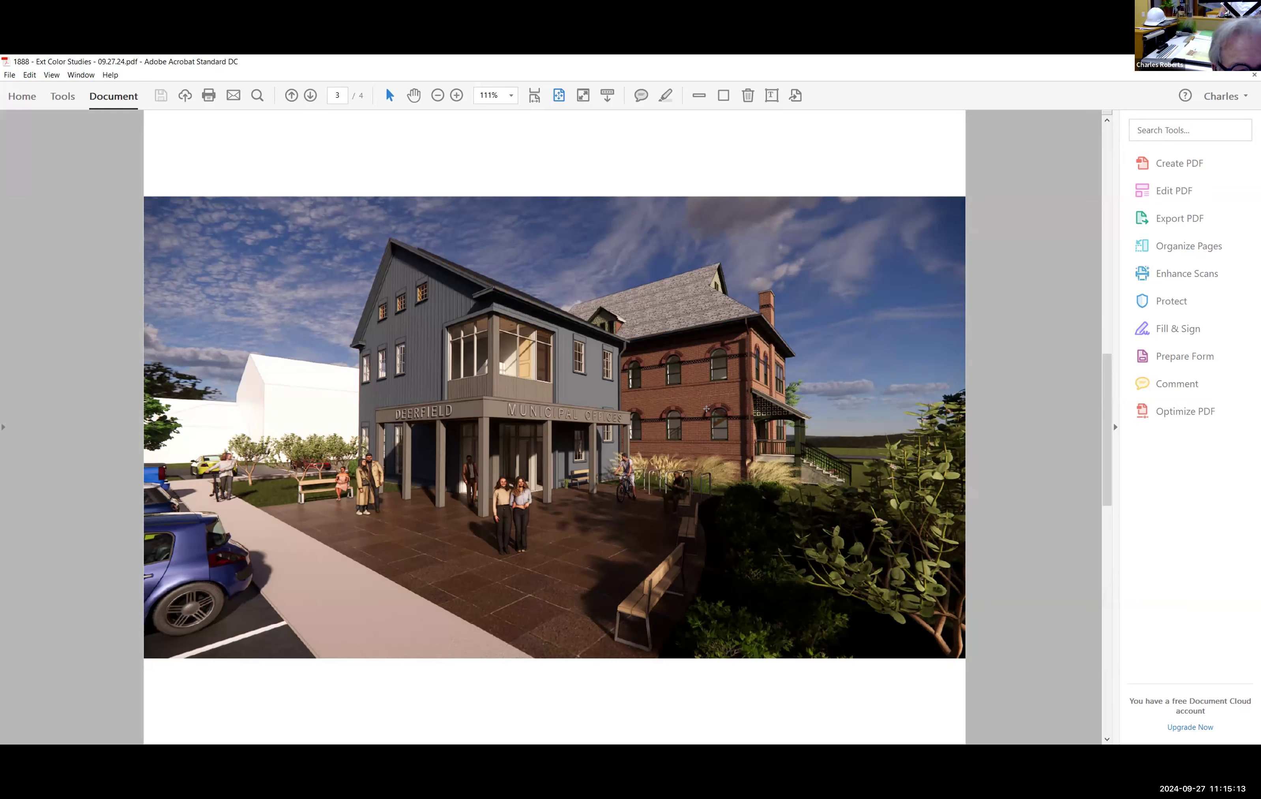
click(309, 95)
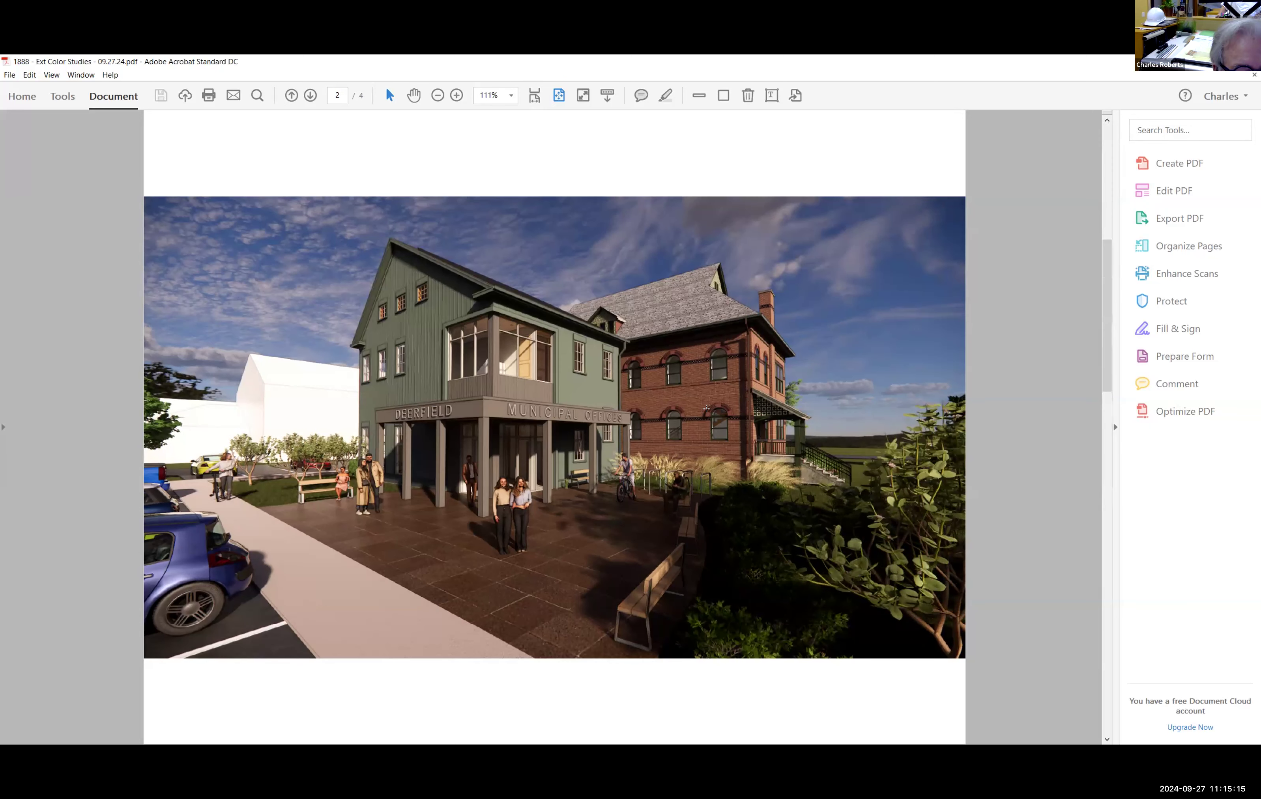
click(309, 95)
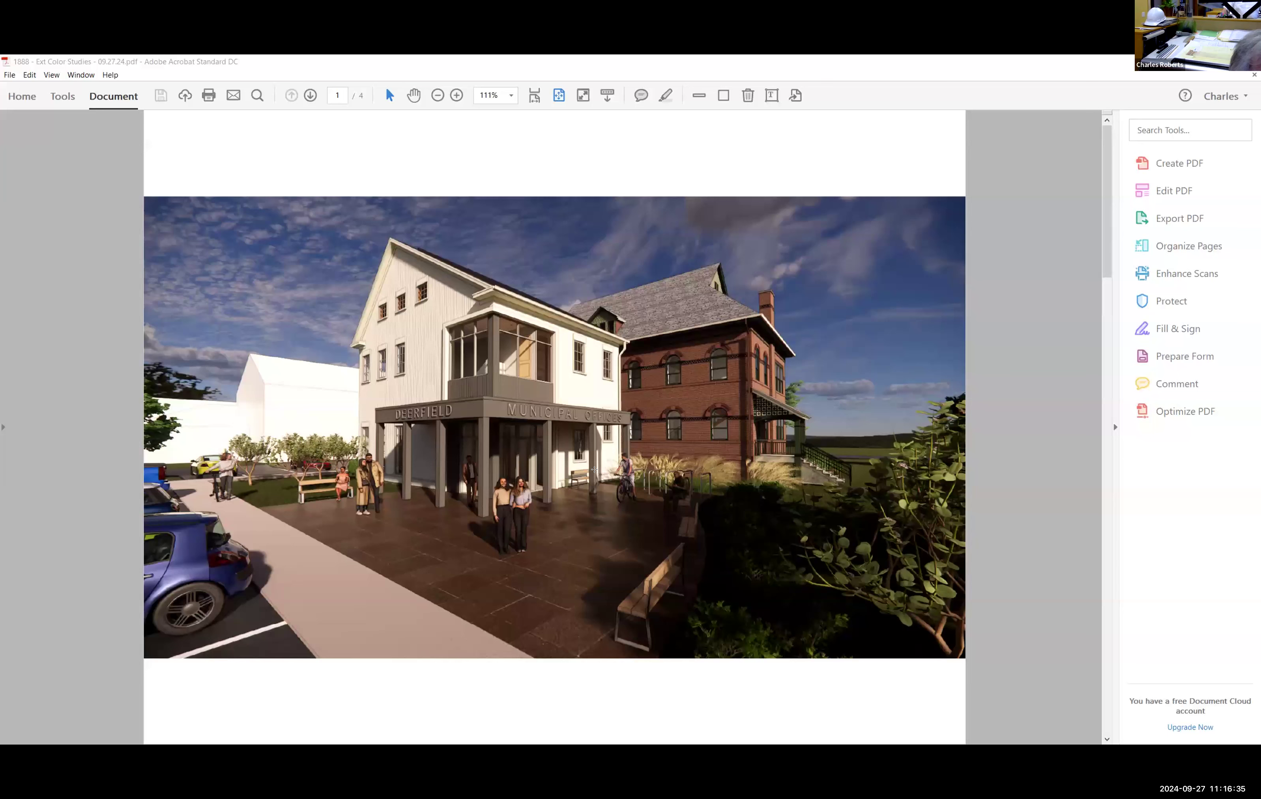
click(309, 94)
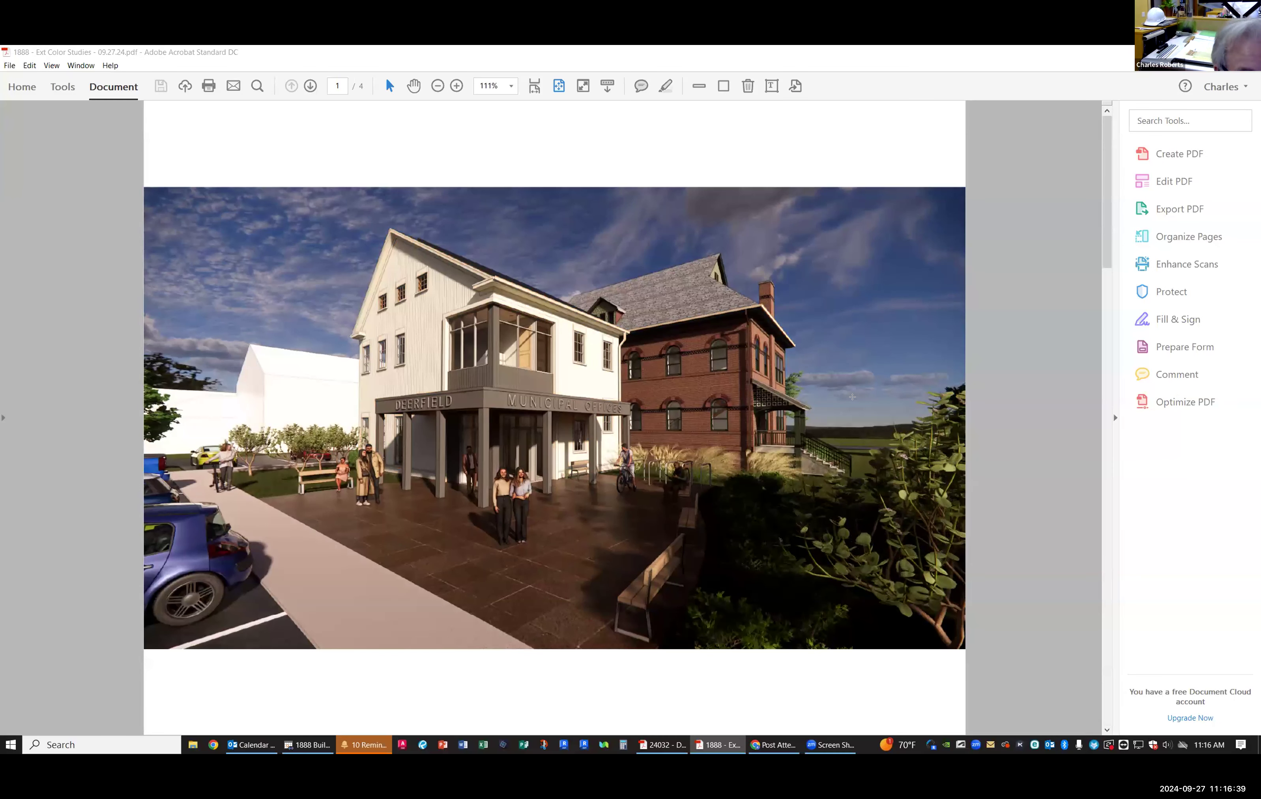
mouse_move(754, 719)
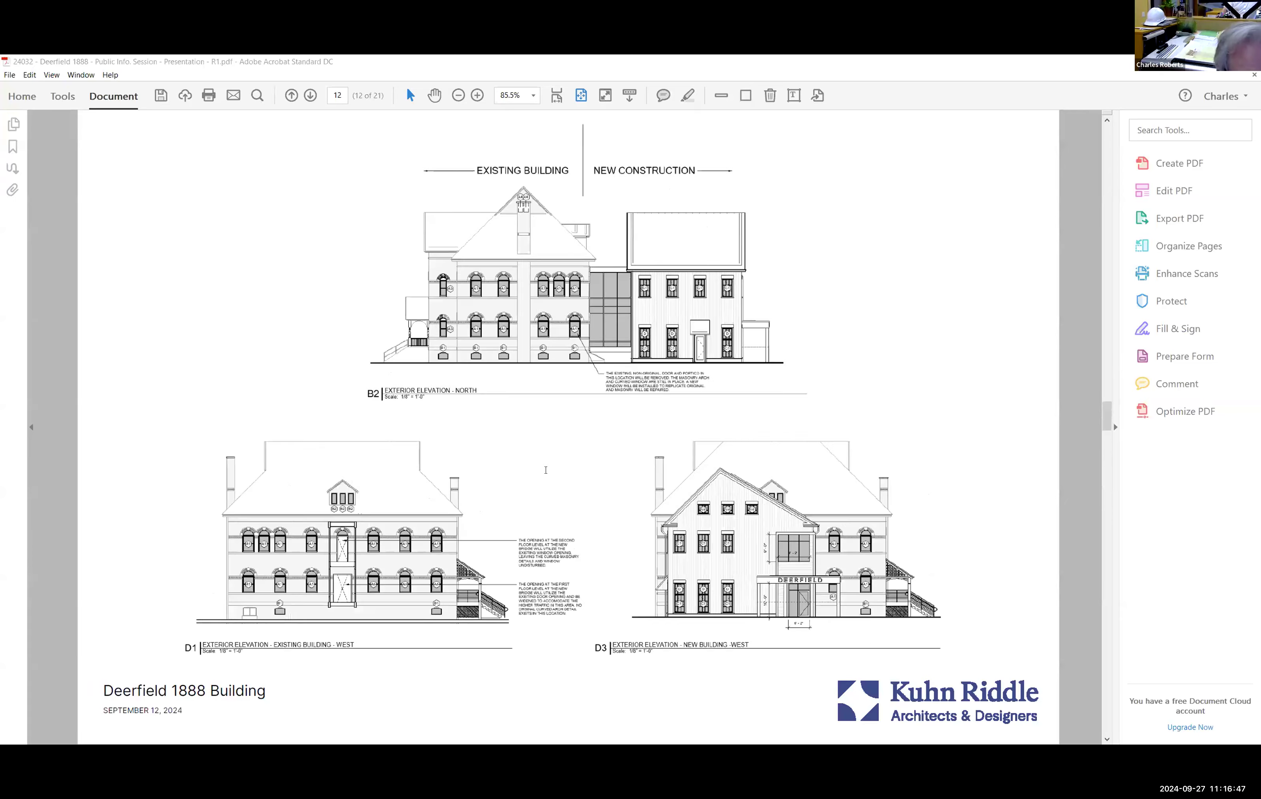
click(308, 95)
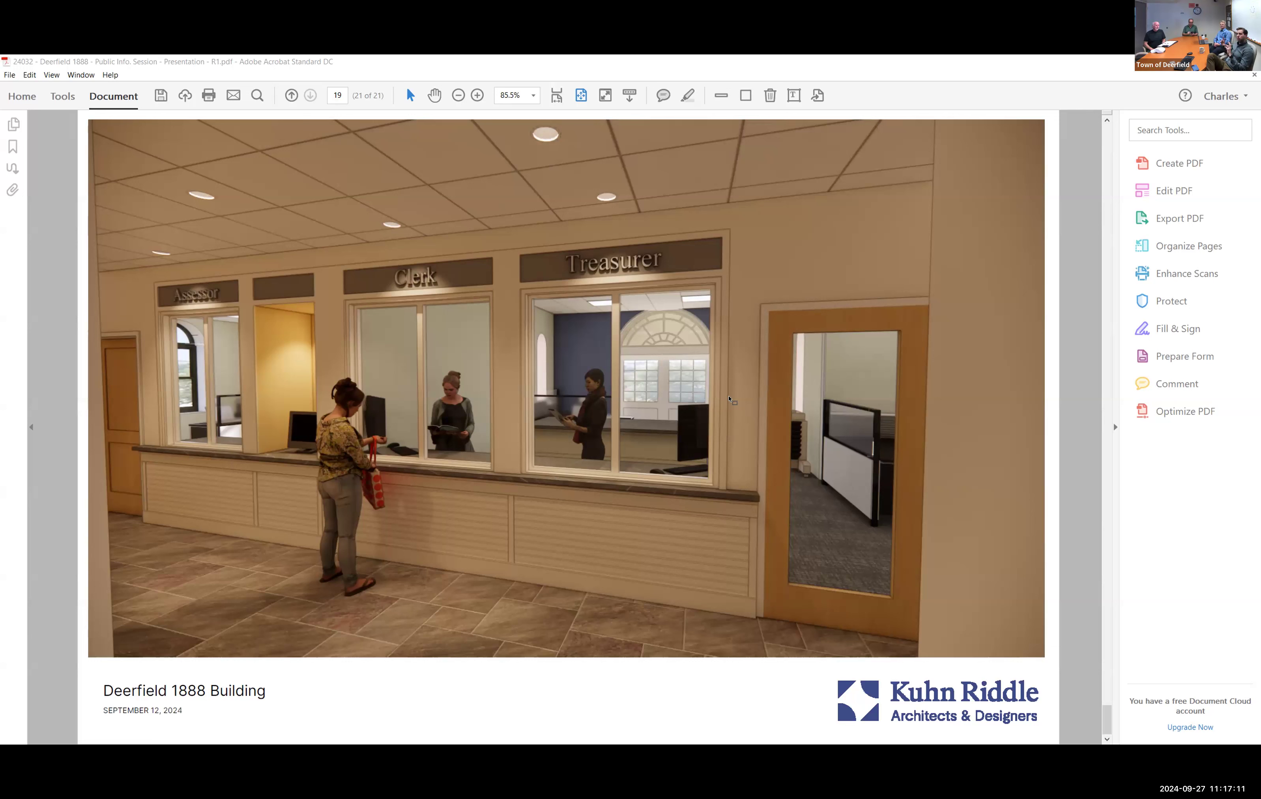
mouse_move(1161, 399)
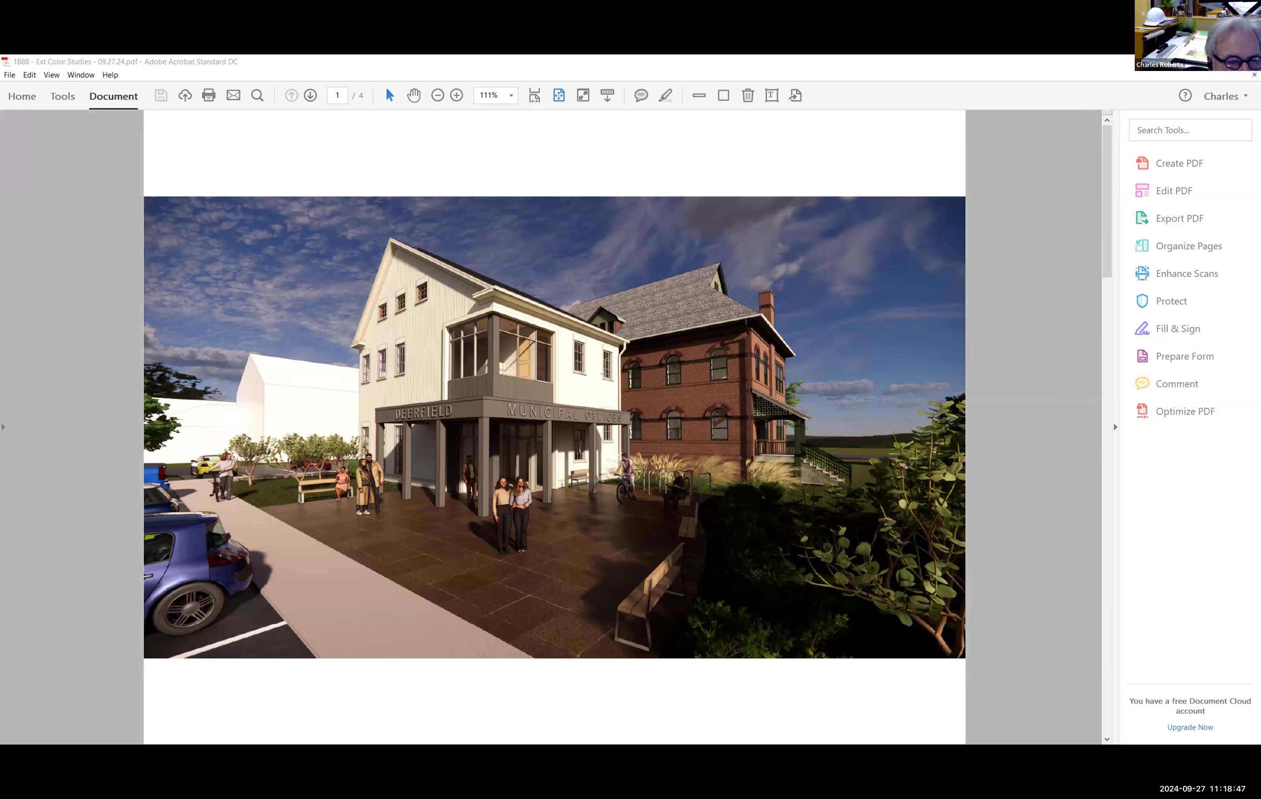
Cycle through the white, green and blue schemes and stop on the green-siding rendering, page 2.
click(309, 95)
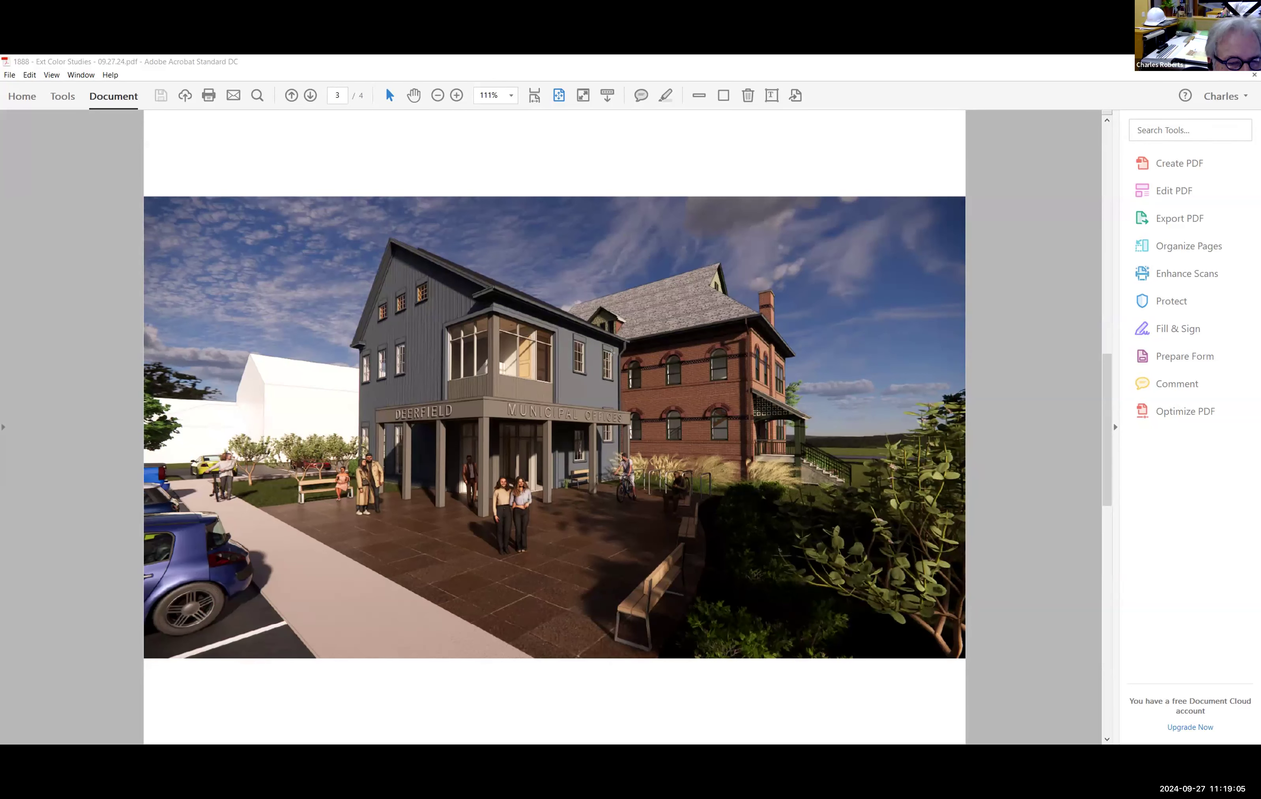
click(309, 95)
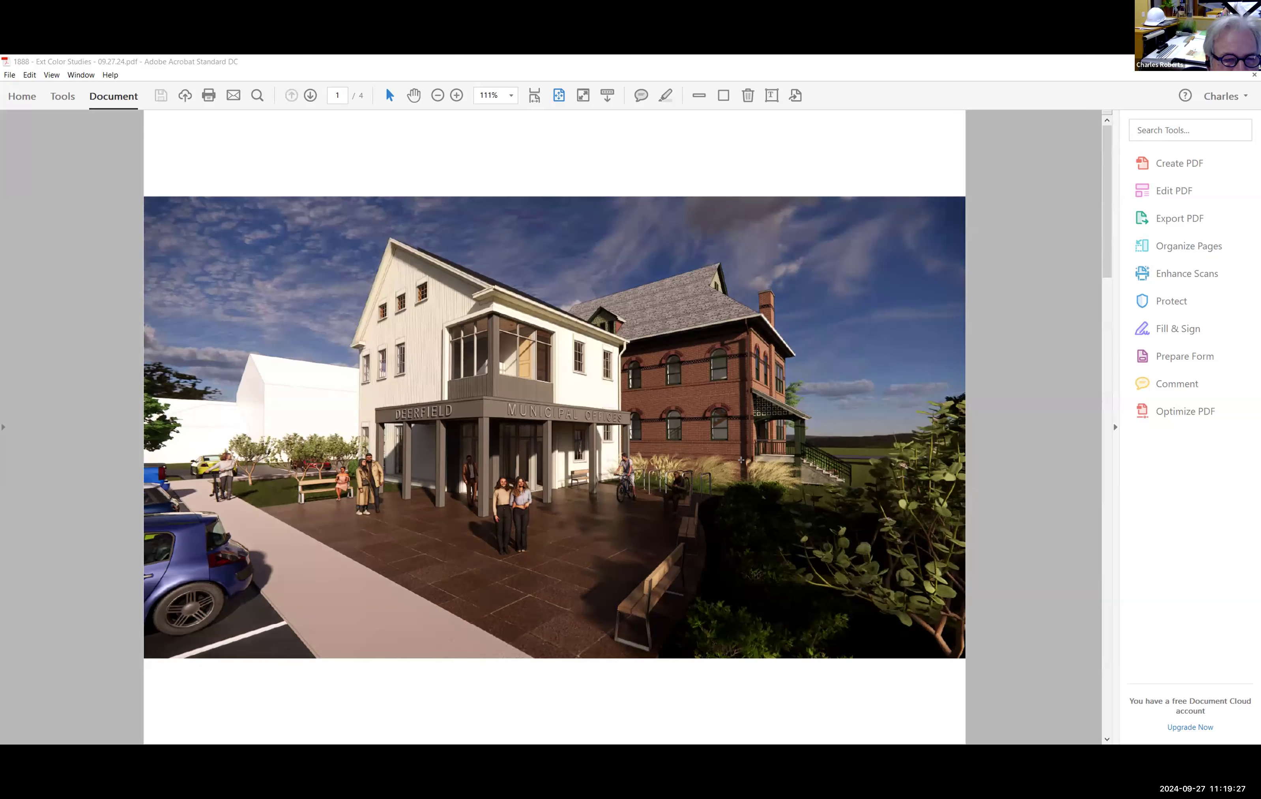
click(309, 95)
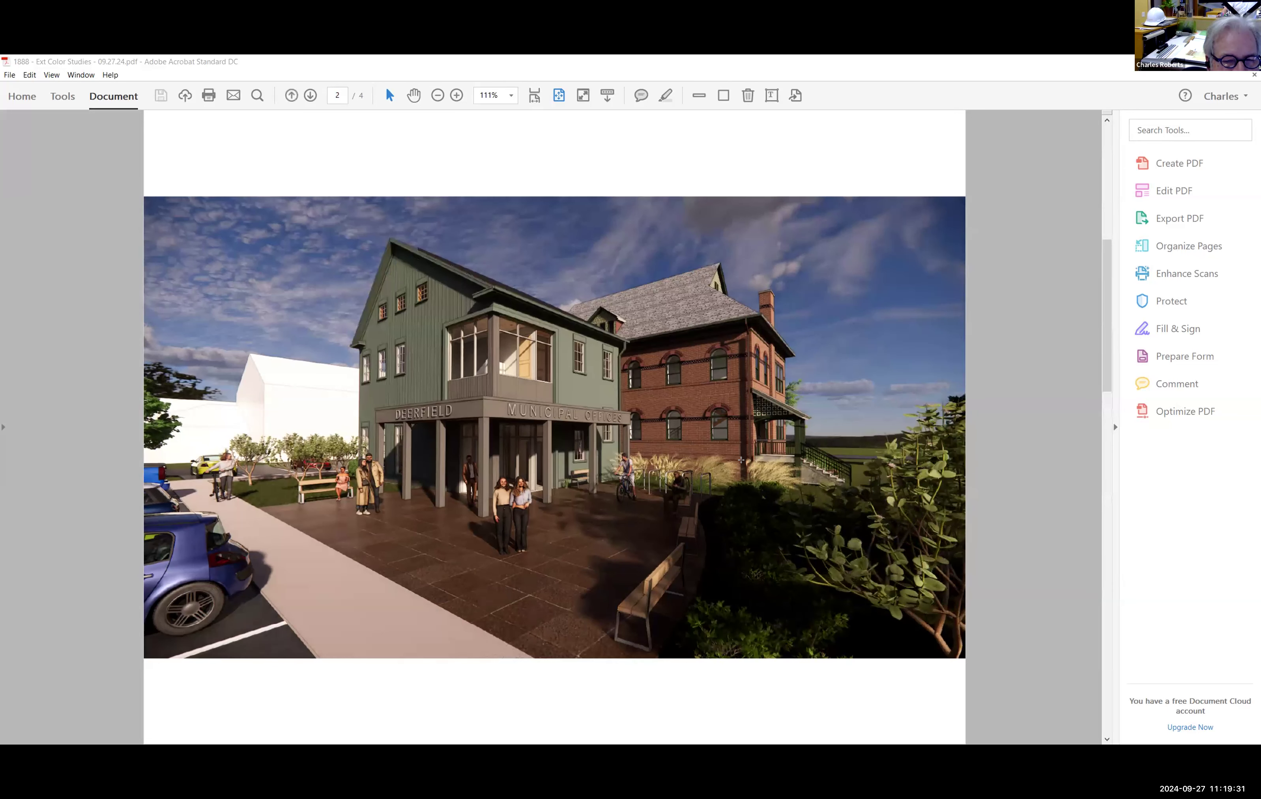
click(309, 95)
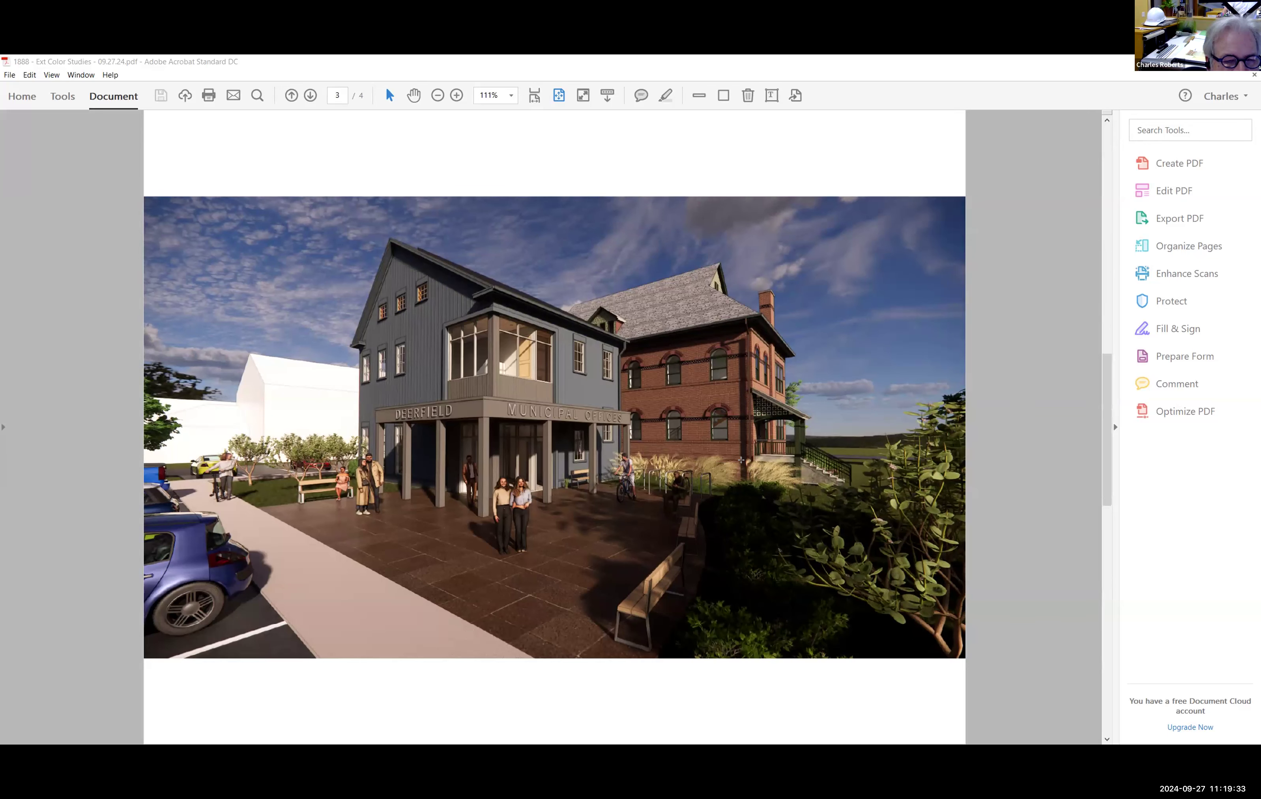
click(308, 94)
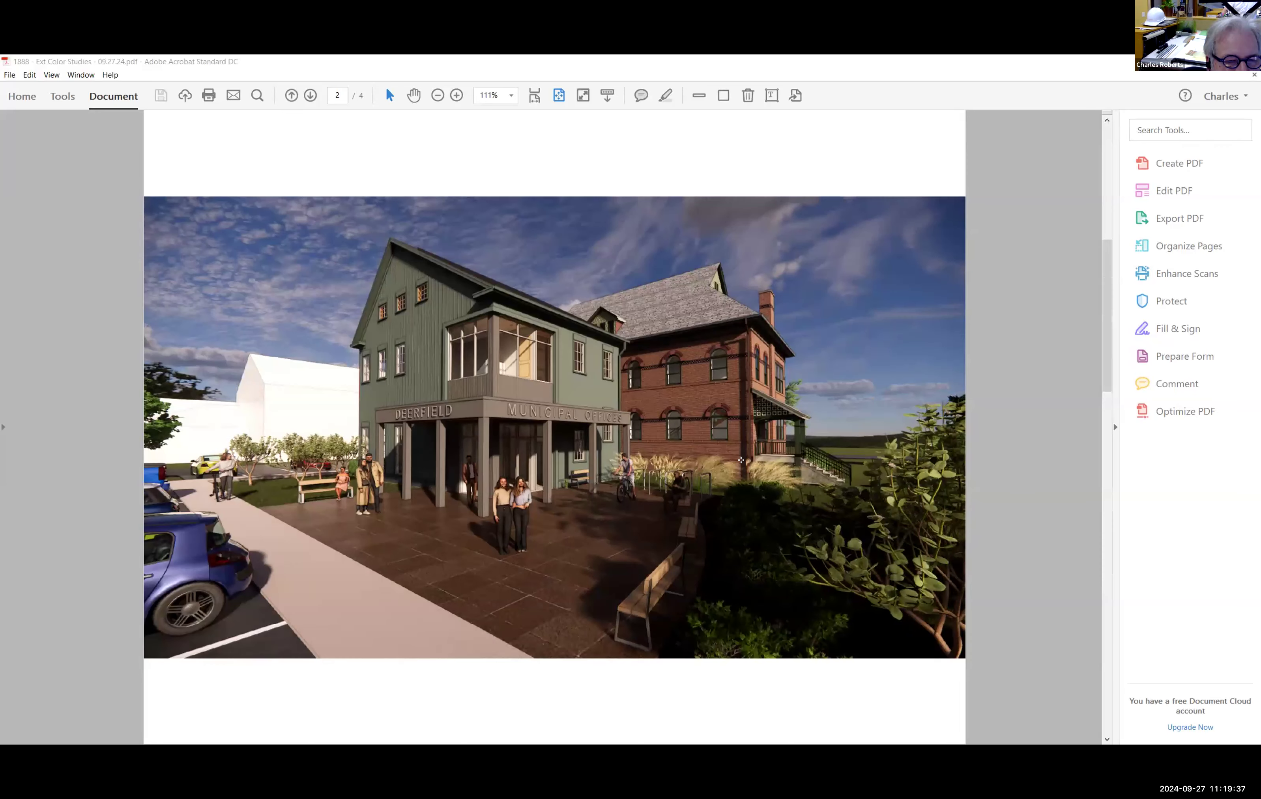
Flip between the blue, white and green siding schemes for comparison.
click(310, 95)
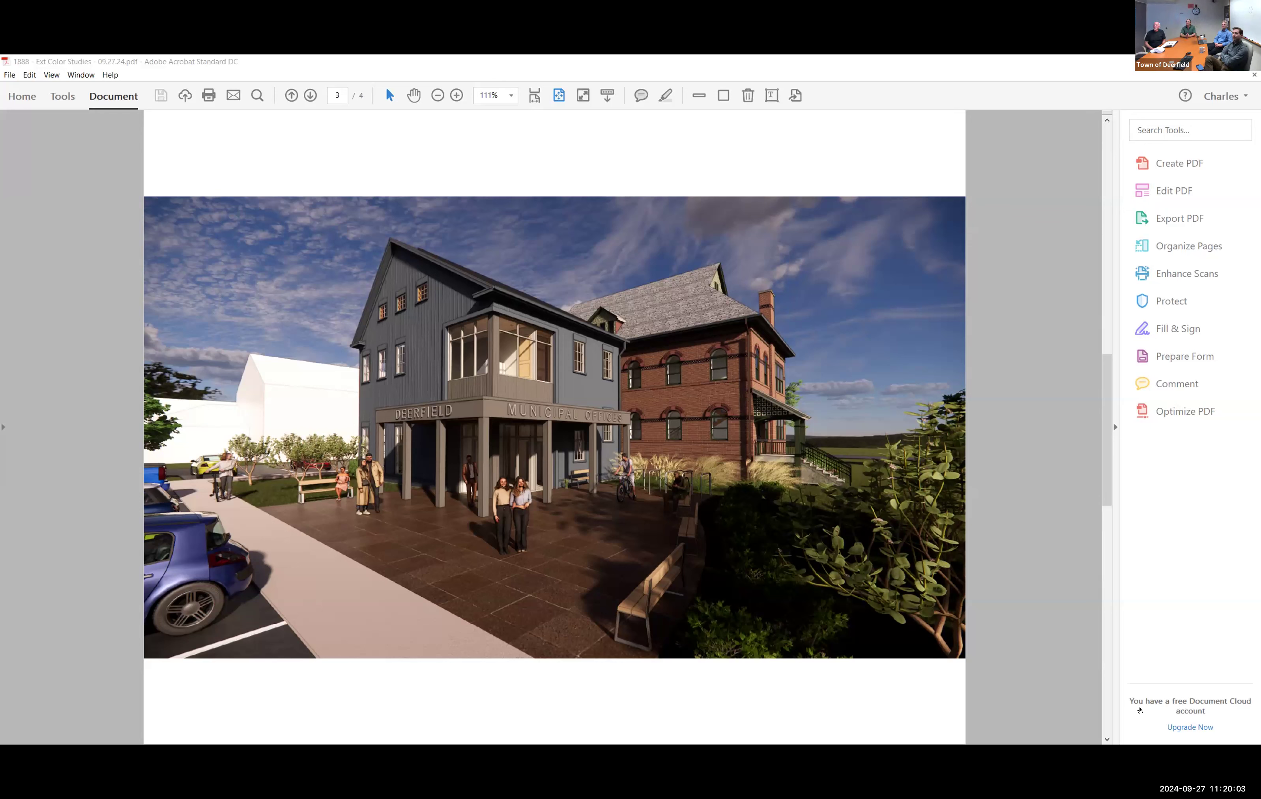
mouse_move(840, 724)
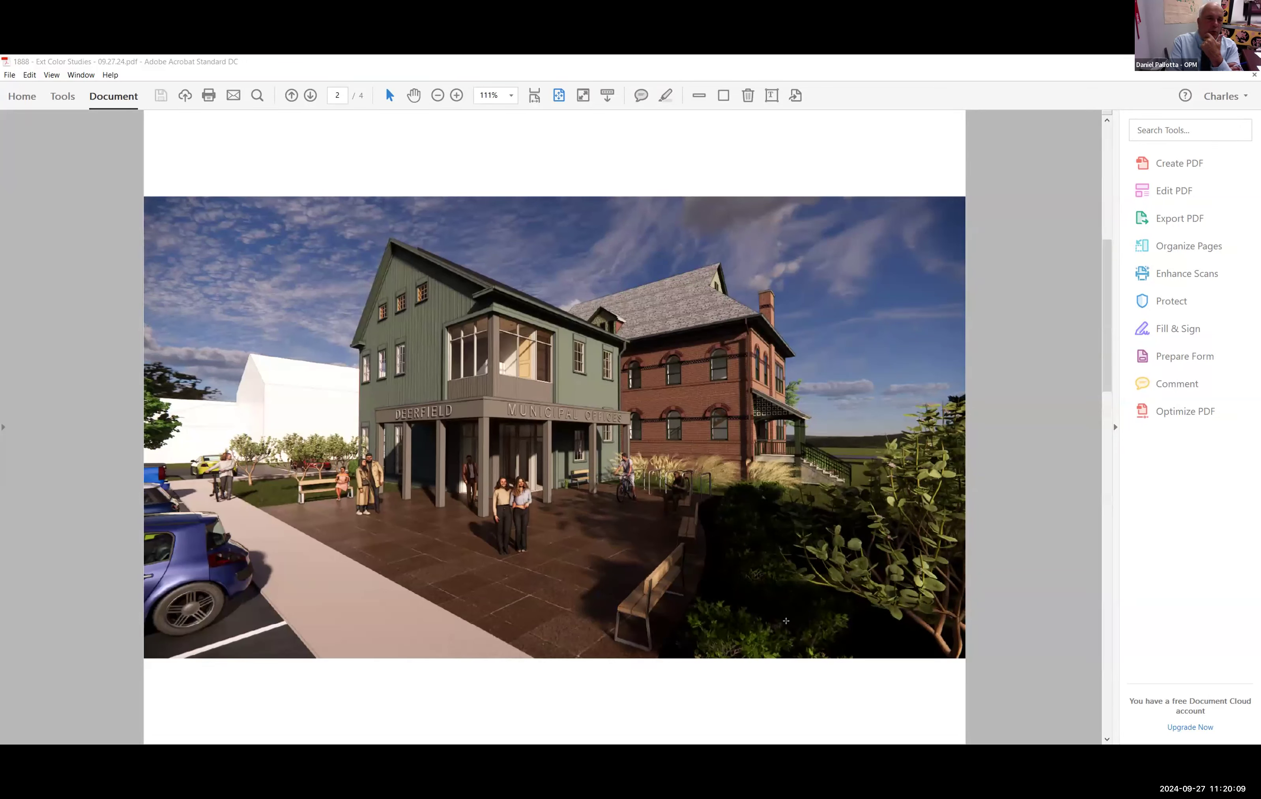
click(291, 94)
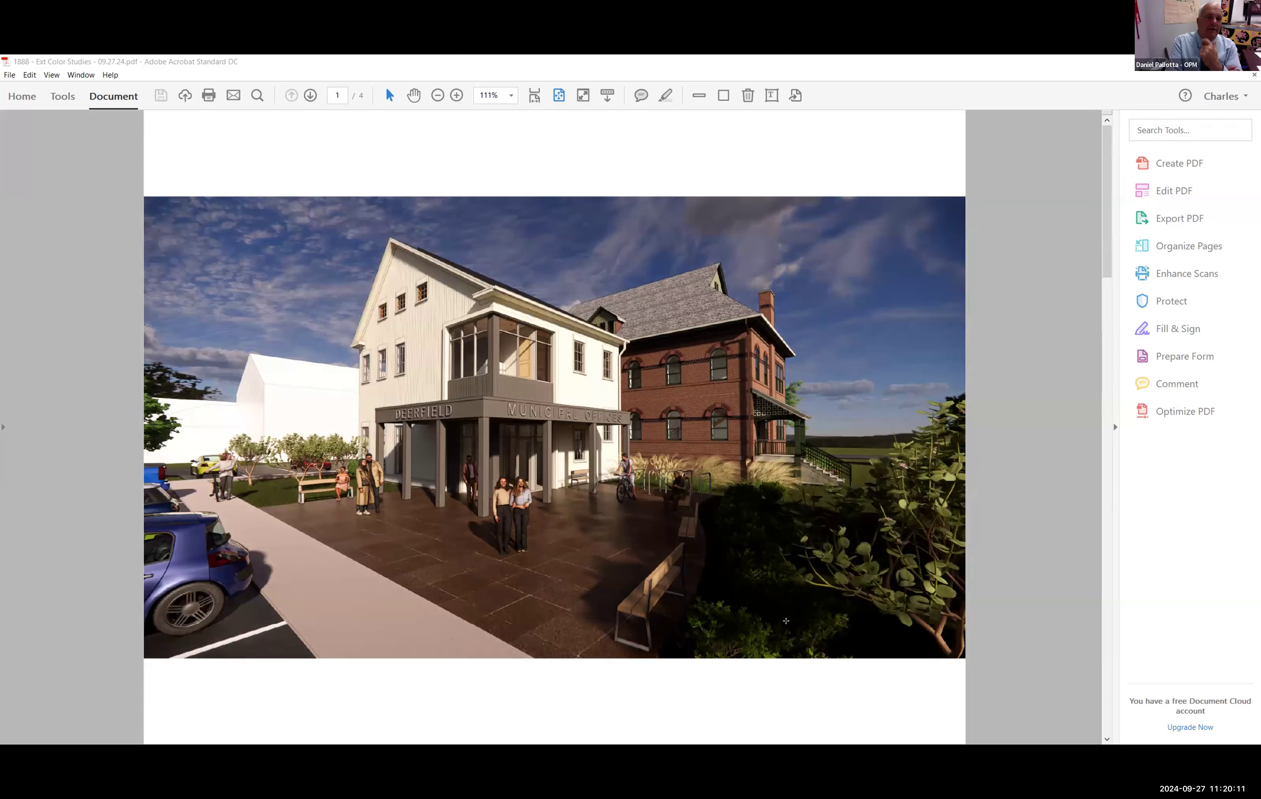
click(309, 95)
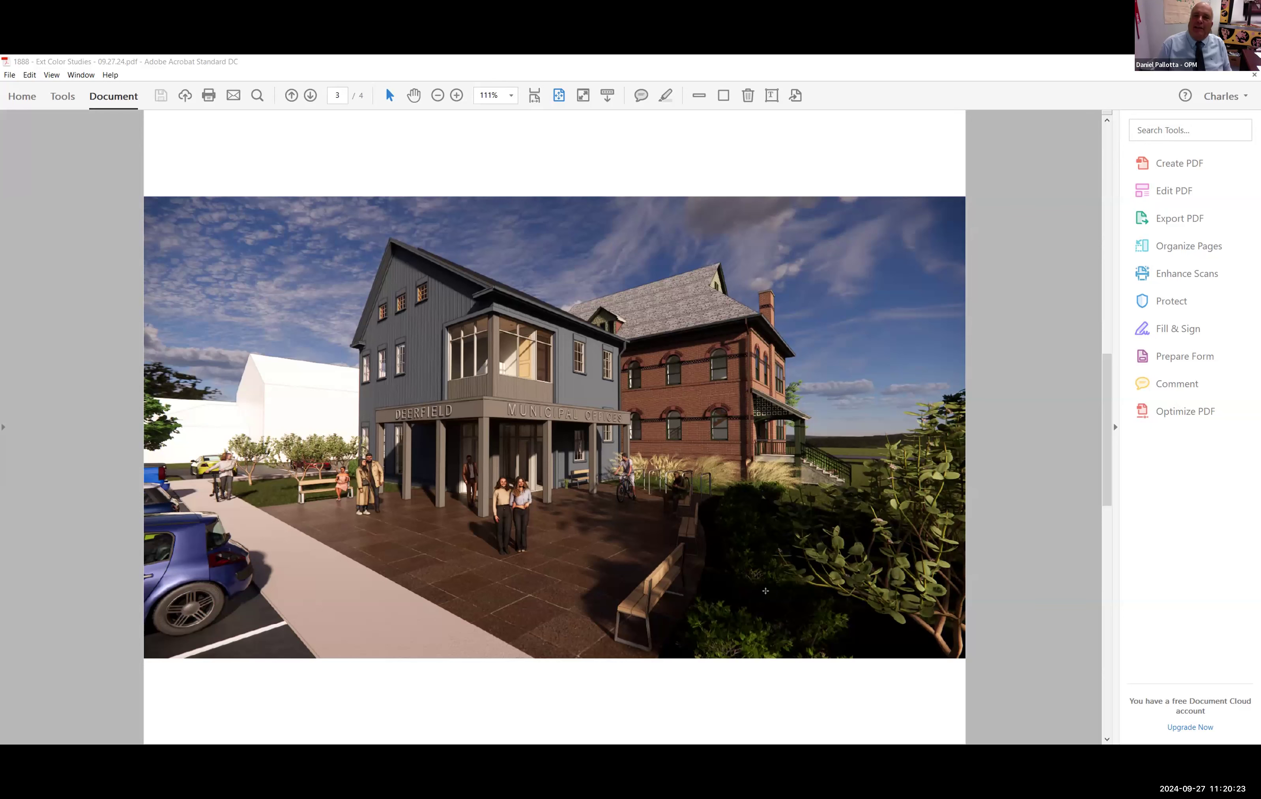
click(291, 94)
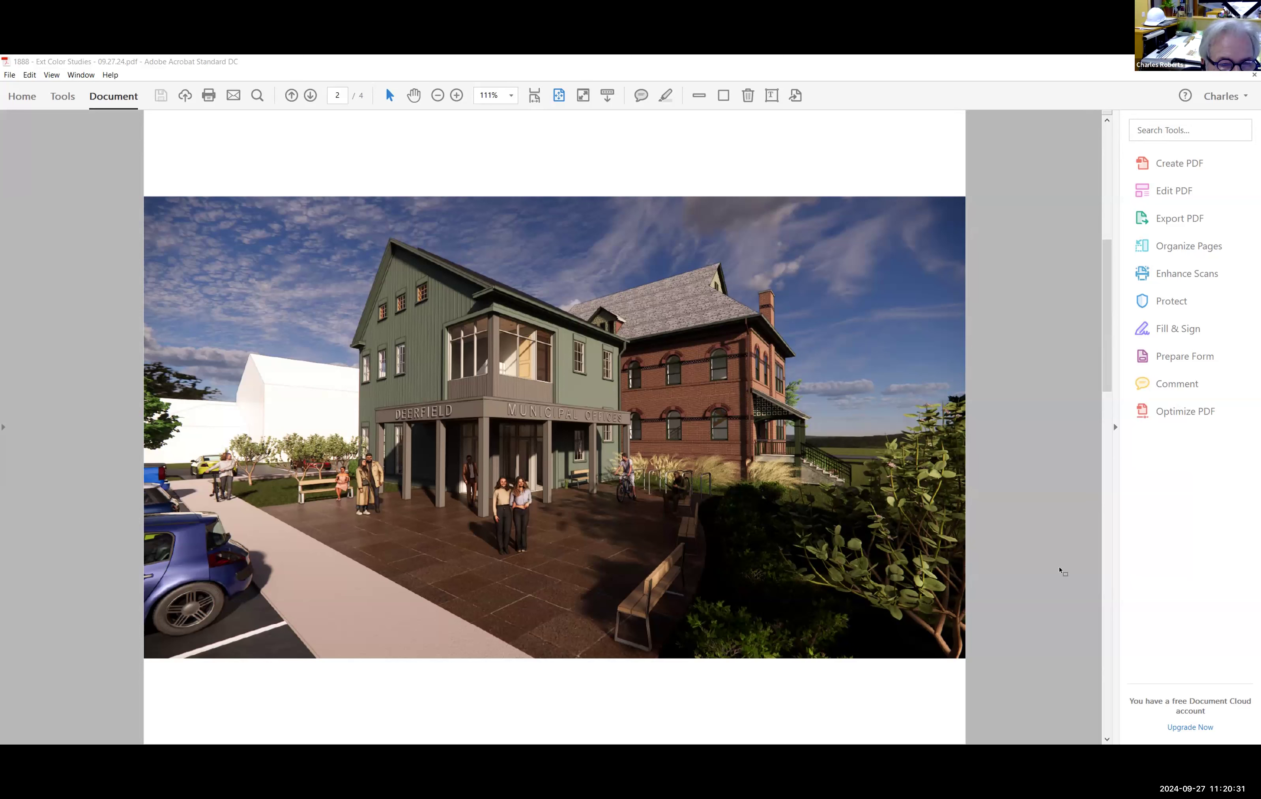
Page back and forth around the green-siding colour study.
click(291, 94)
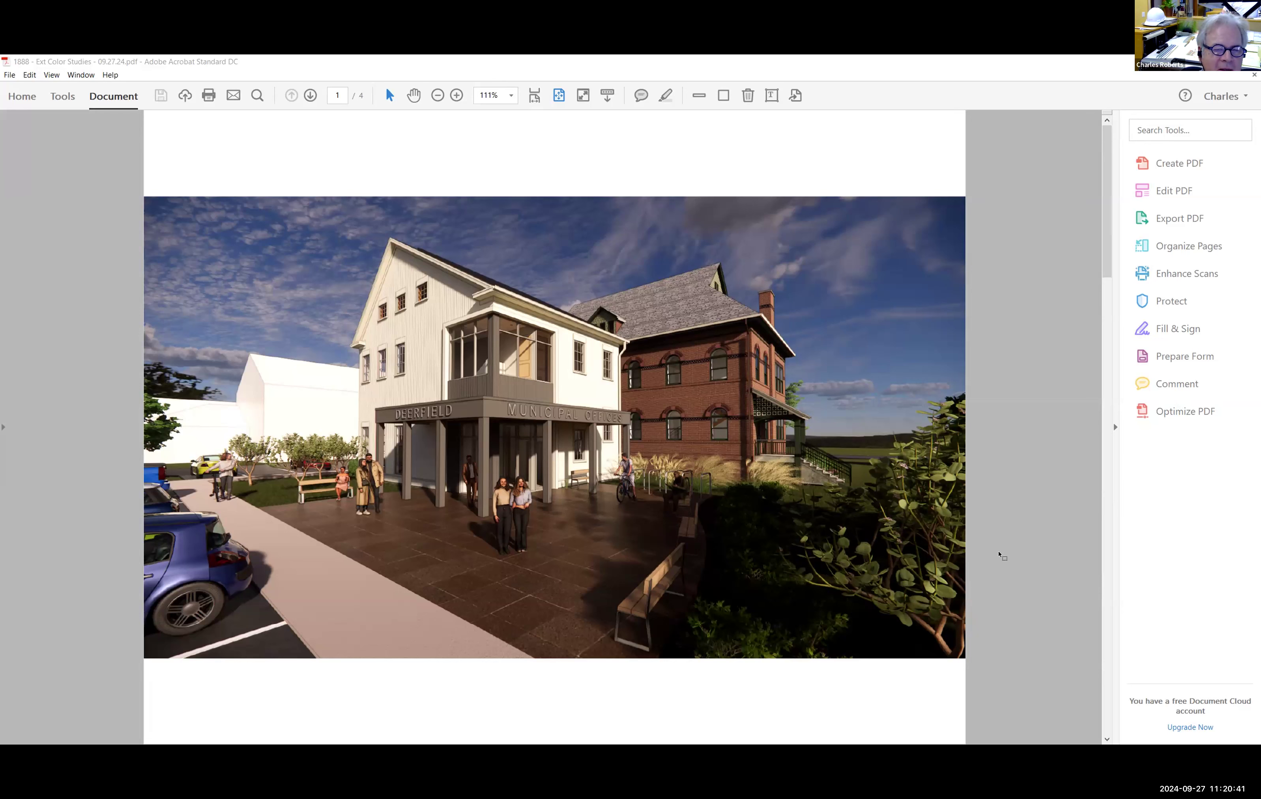
click(309, 96)
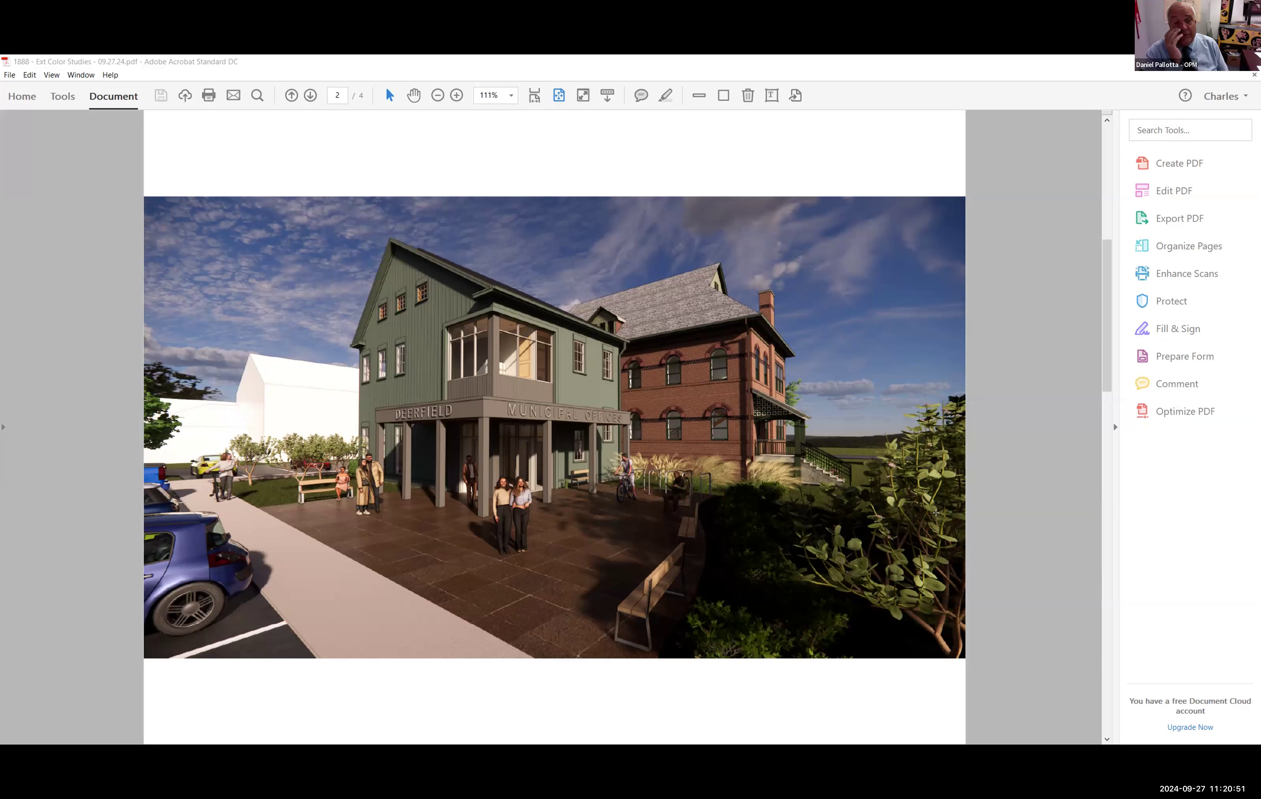
click(291, 95)
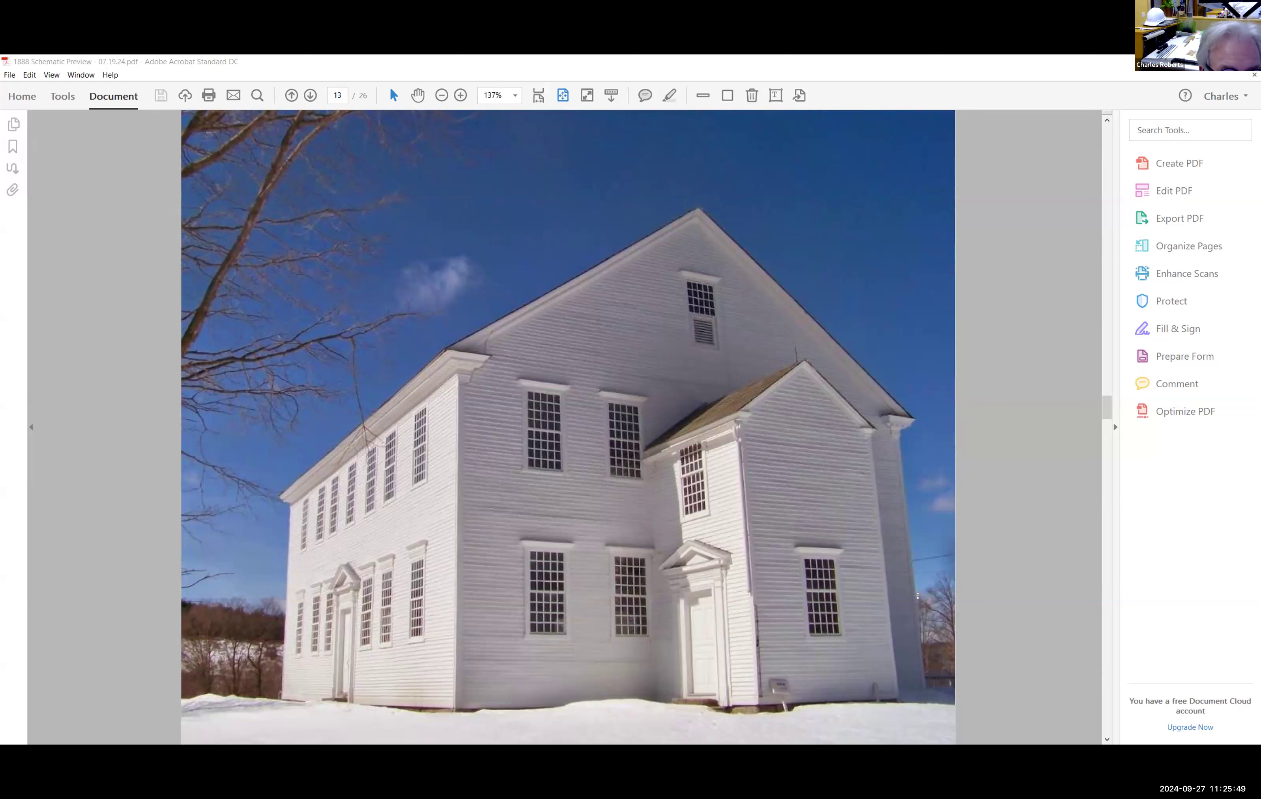
mouse_move(413, 361)
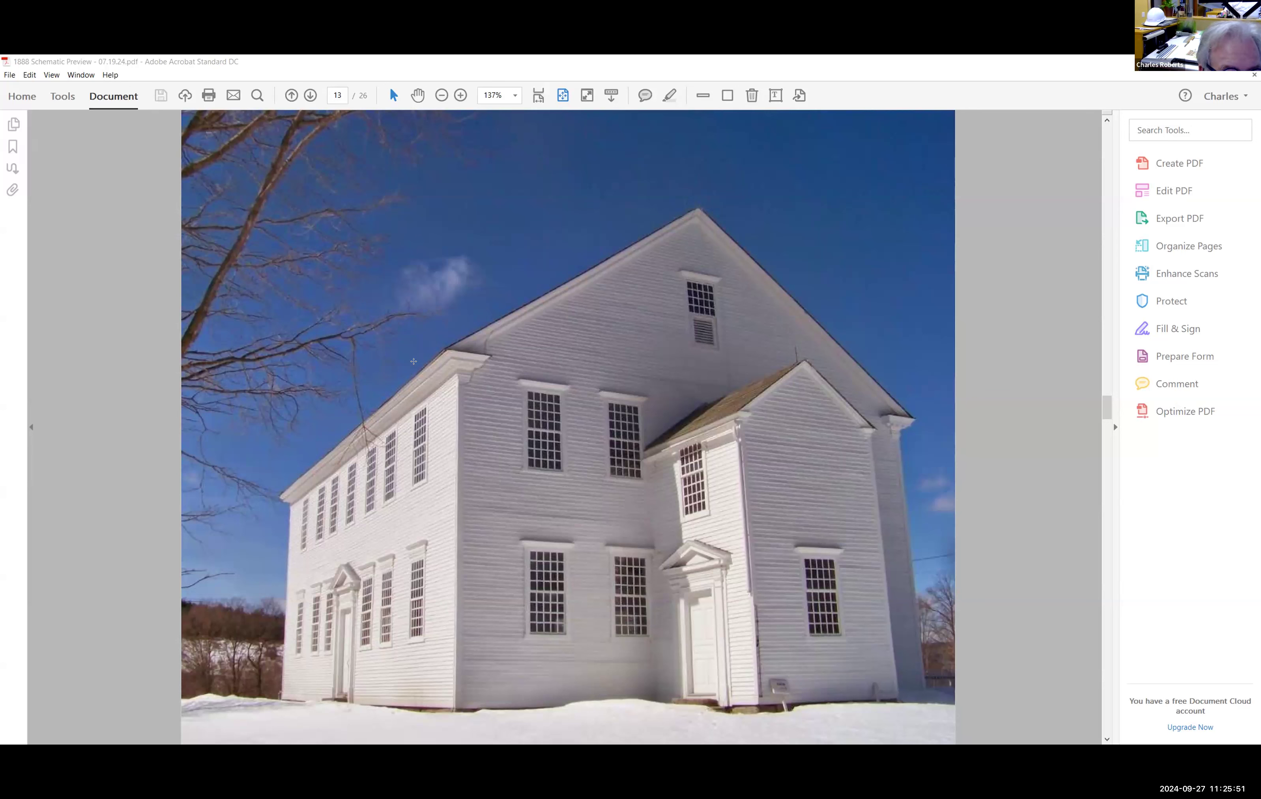
mouse_move(501, 336)
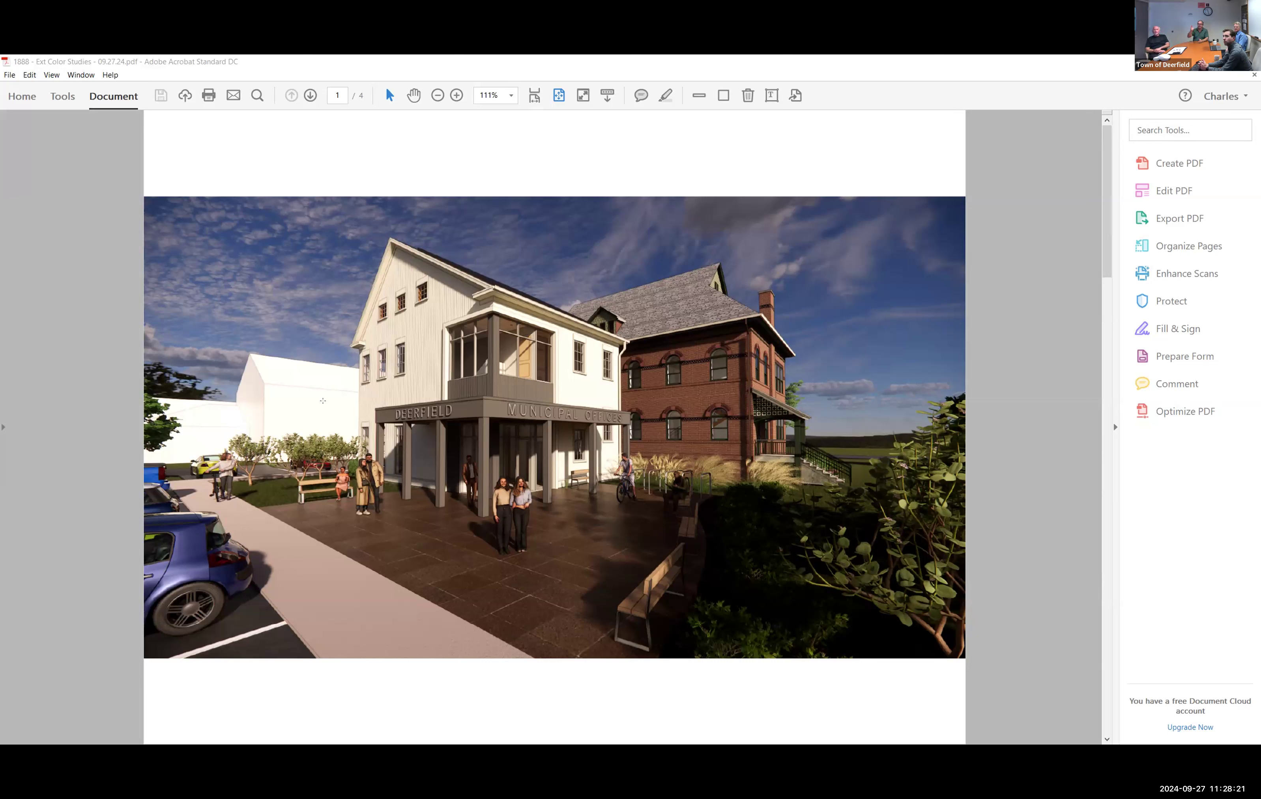
mouse_move(430, 378)
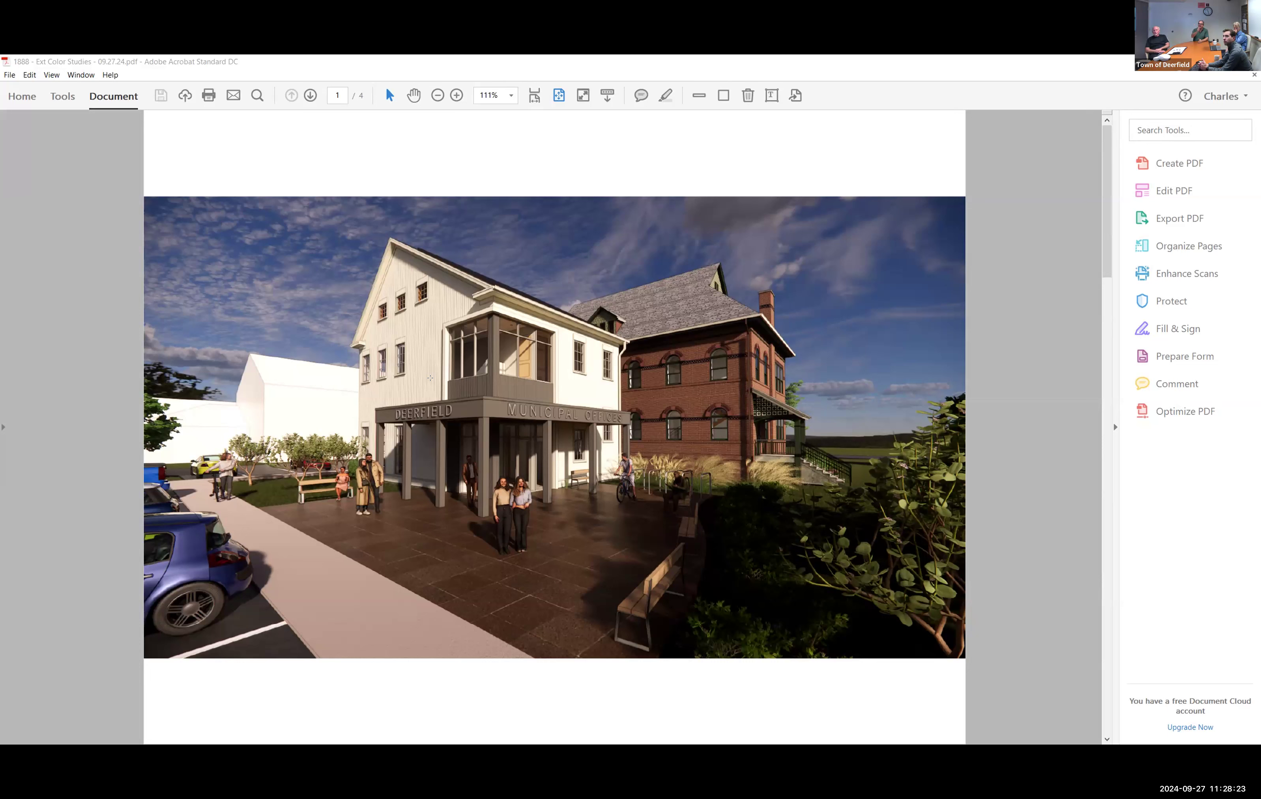
Alternate between the white-siding and green-siding Municipal Offices renderings on pages 1 and 2.
click(309, 95)
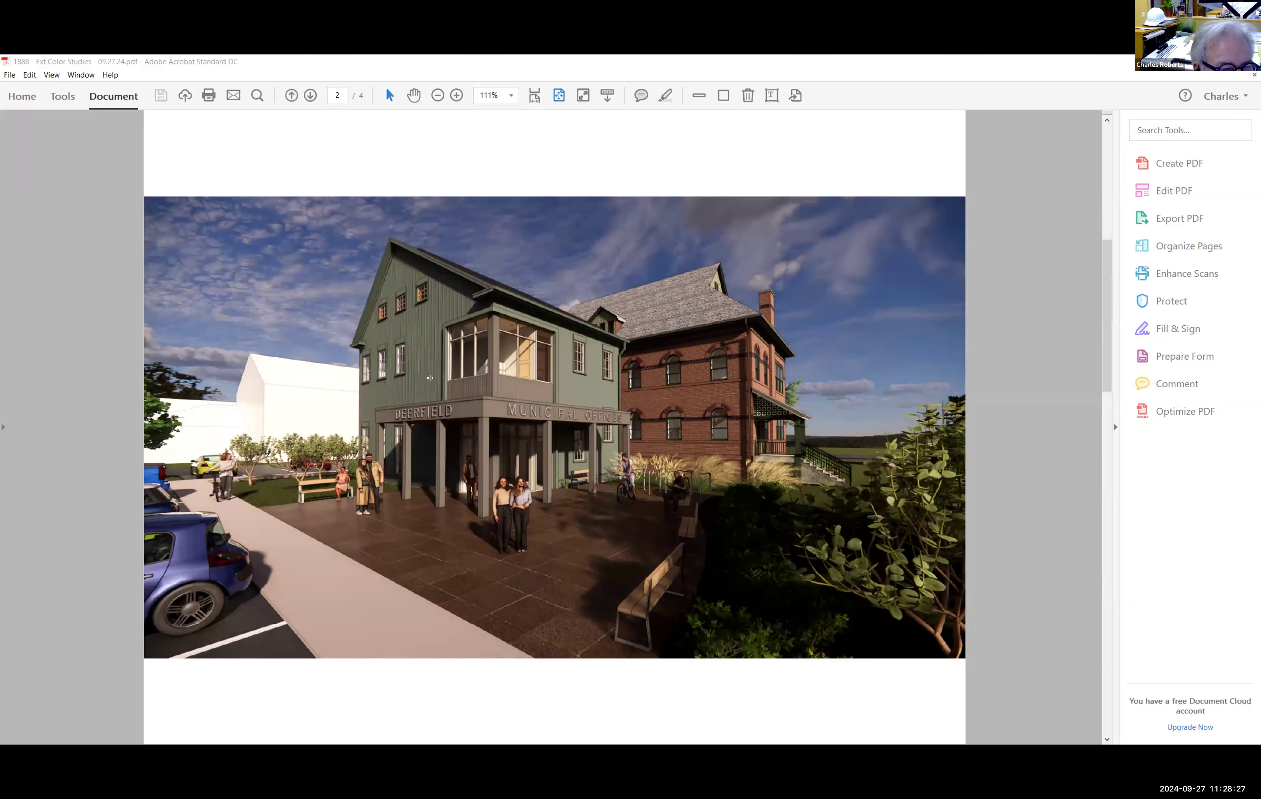
click(290, 95)
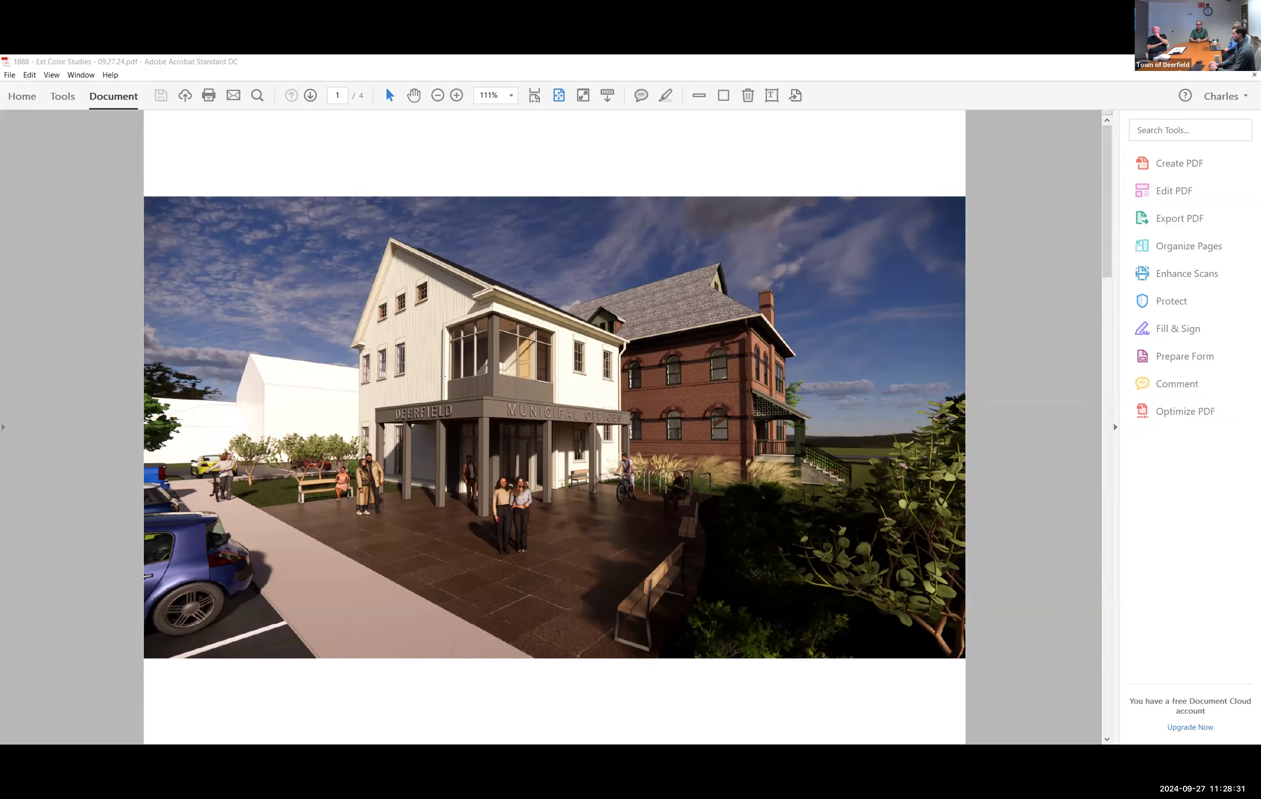
click(310, 95)
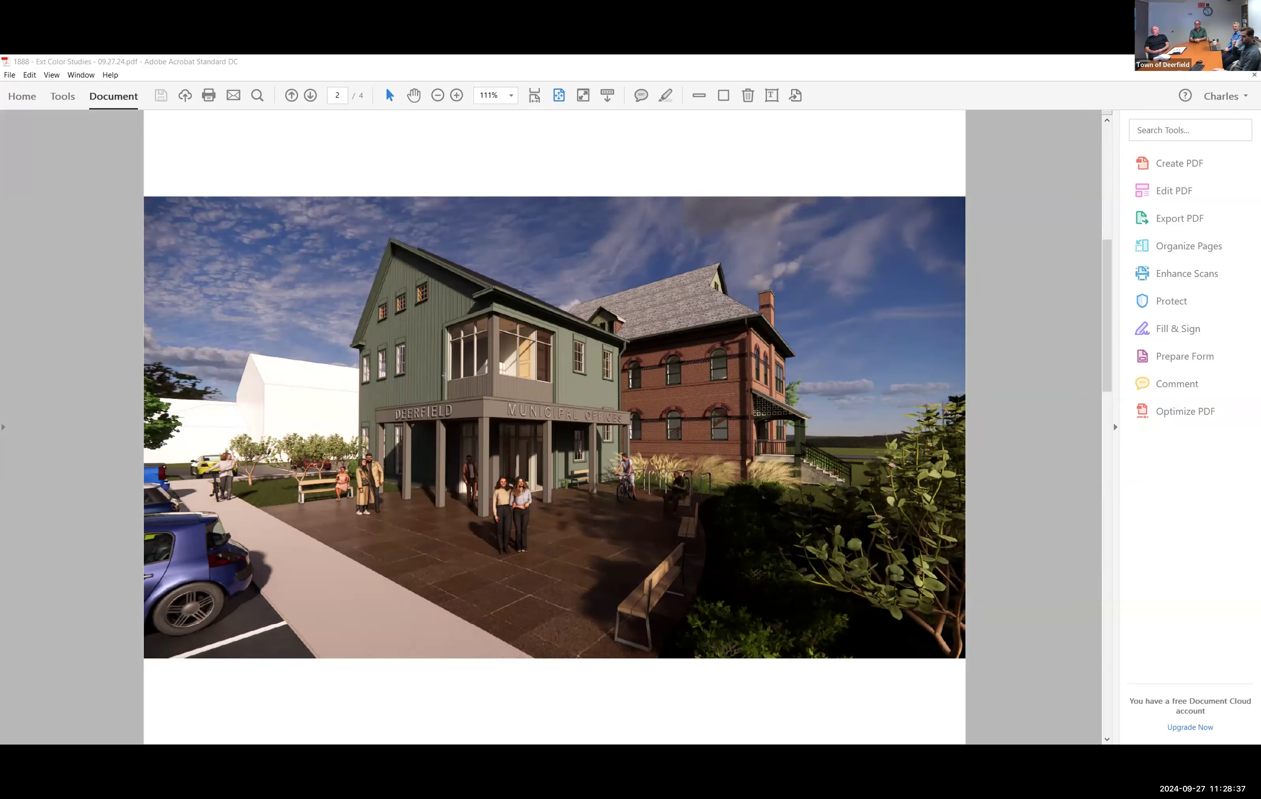
click(308, 95)
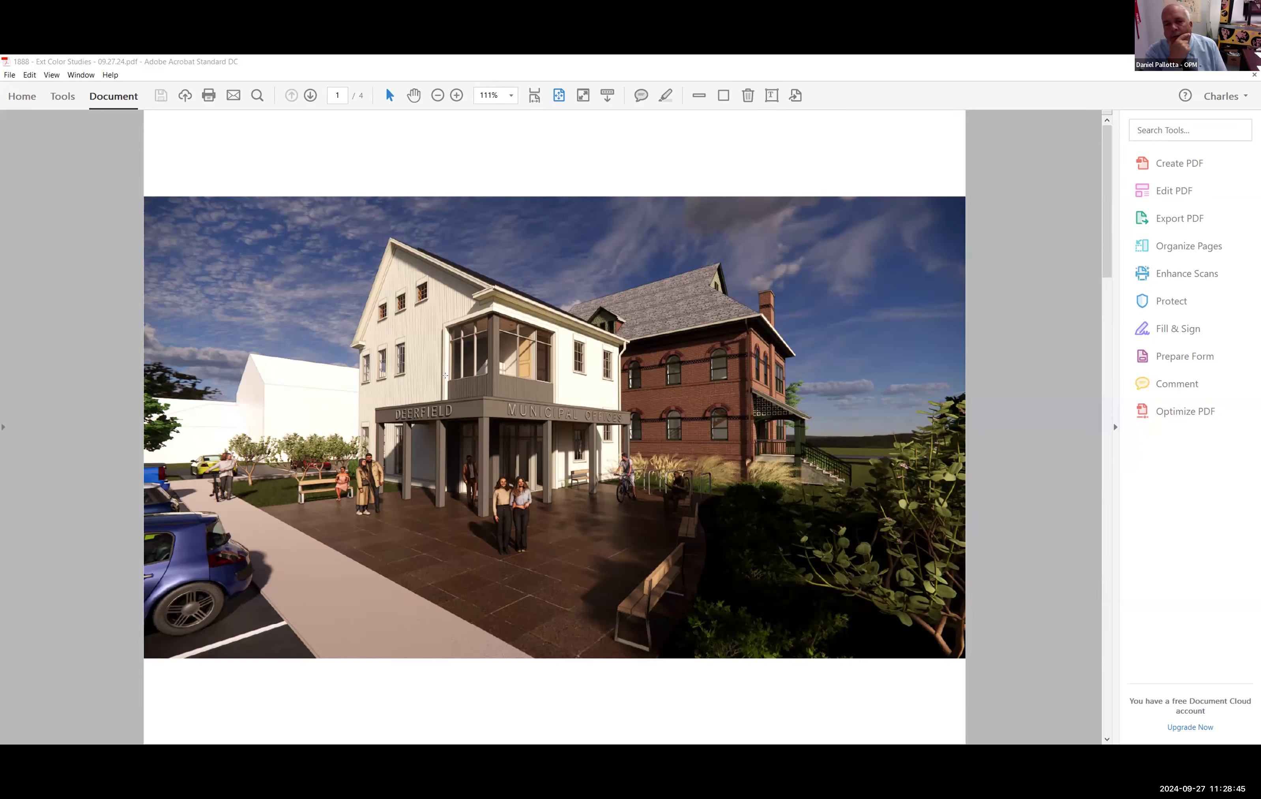
click(310, 95)
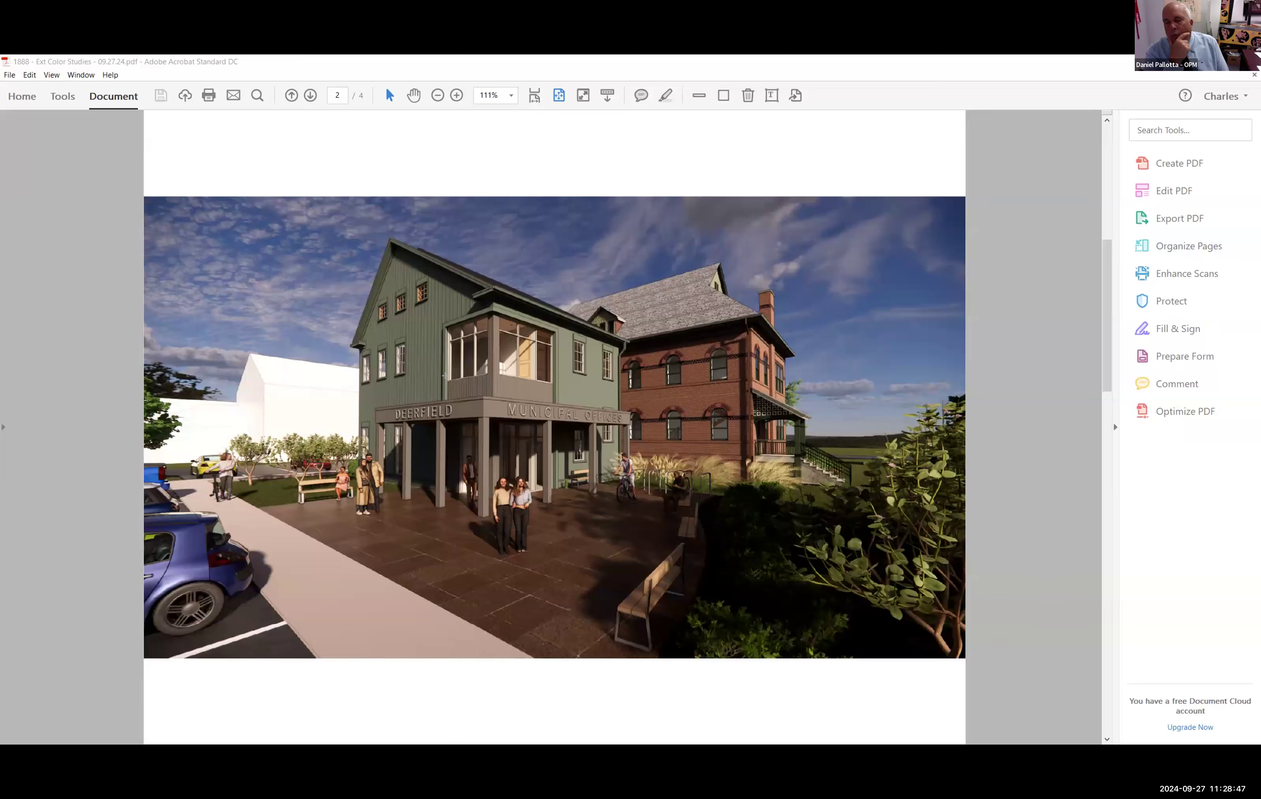
click(291, 95)
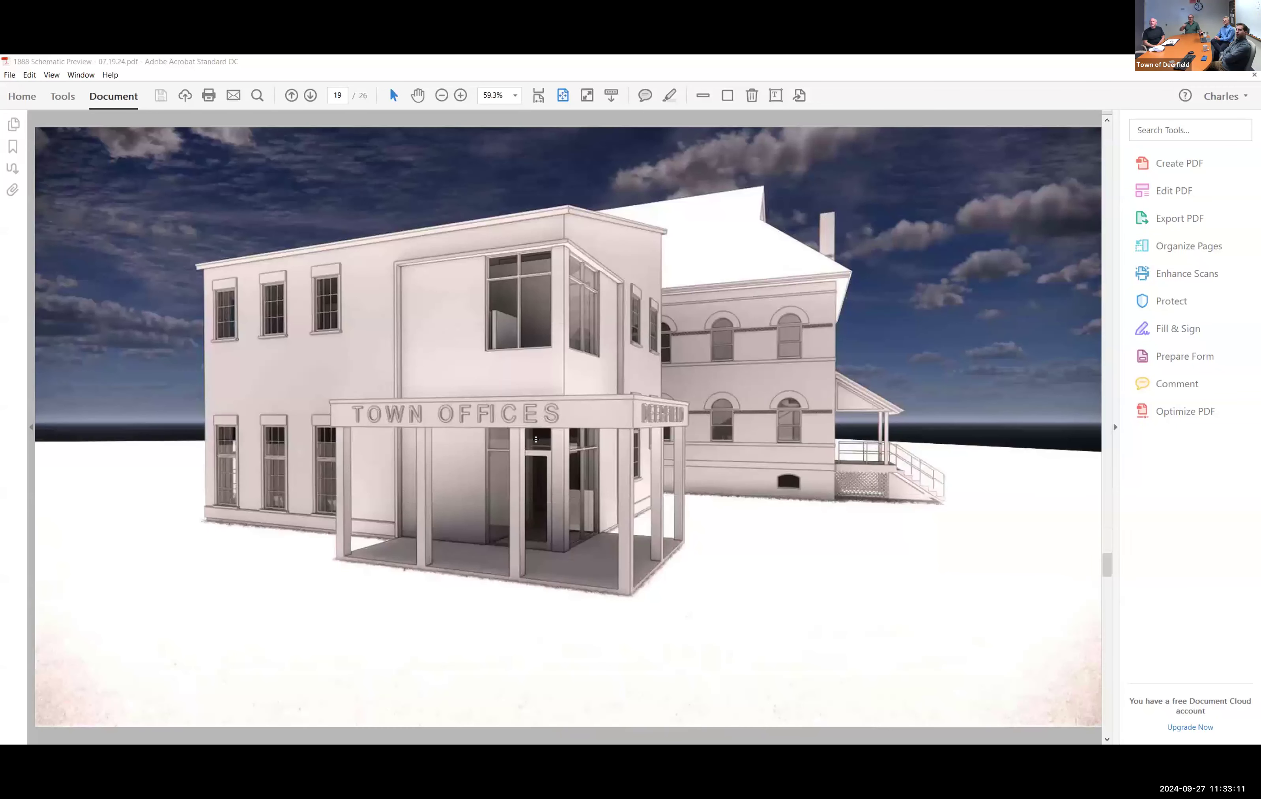
Advance to page 24 of 26, the Kuhn Riddle front elevation of the Deerfield 1888 Building.
click(310, 95)
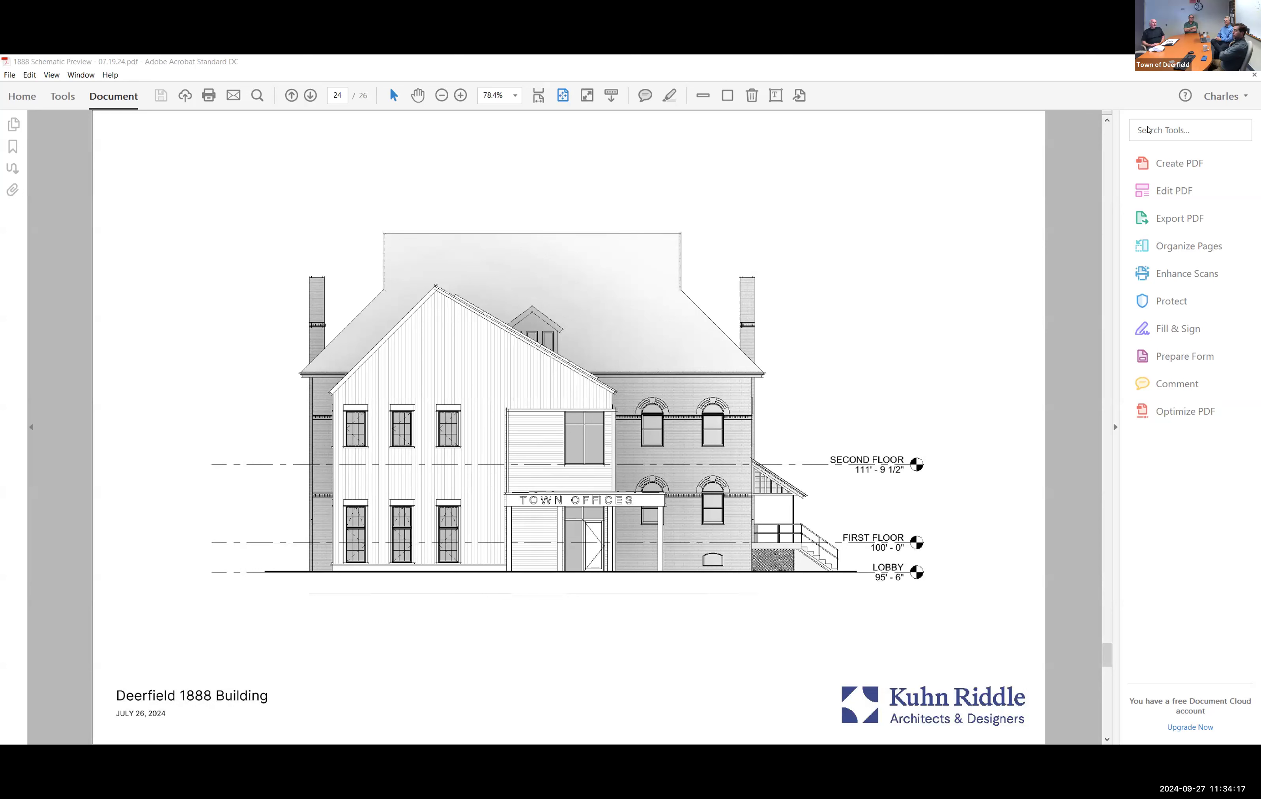
mouse_move(762, 580)
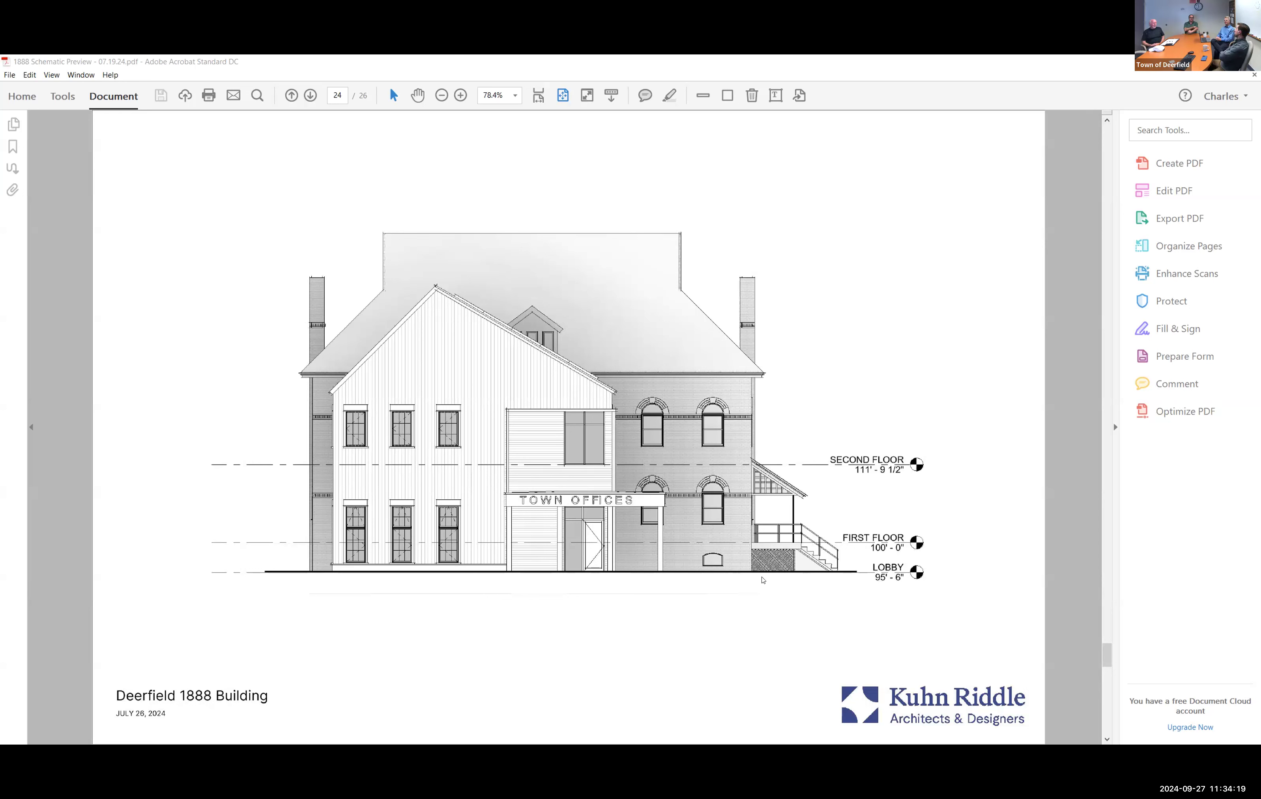